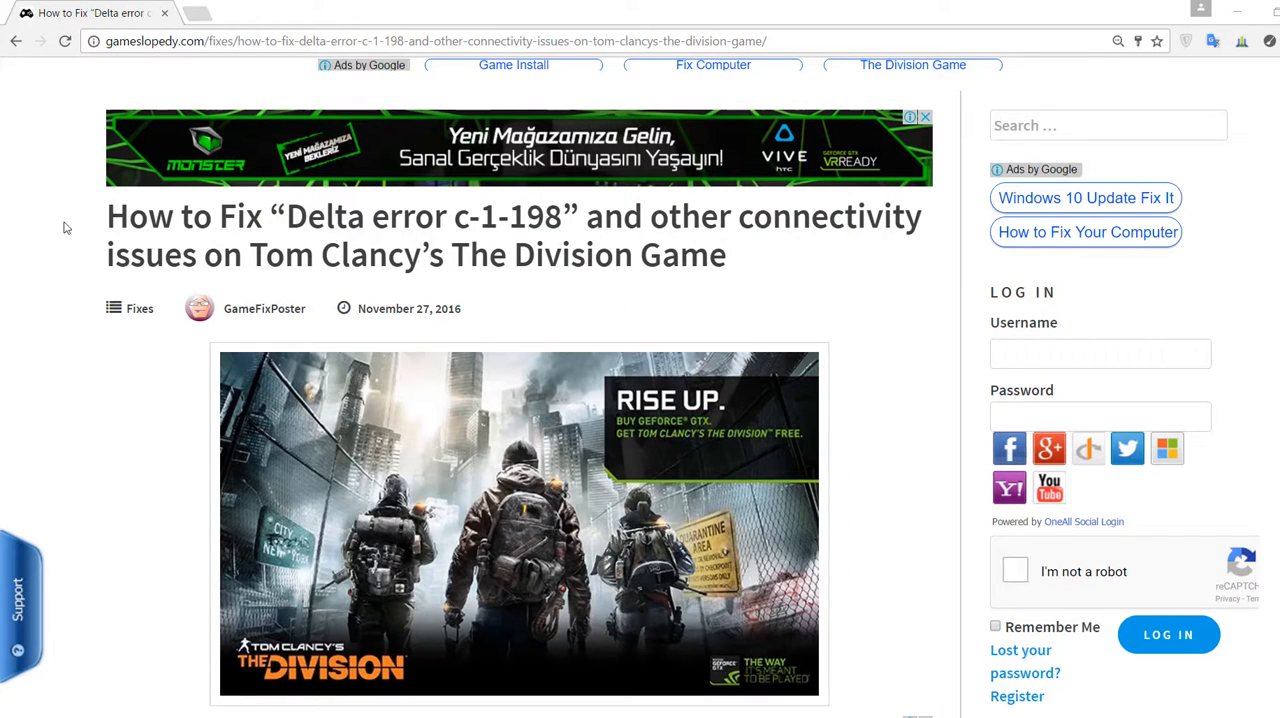
pyautogui.moveTo(208, 240)
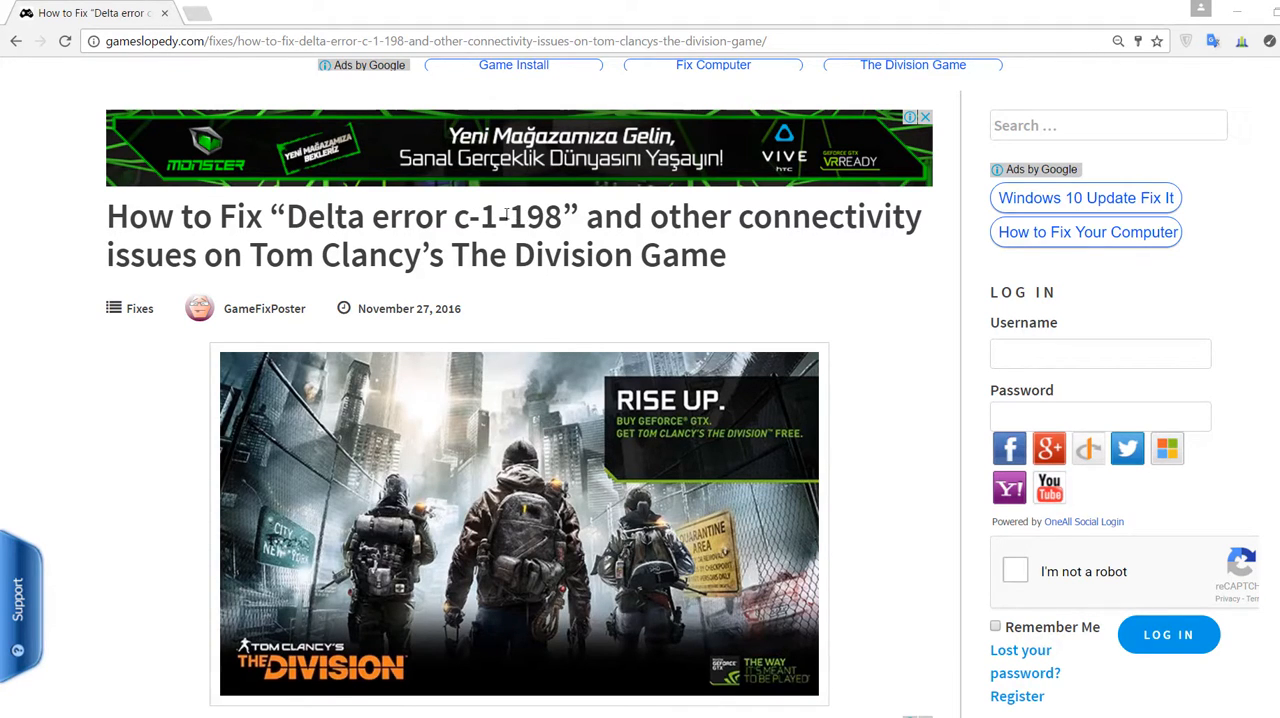
# Step: Scroll the GamesLopedy guide down to its Firewall Software section
pyautogui.scroll(-3)
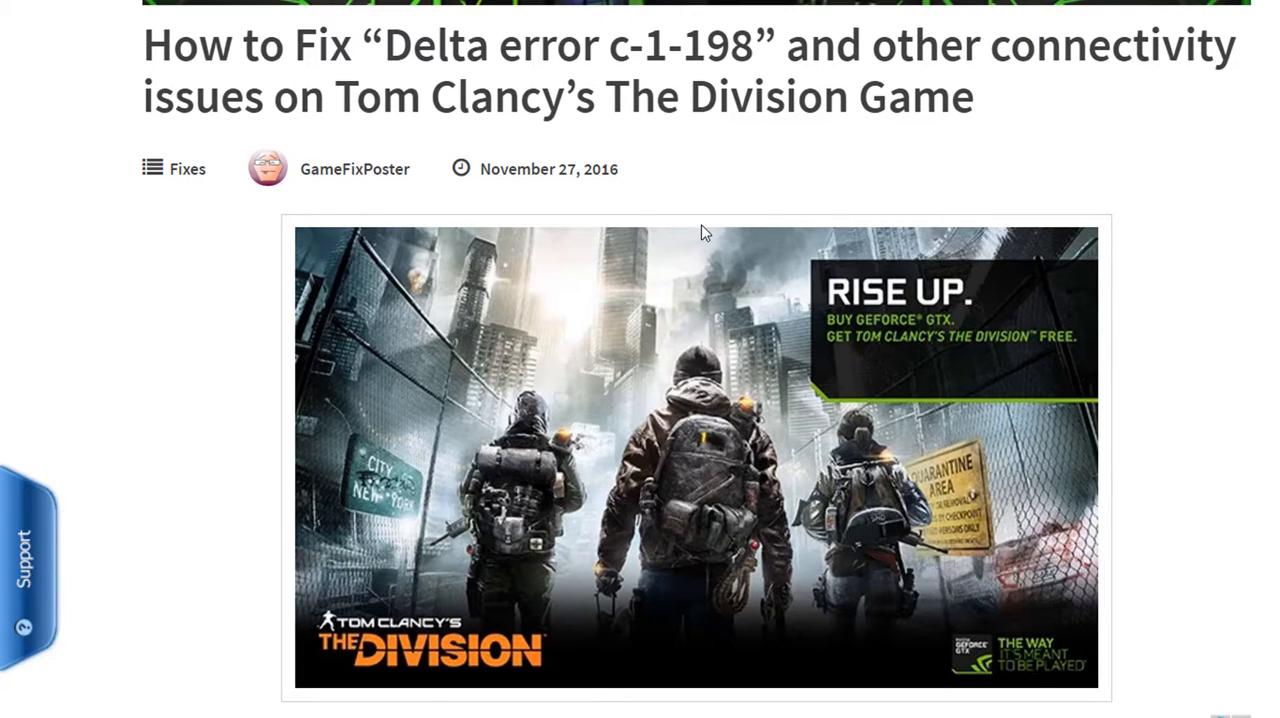
pyautogui.scroll(-3)
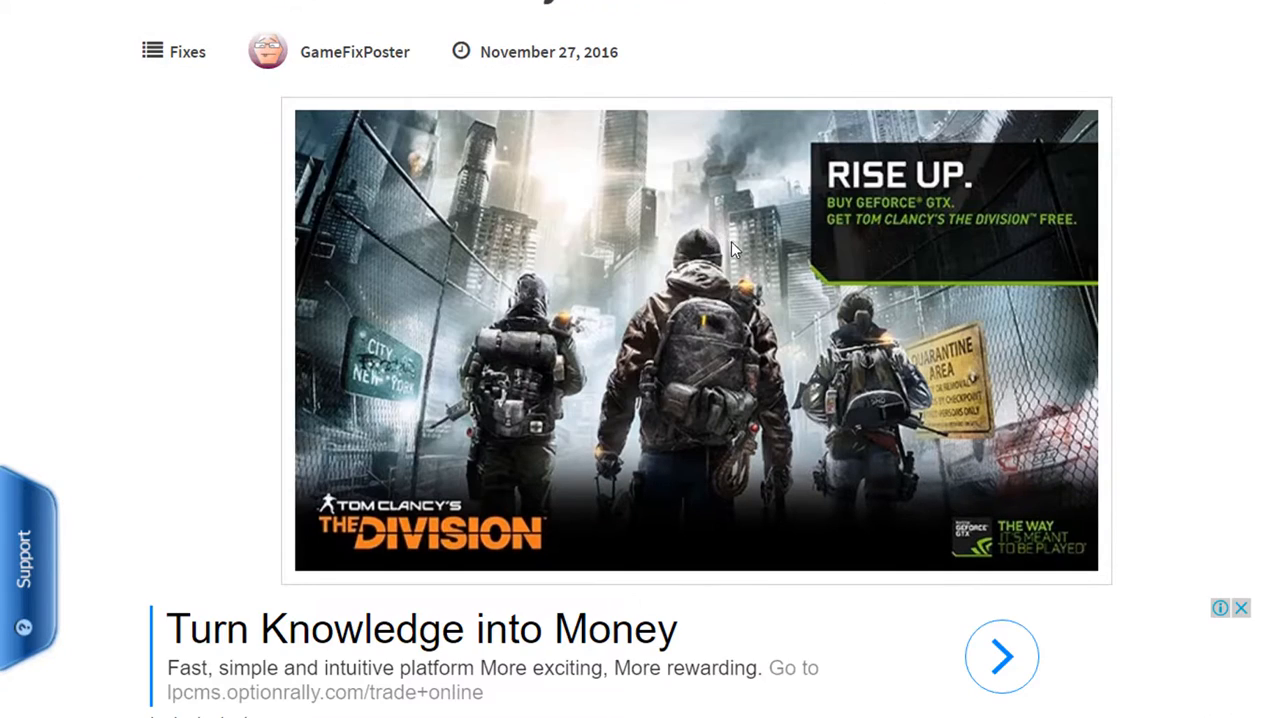
pyautogui.scroll(-3)
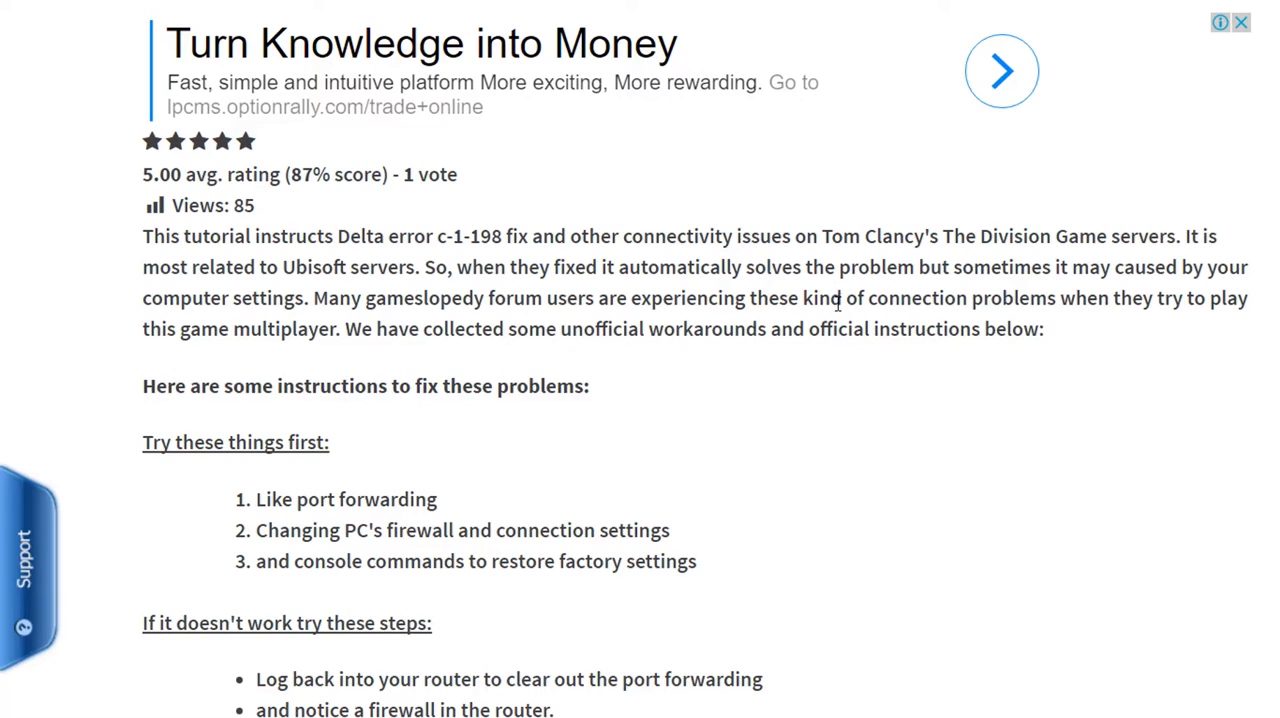
pyautogui.moveTo(850, 304)
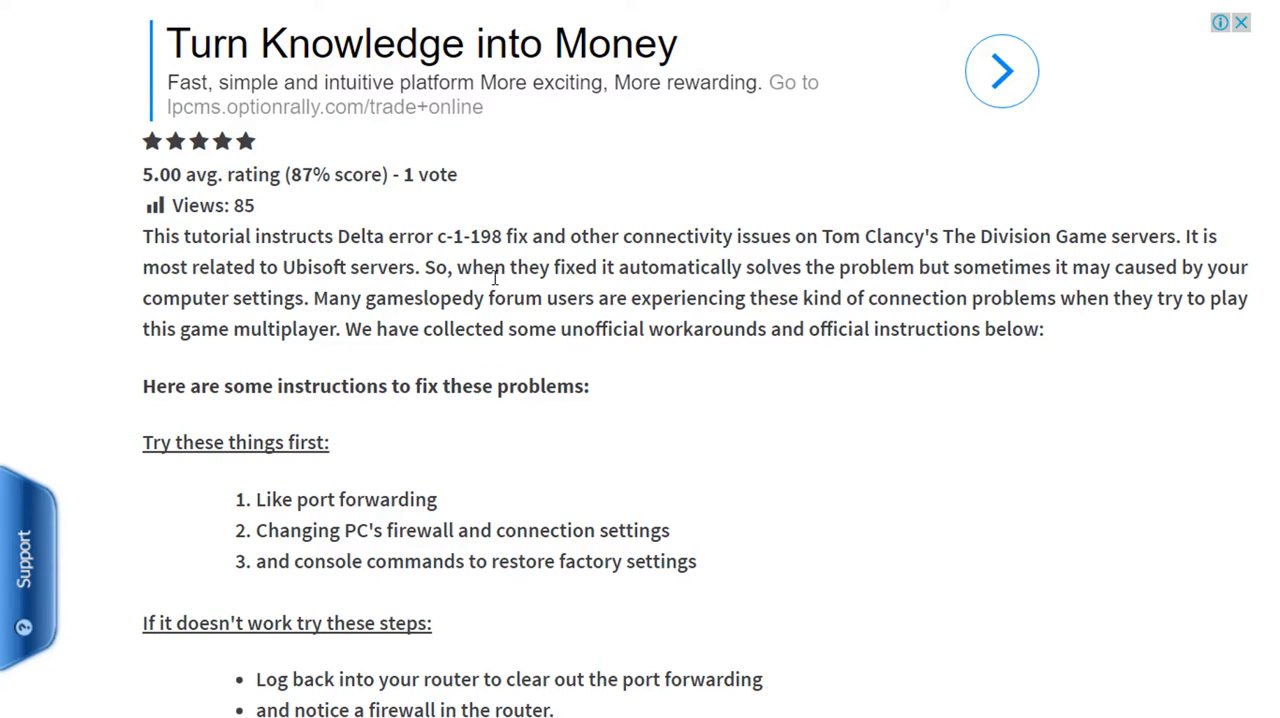
pyautogui.moveTo(790, 290)
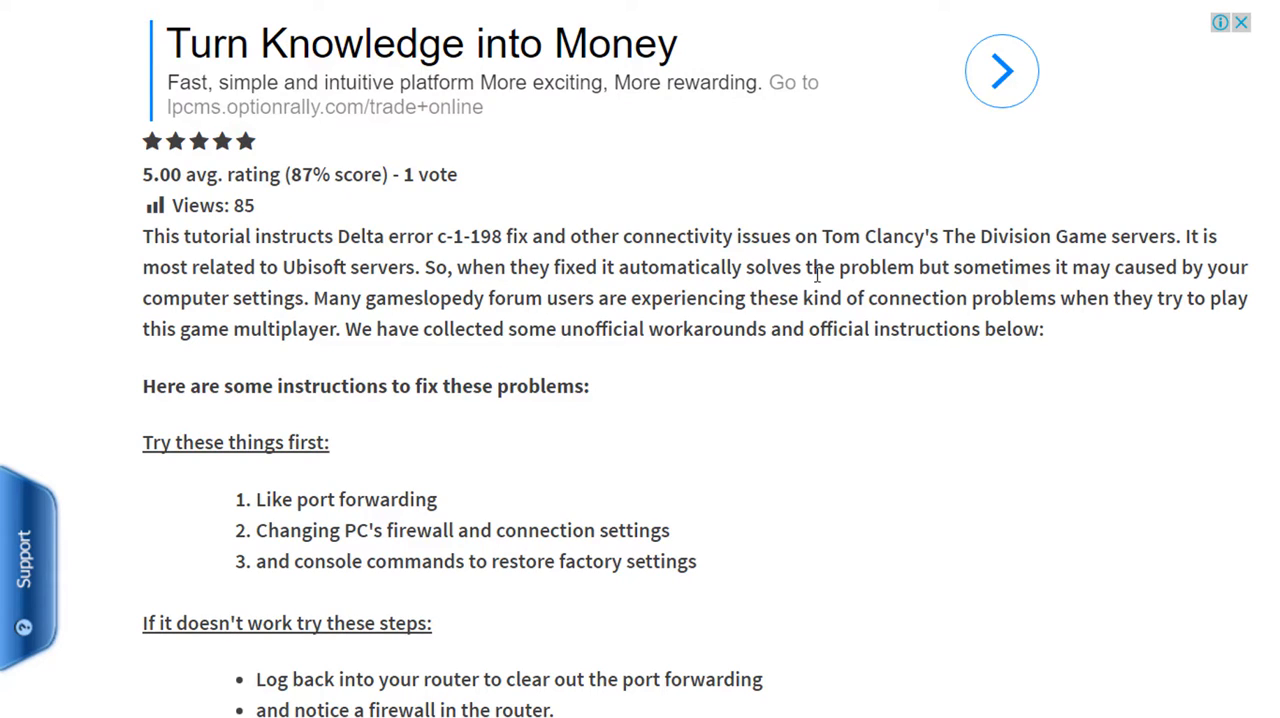
pyautogui.moveTo(980, 288)
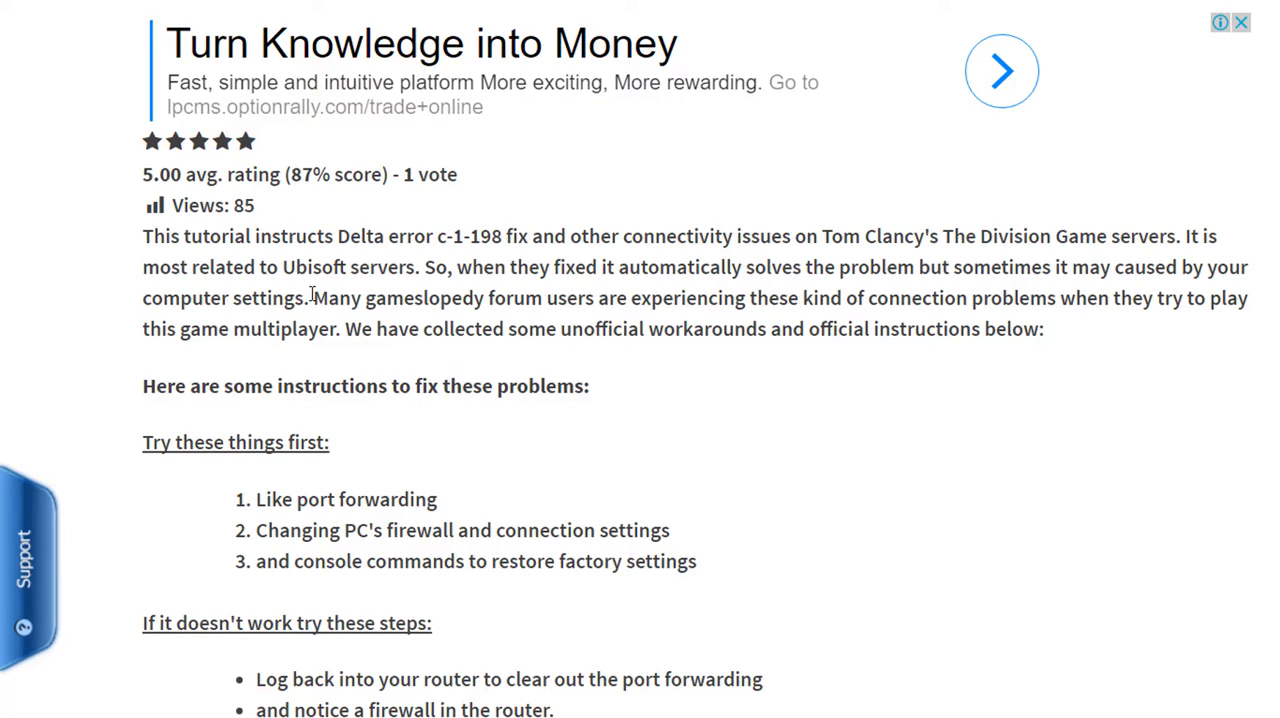
pyautogui.moveTo(536, 308)
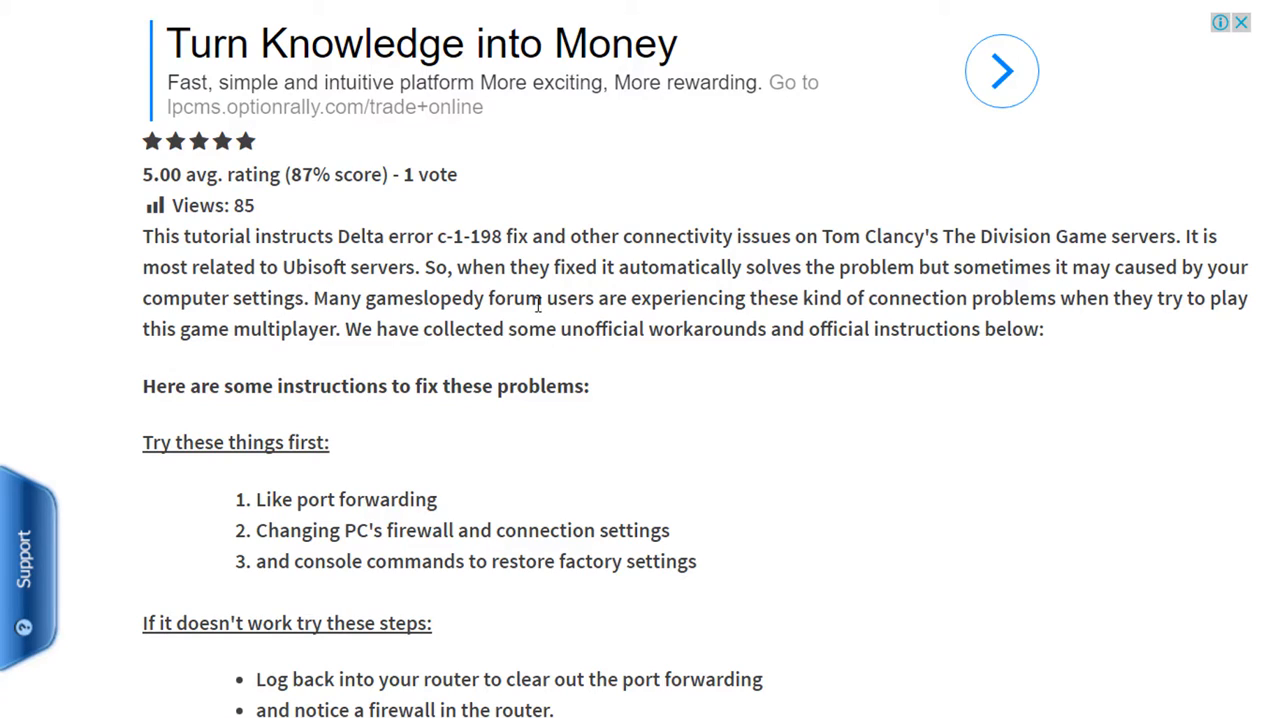
pyautogui.moveTo(760, 296)
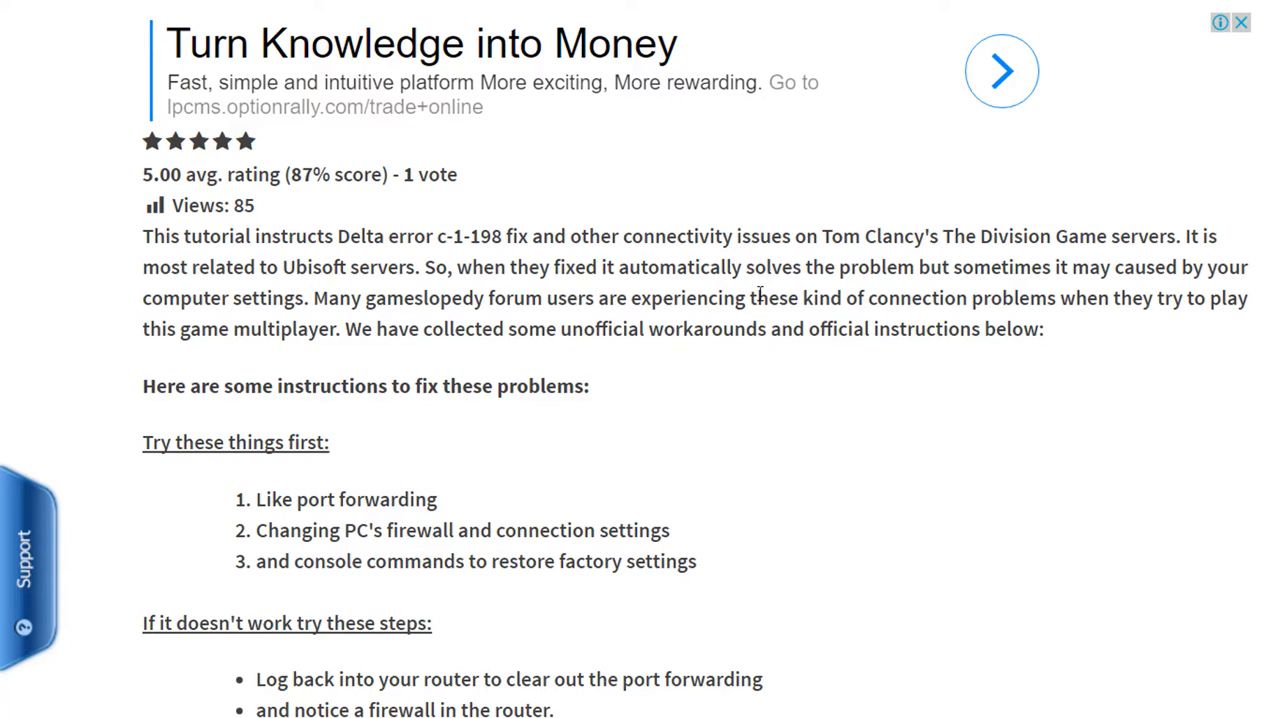
pyautogui.moveTo(1096, 396)
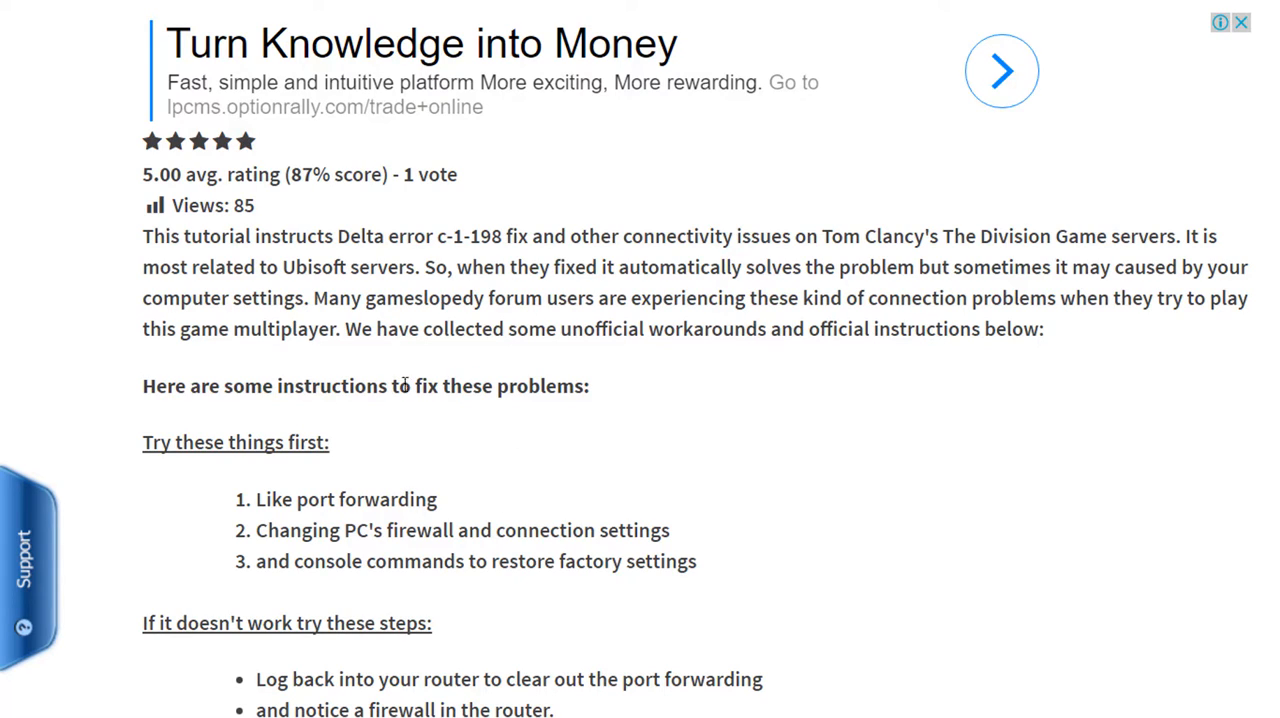
pyautogui.moveTo(484, 412)
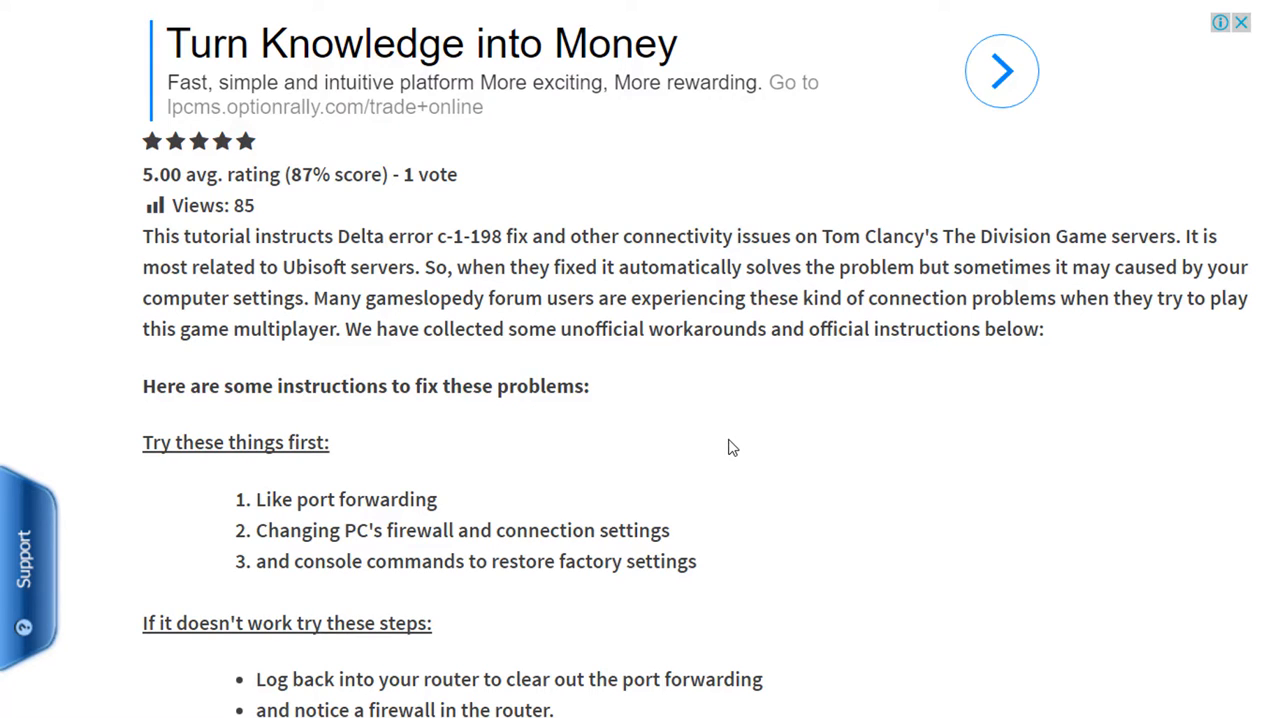
pyautogui.scroll(-3)
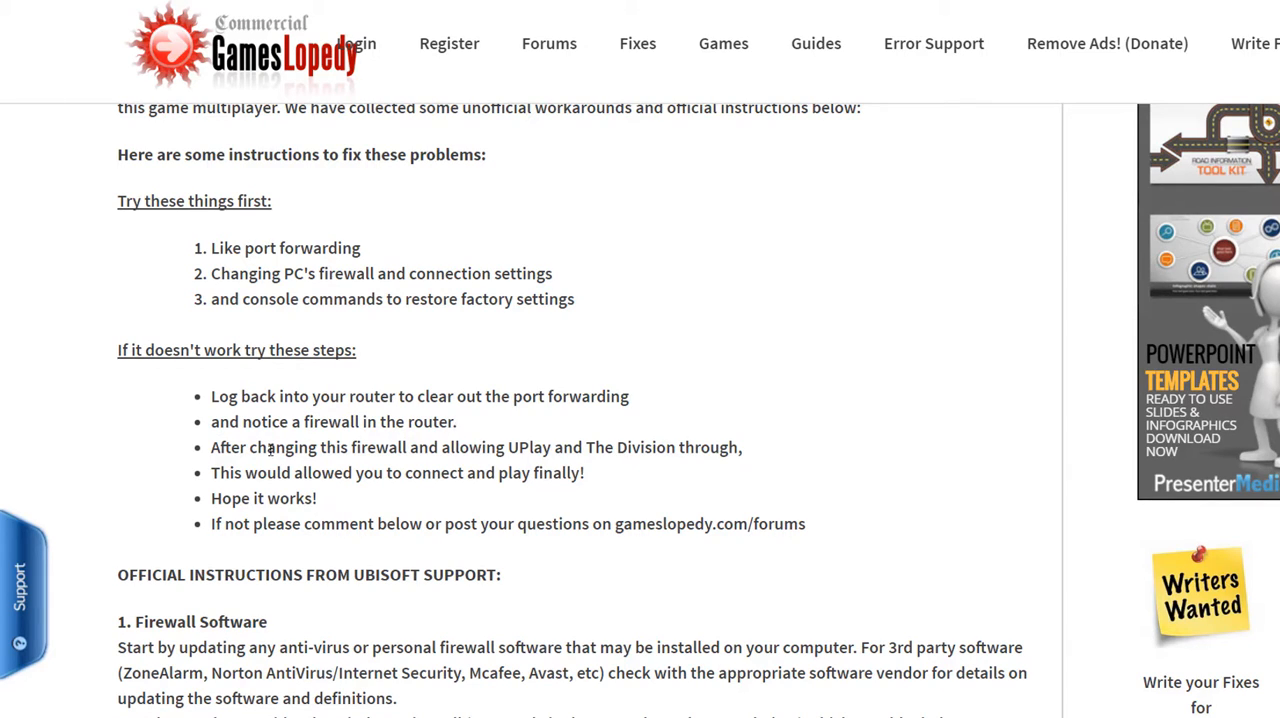
# Step: Highlight the advice on changing the firewall to connect, then reach the third-party firewall list with ZoneAlarm
pyautogui.moveTo(212, 448); pyautogui.dragTo(436, 448)
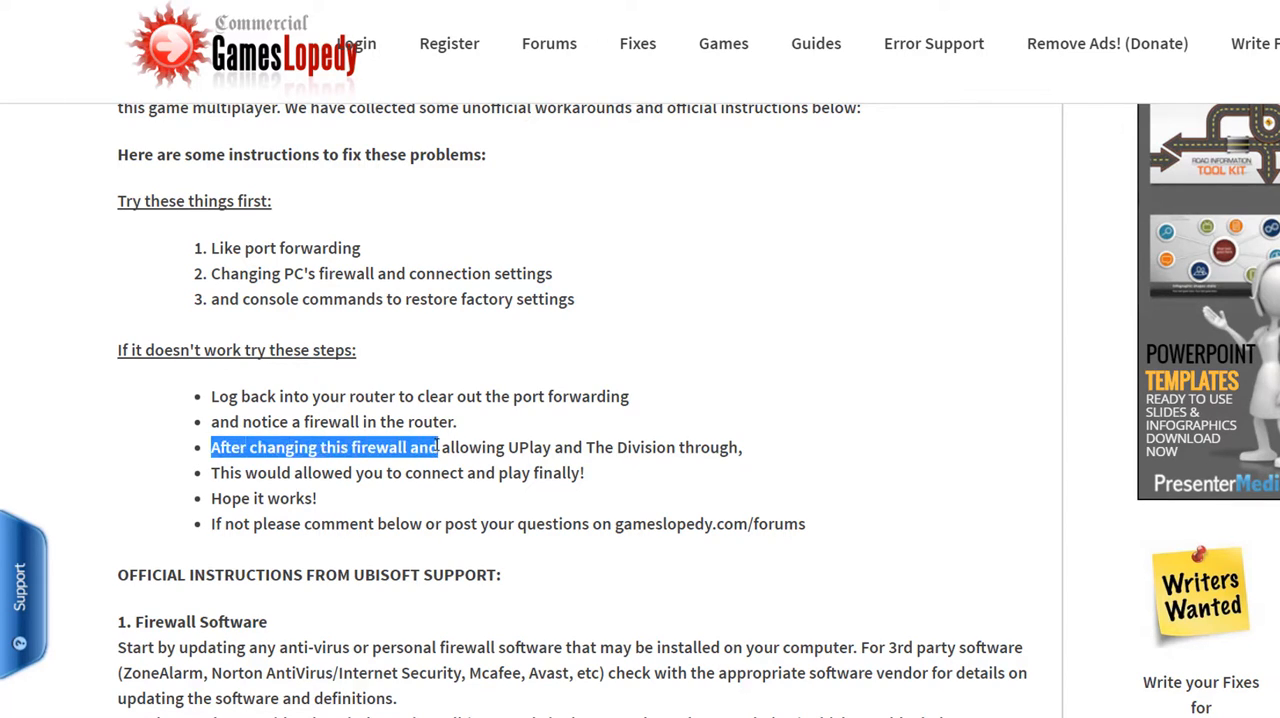
pyautogui.moveTo(436, 448); pyautogui.dragTo(500, 448)
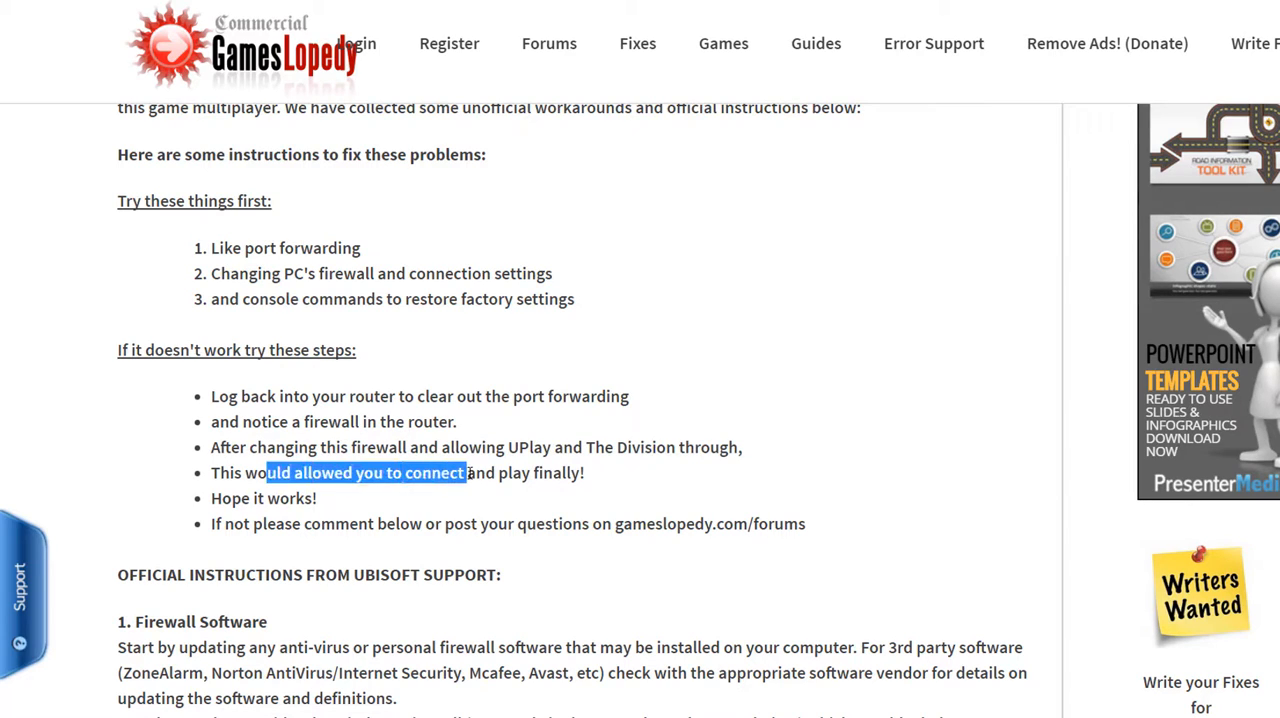
pyautogui.click(396, 490)
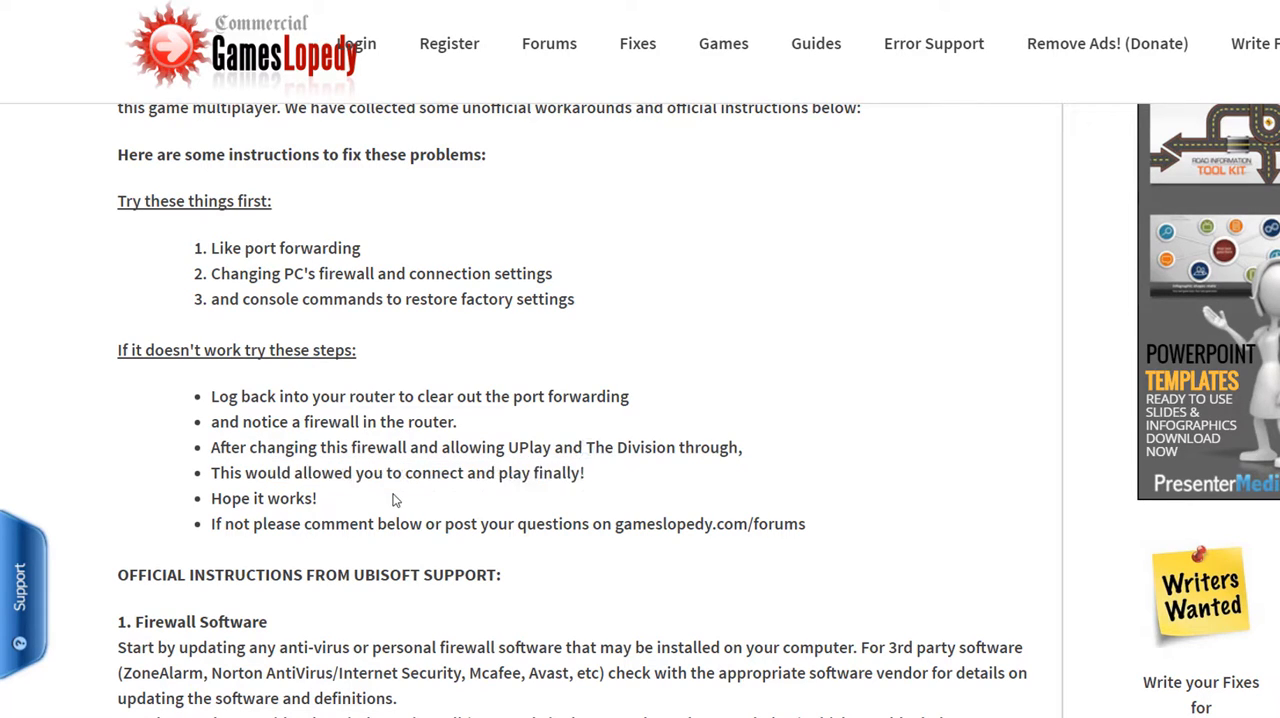
pyautogui.moveTo(212, 524); pyautogui.dragTo(420, 524)
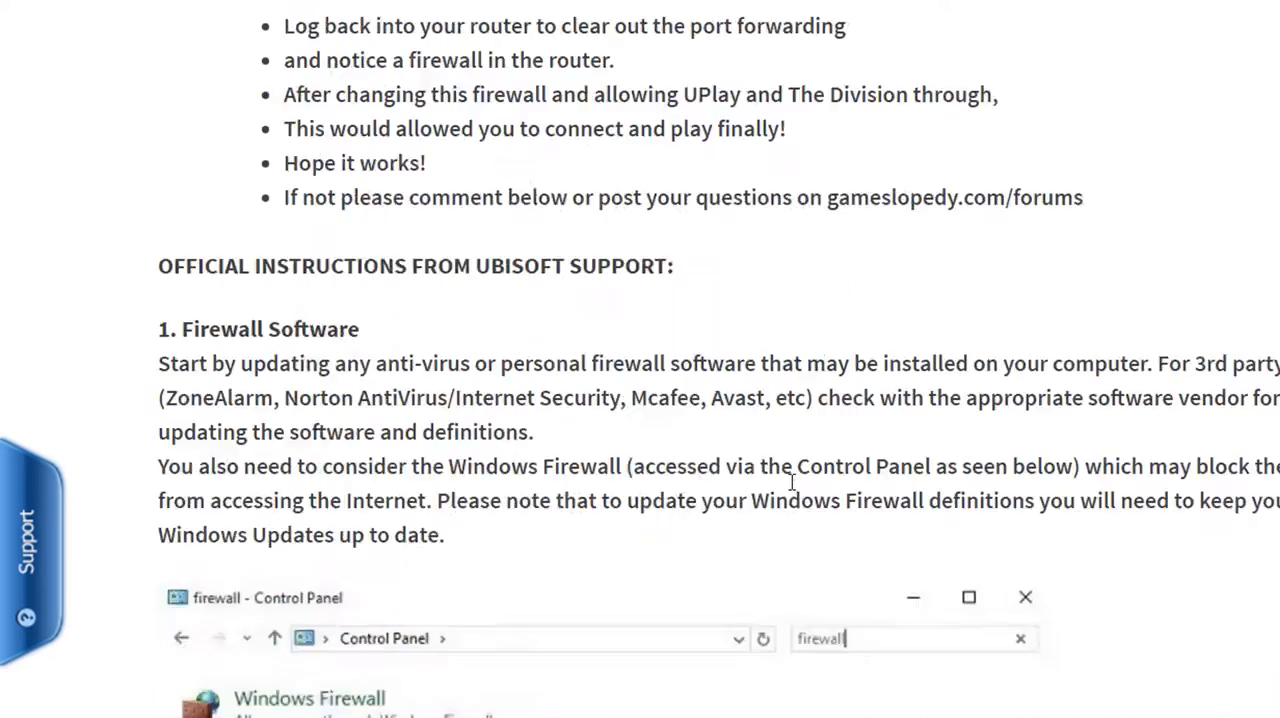
pyautogui.scroll(-3)
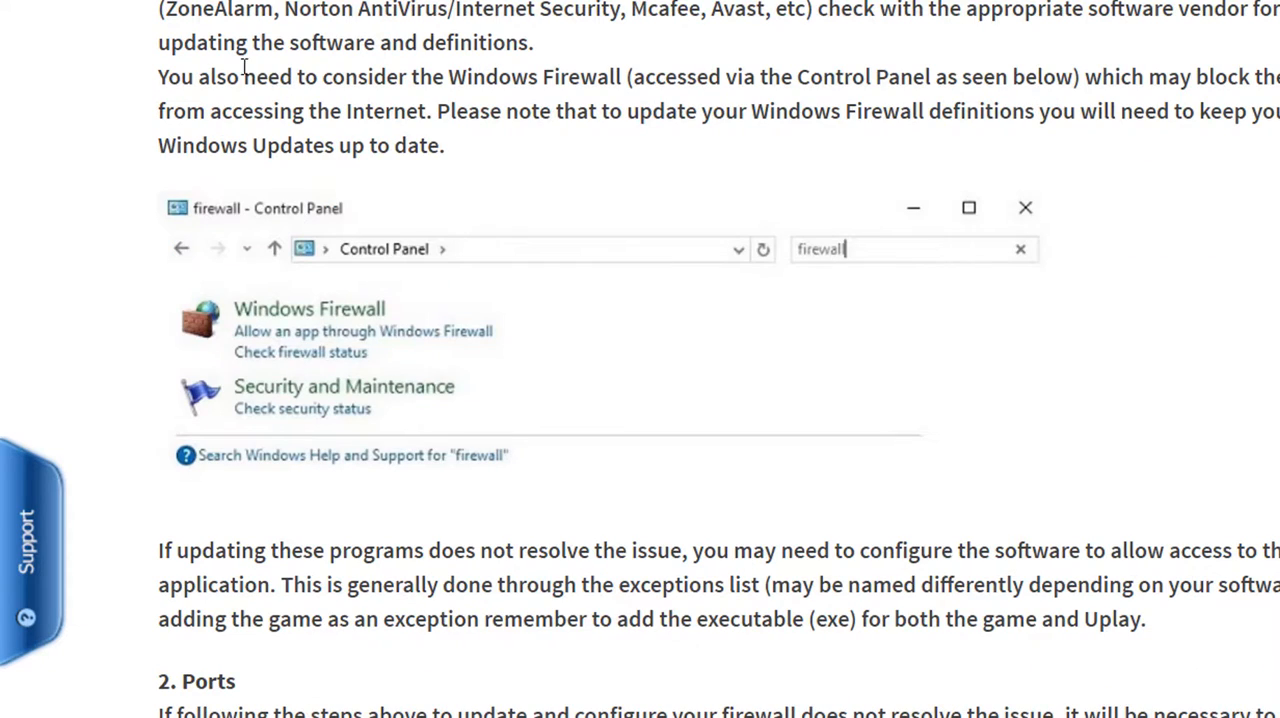
pyautogui.moveTo(704, 192)
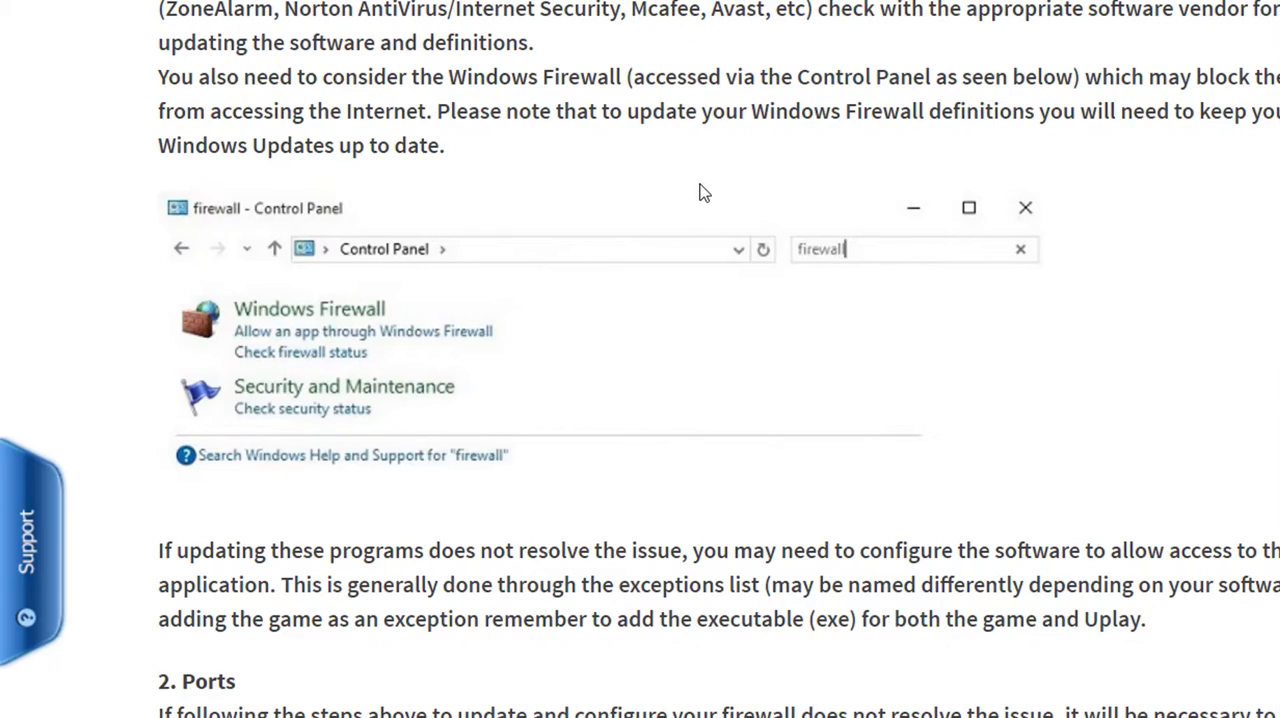
pyautogui.scroll(3)
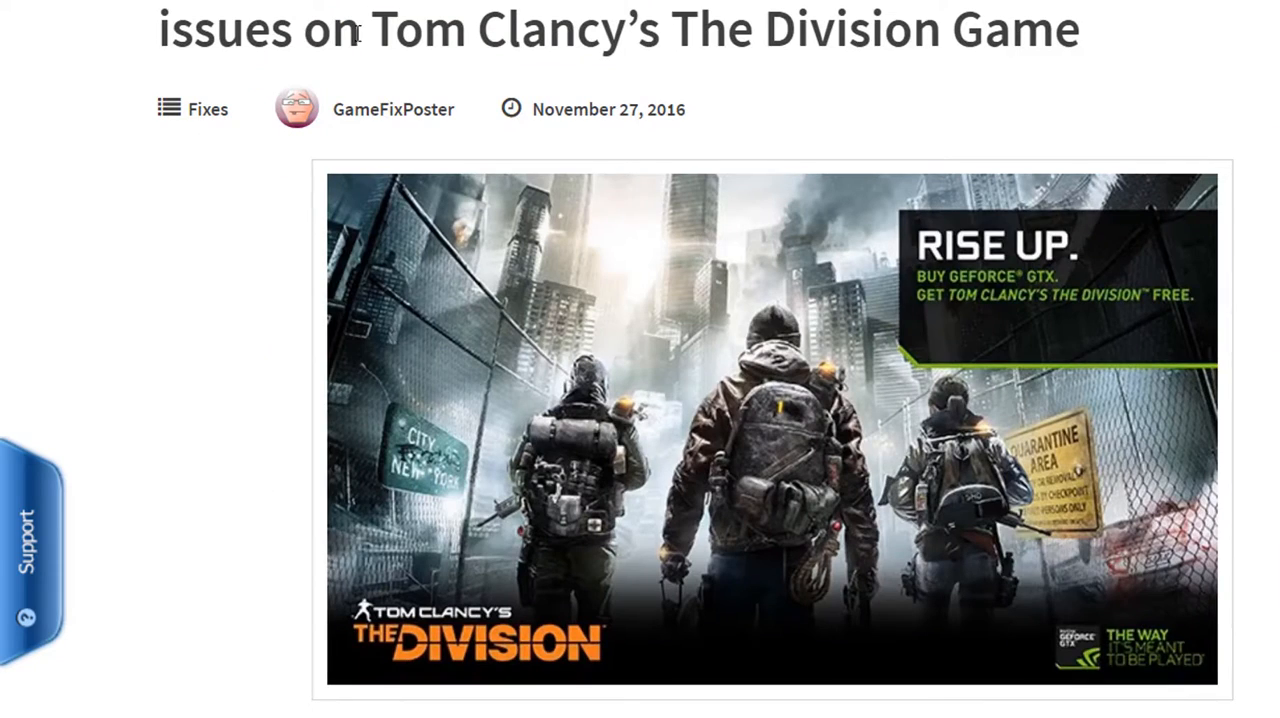
pyautogui.scroll(-3)
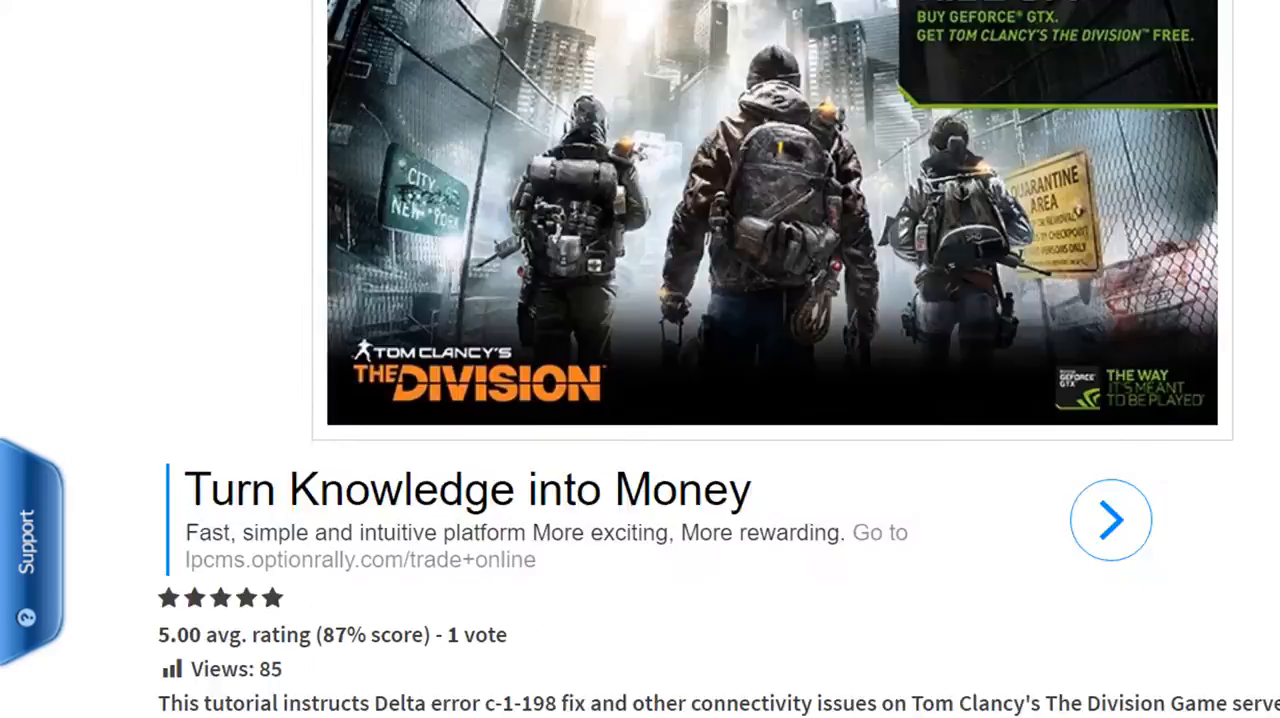
pyautogui.scroll(-3)
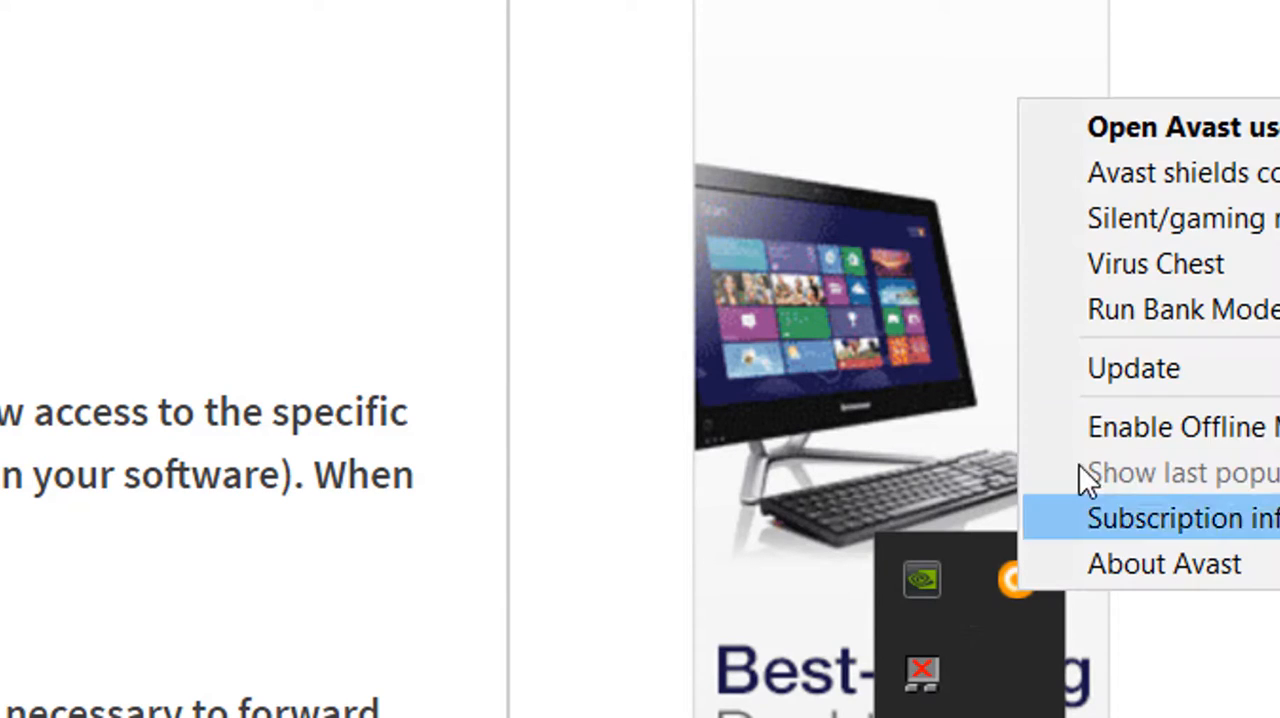
pyautogui.moveTo(1132, 368)
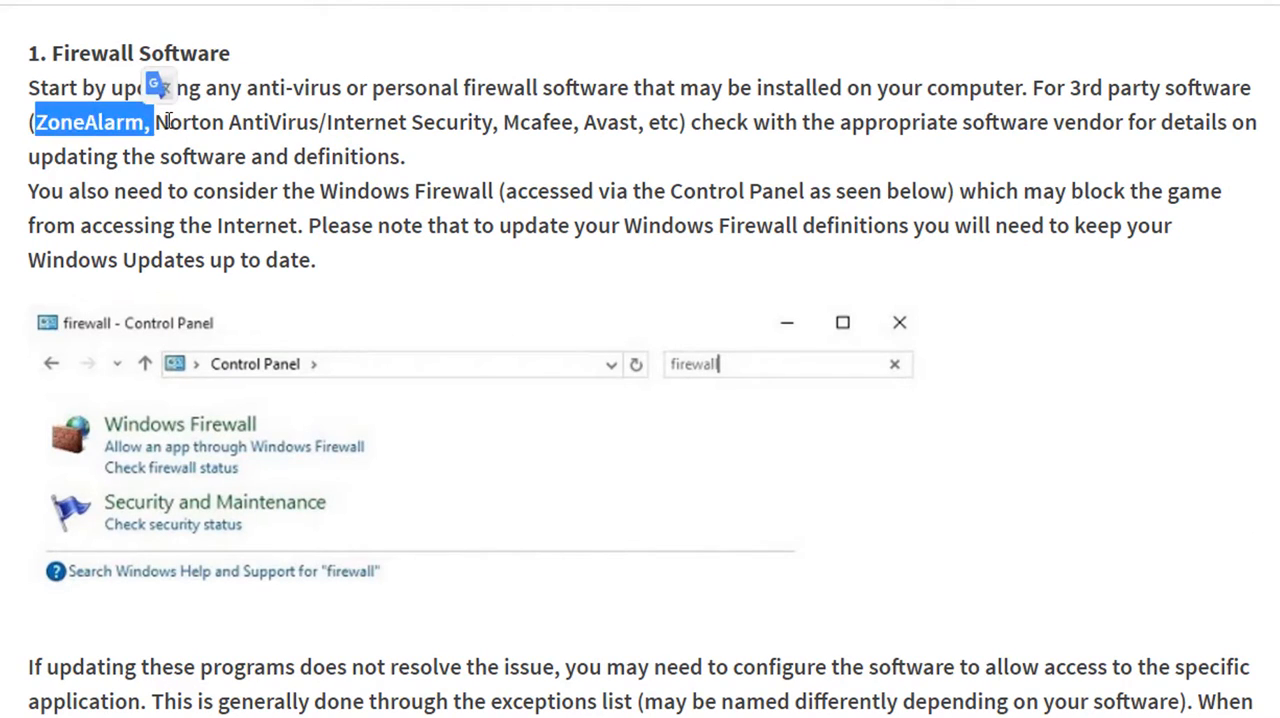
pyautogui.moveTo(156, 122); pyautogui.dragTo(516, 122)
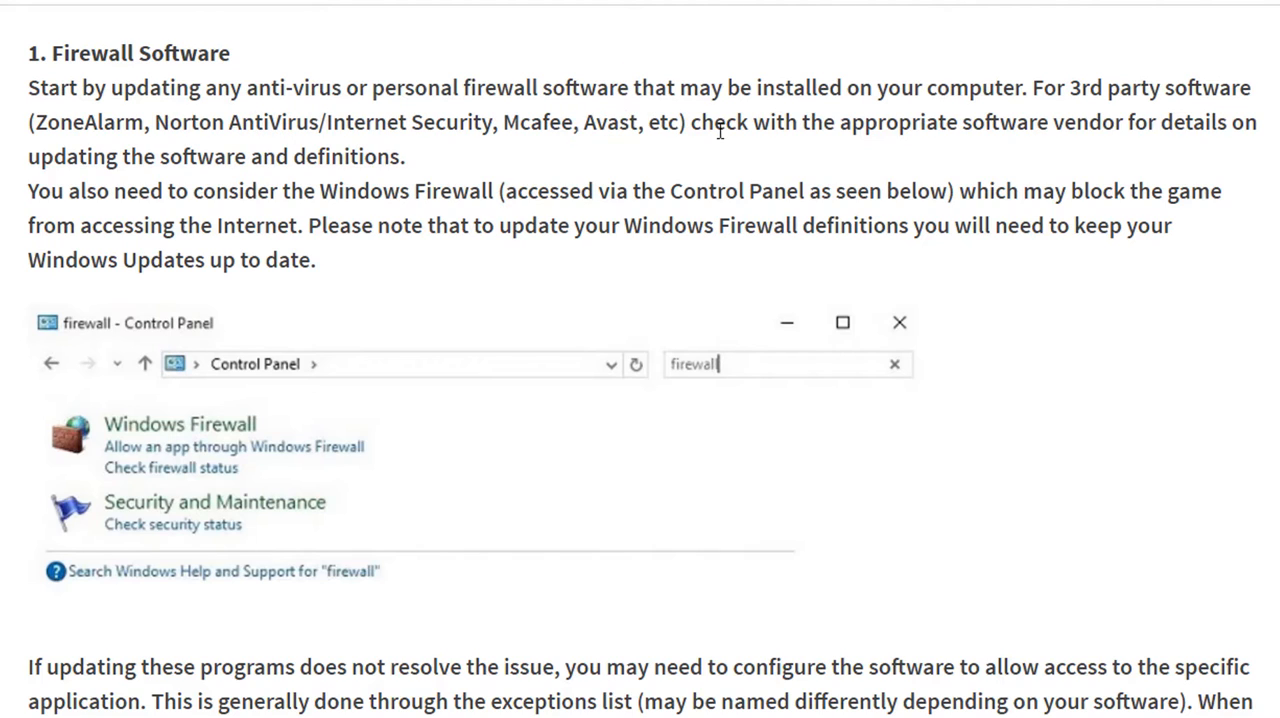
pyautogui.moveTo(1052, 196)
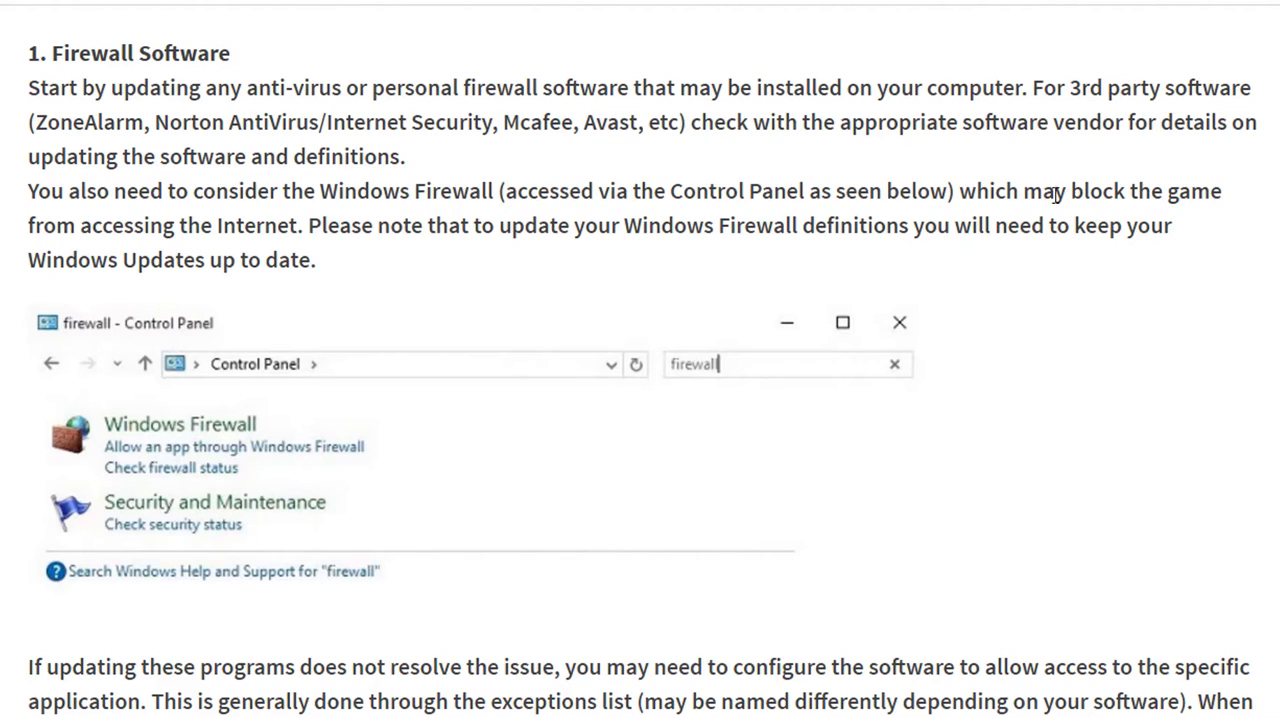
pyautogui.moveTo(788, 324)
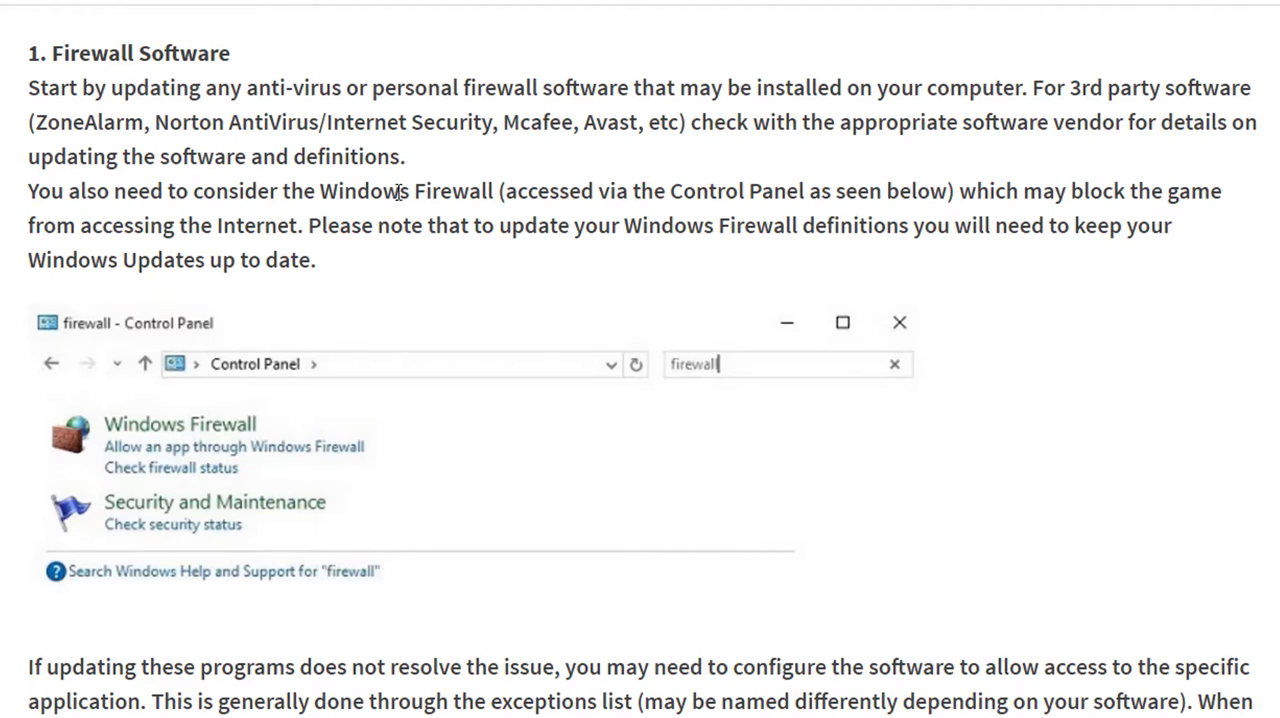
pyautogui.moveTo(996, 216)
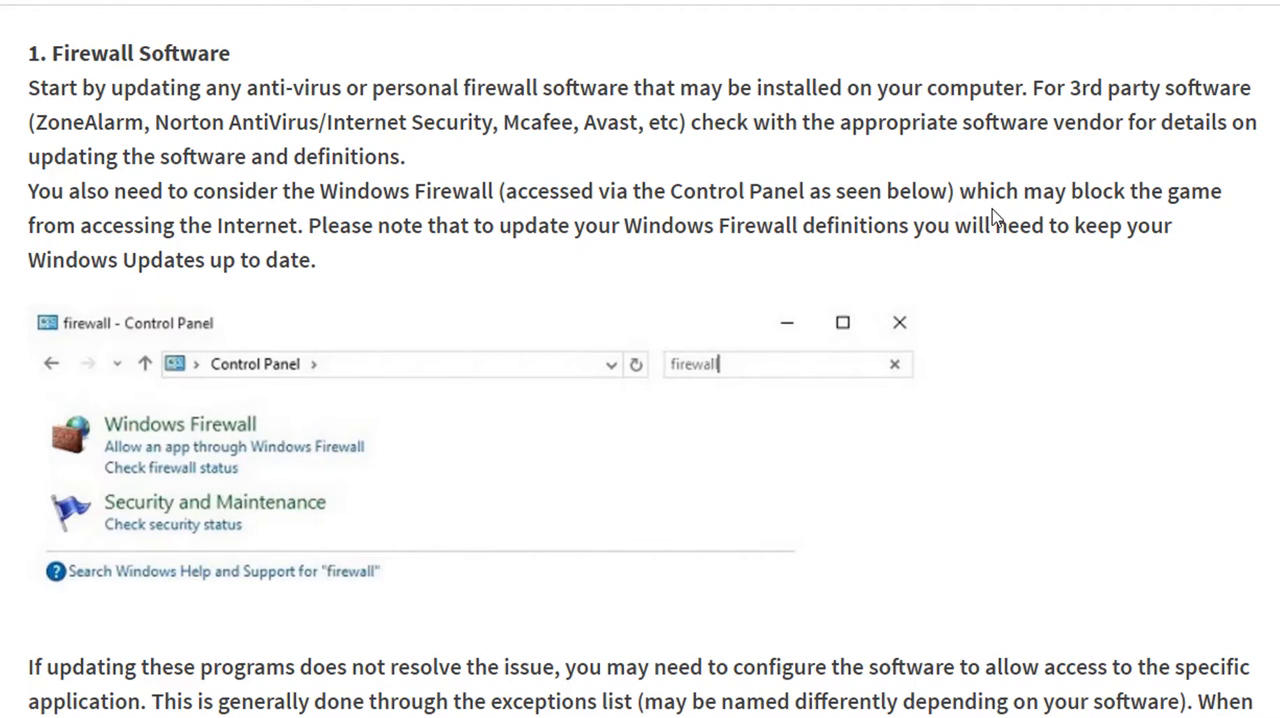
pyautogui.moveTo(328, 272)
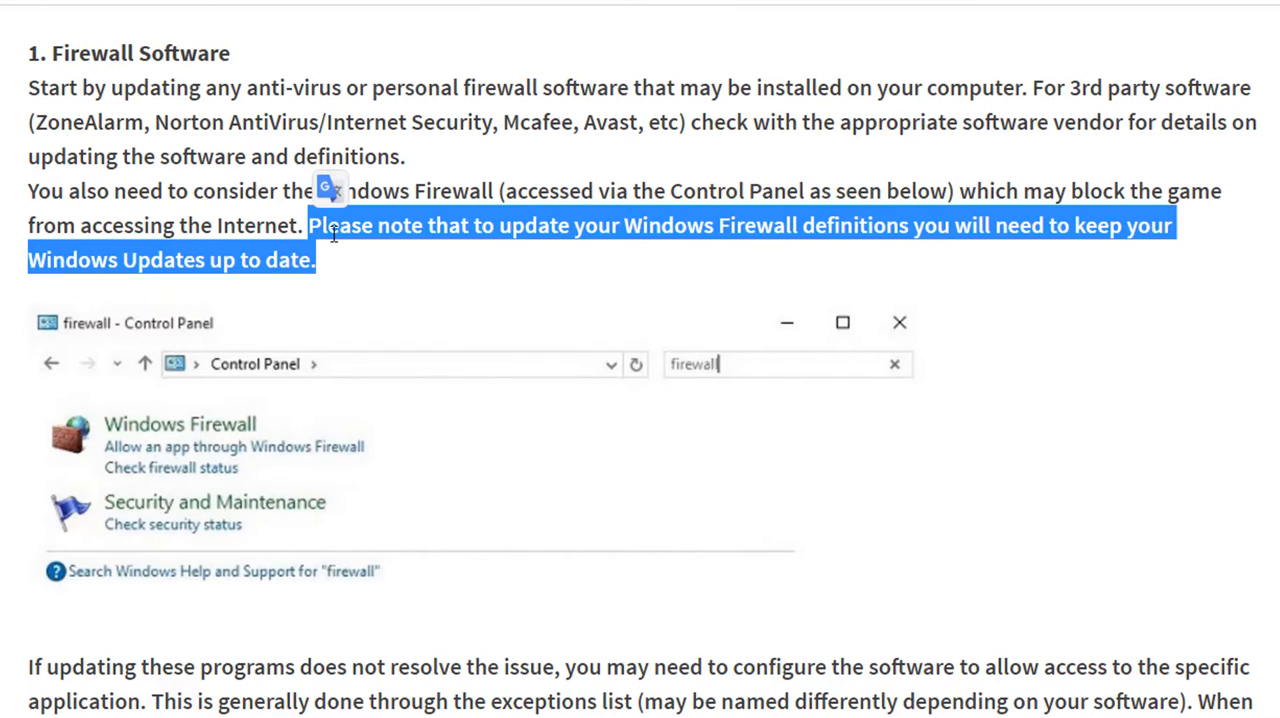
pyautogui.click(364, 260)
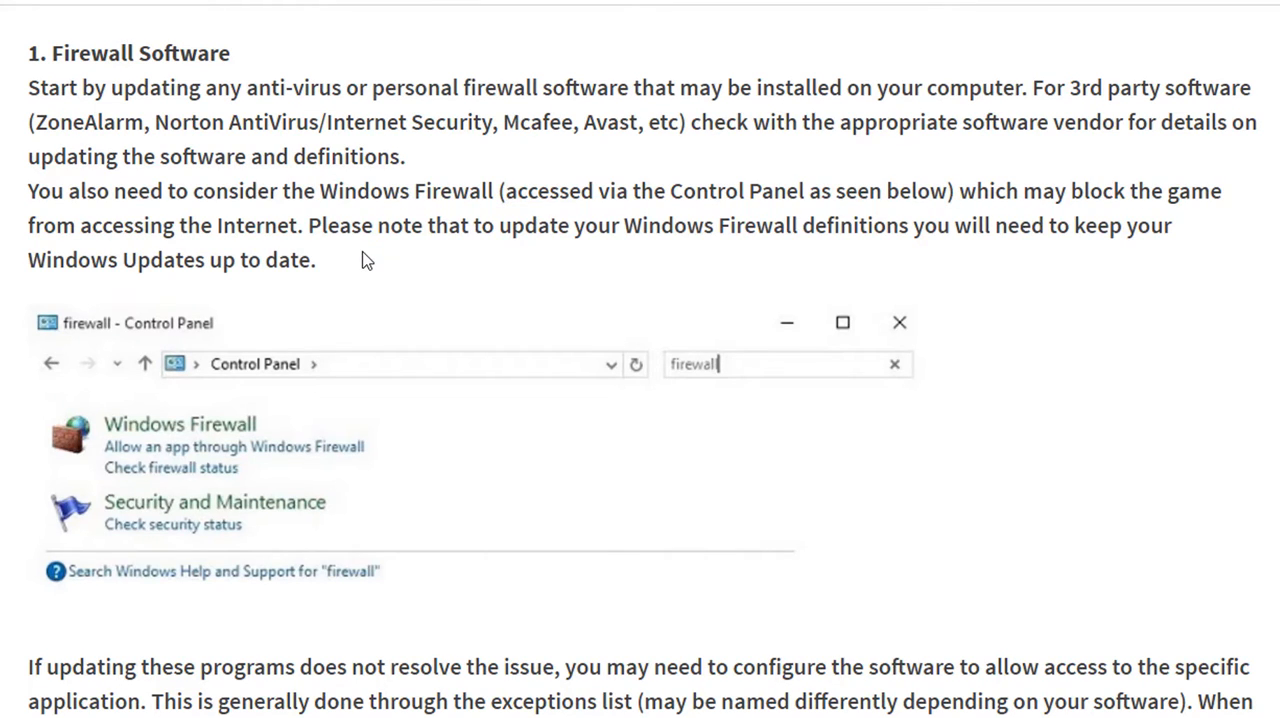
pyautogui.moveTo(878, 250)
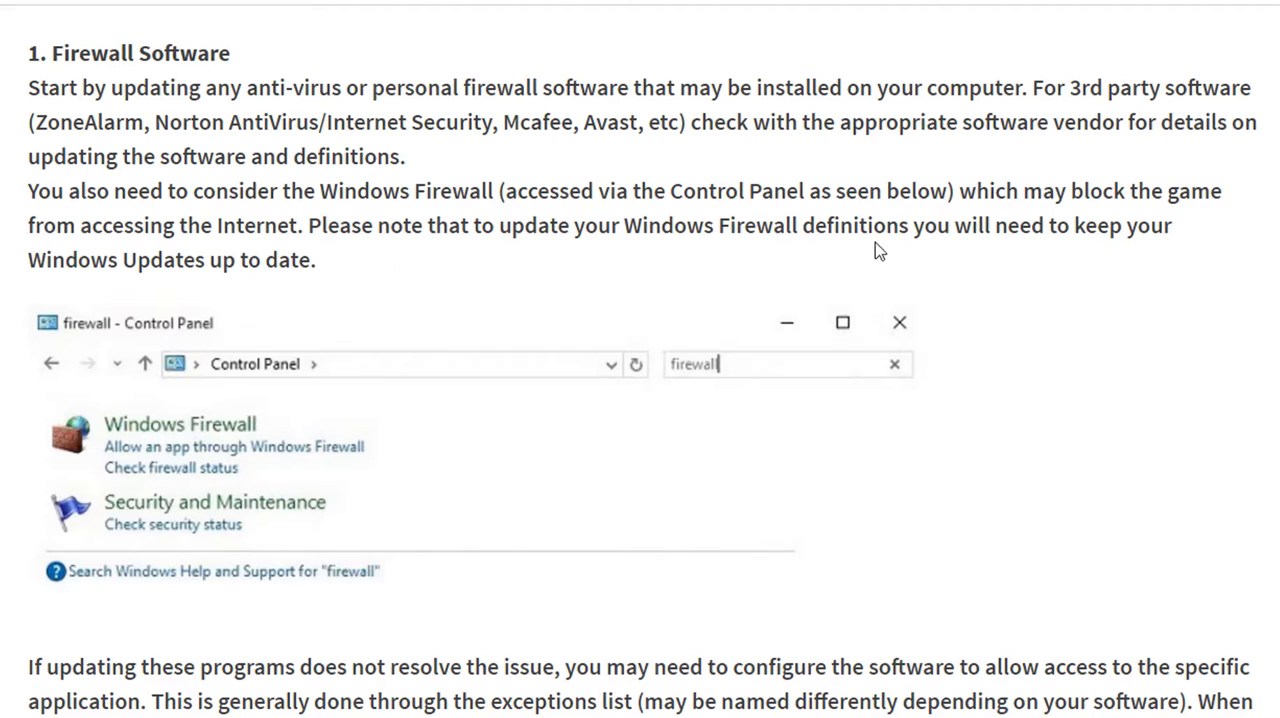
pyautogui.moveTo(1070, 272)
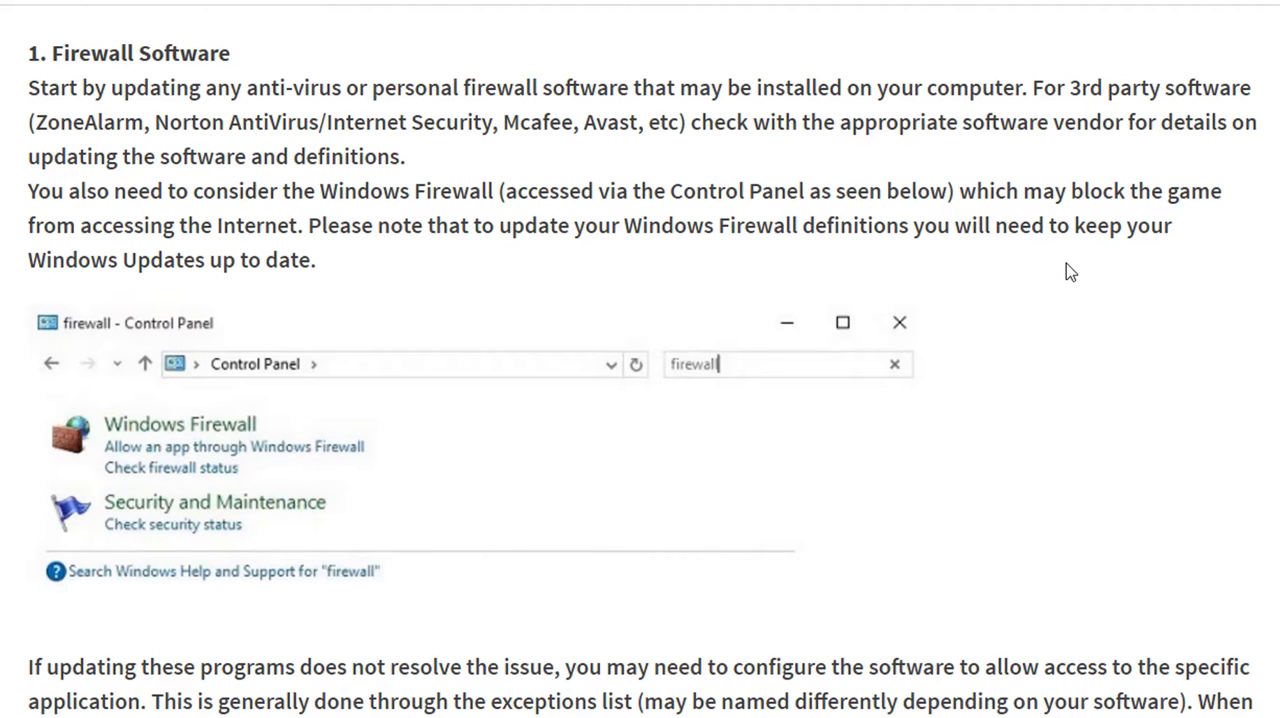
pyautogui.moveTo(896, 396)
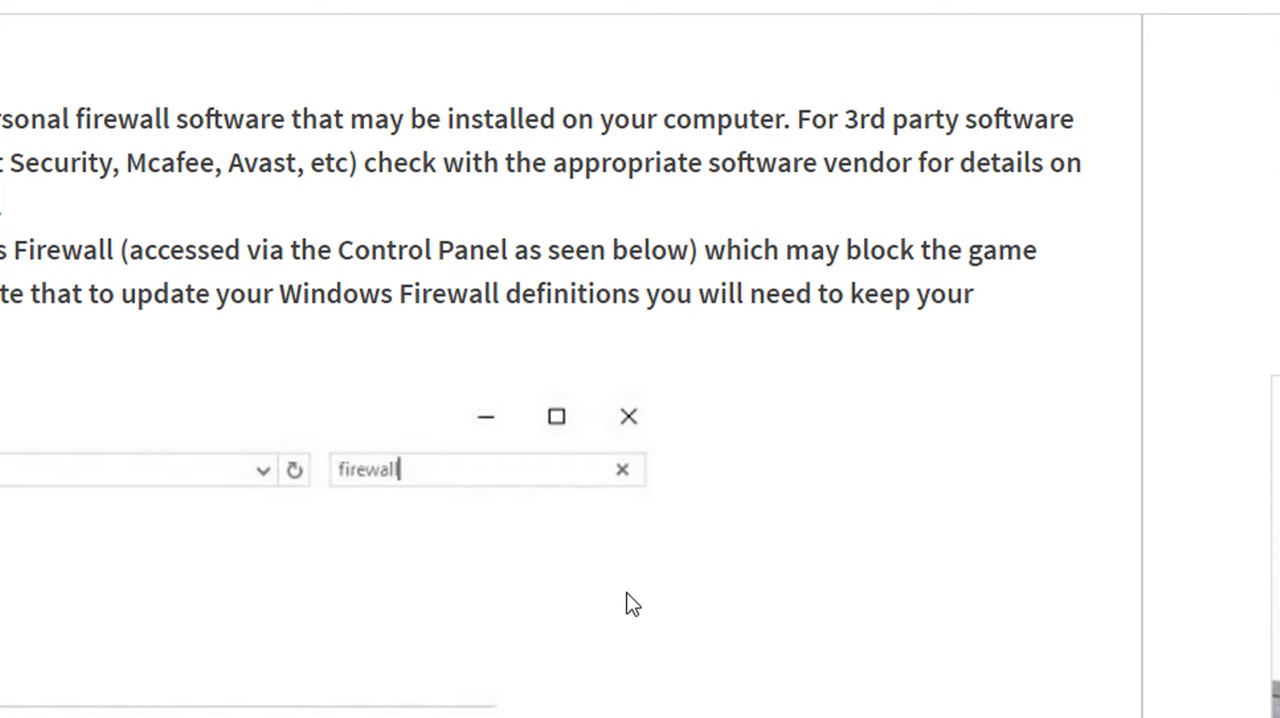
pyautogui.moveTo(544, 684)
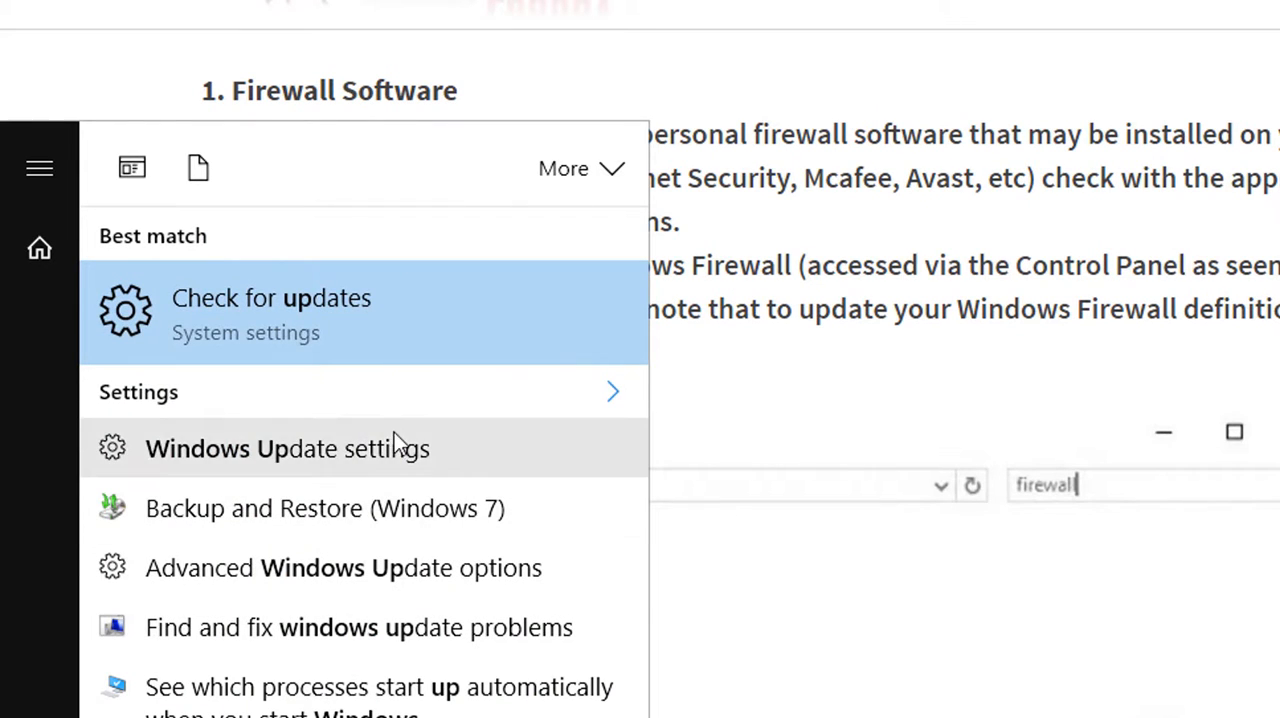
pyautogui.moveTo(390, 448)
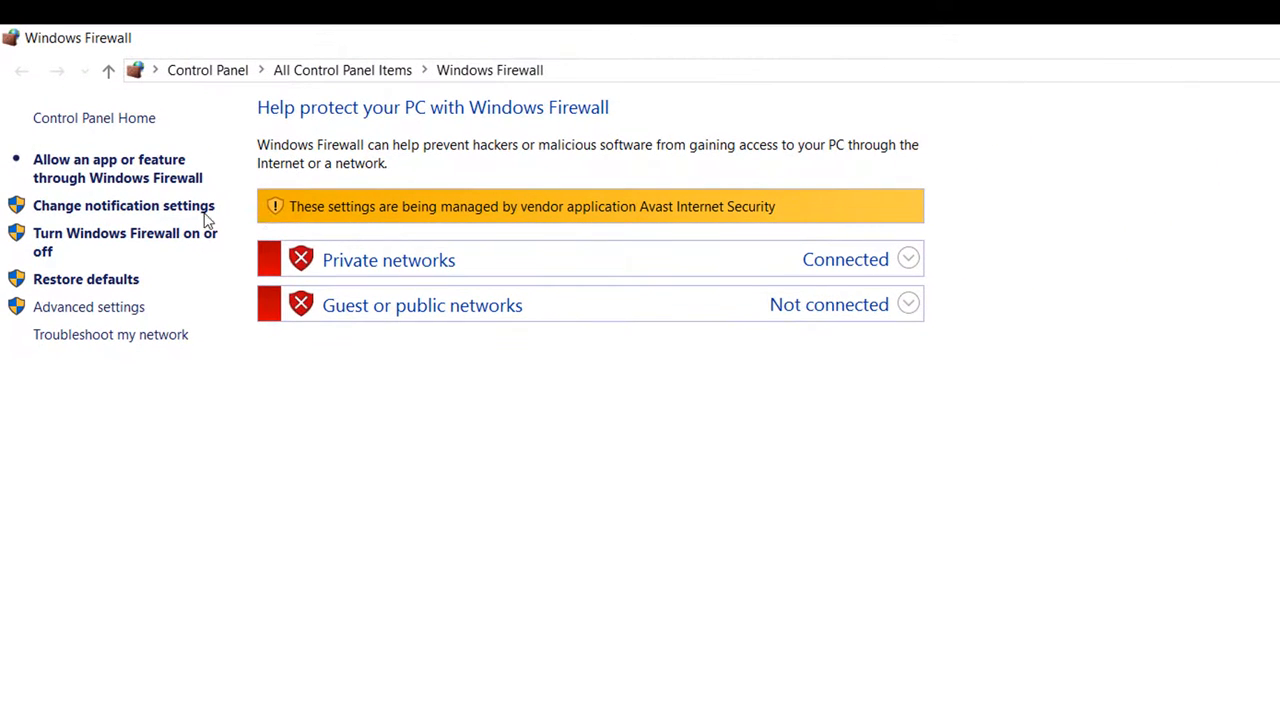
pyautogui.moveTo(444, 190)
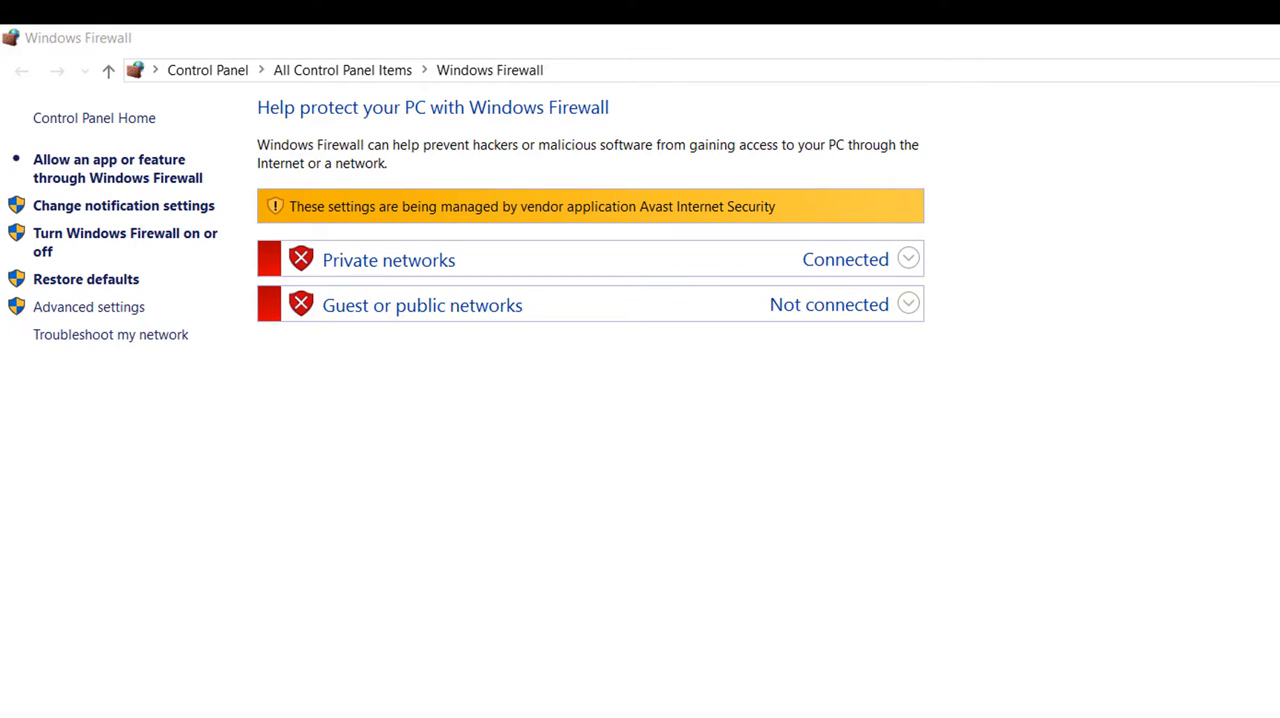
pyautogui.moveTo(96, 332)
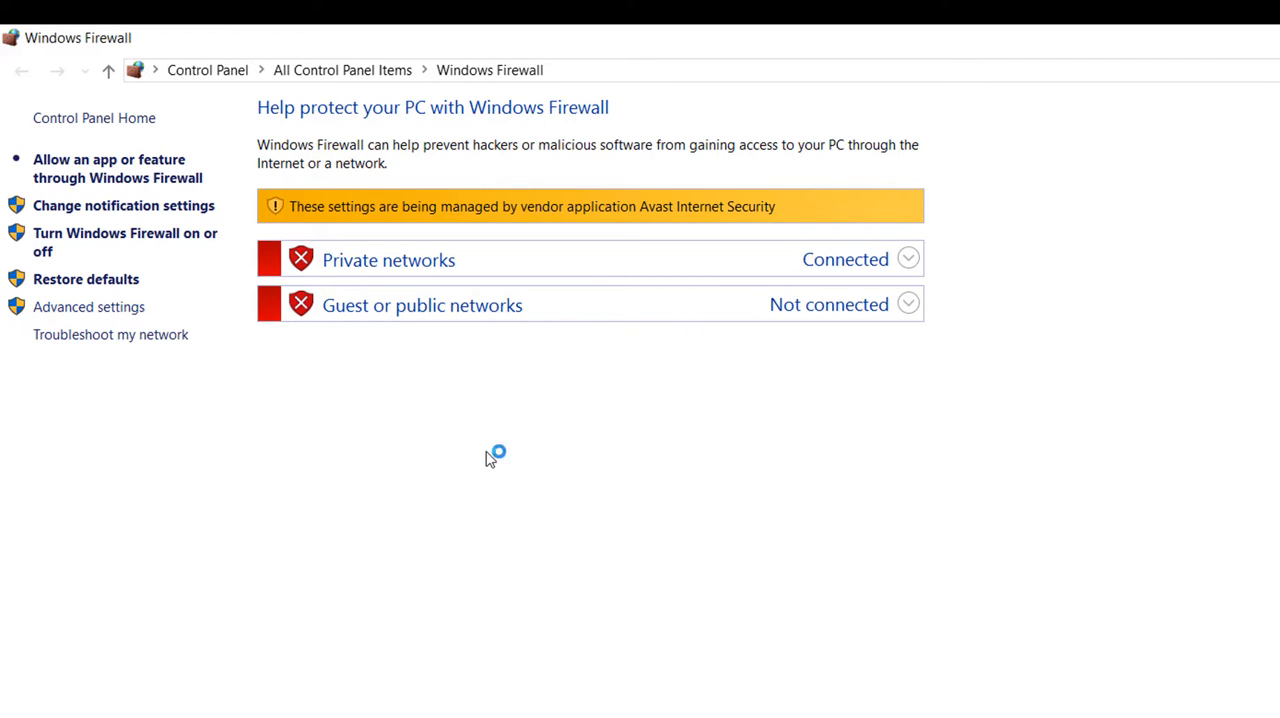
# Step: Browse the advanced firewall's Outbound, Inbound and Connection Security rule lists
pyautogui.click(88, 306)
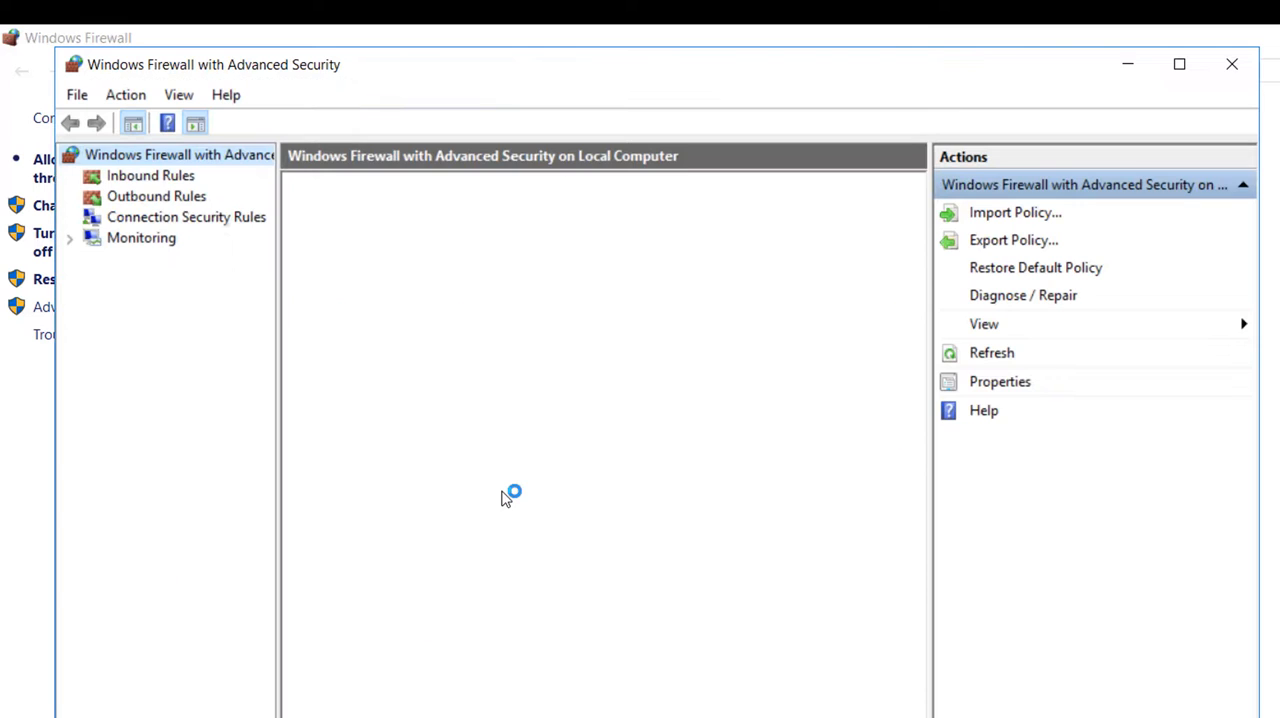
pyautogui.click(156, 196)
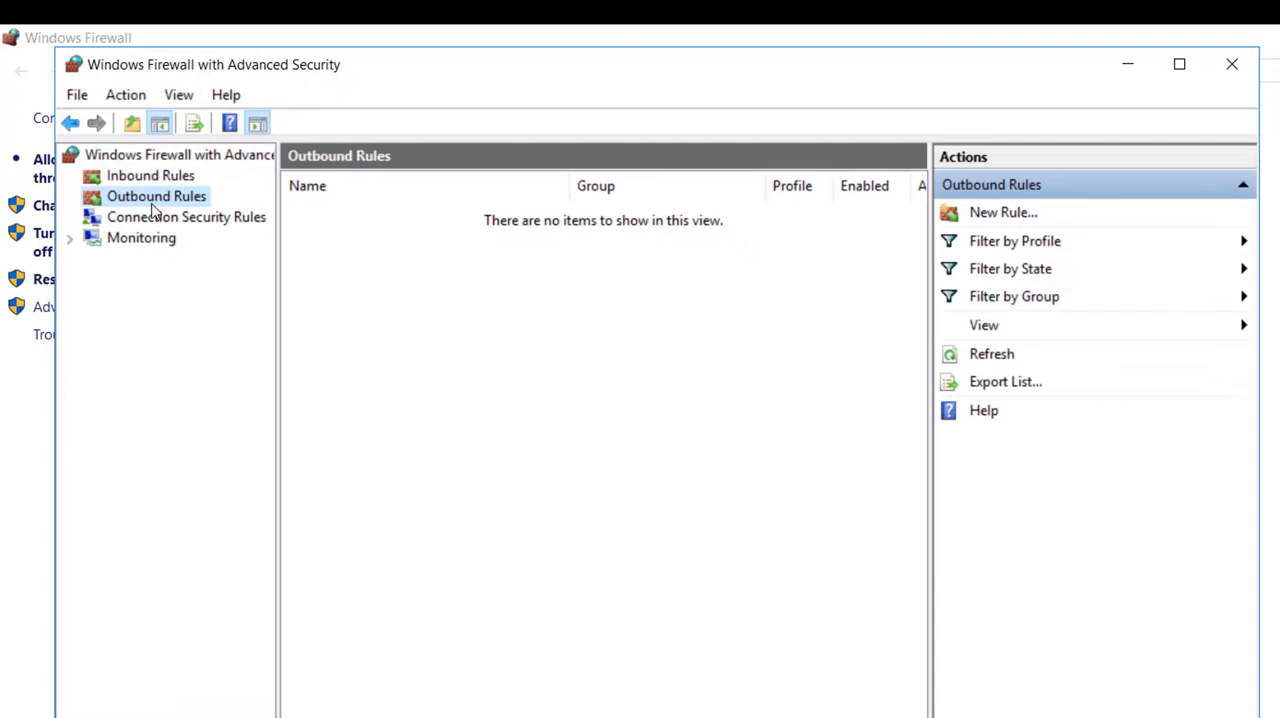
pyautogui.click(150, 176)
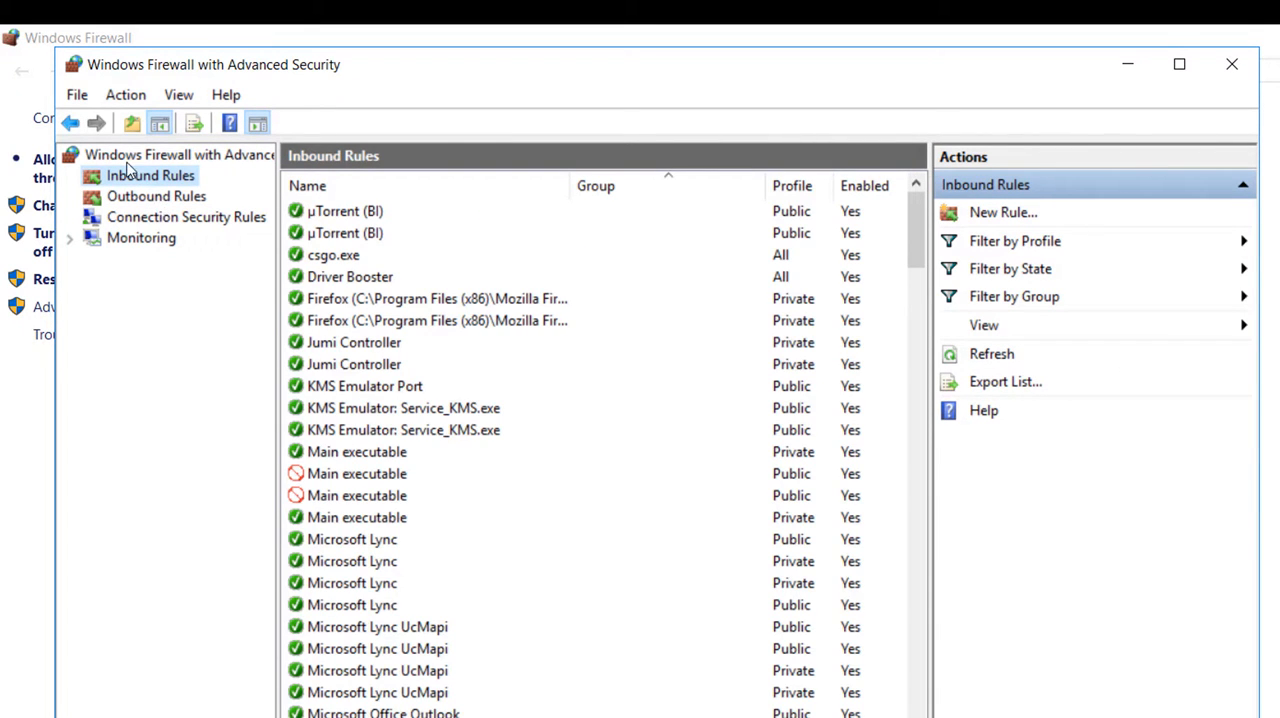
pyautogui.click(156, 196)
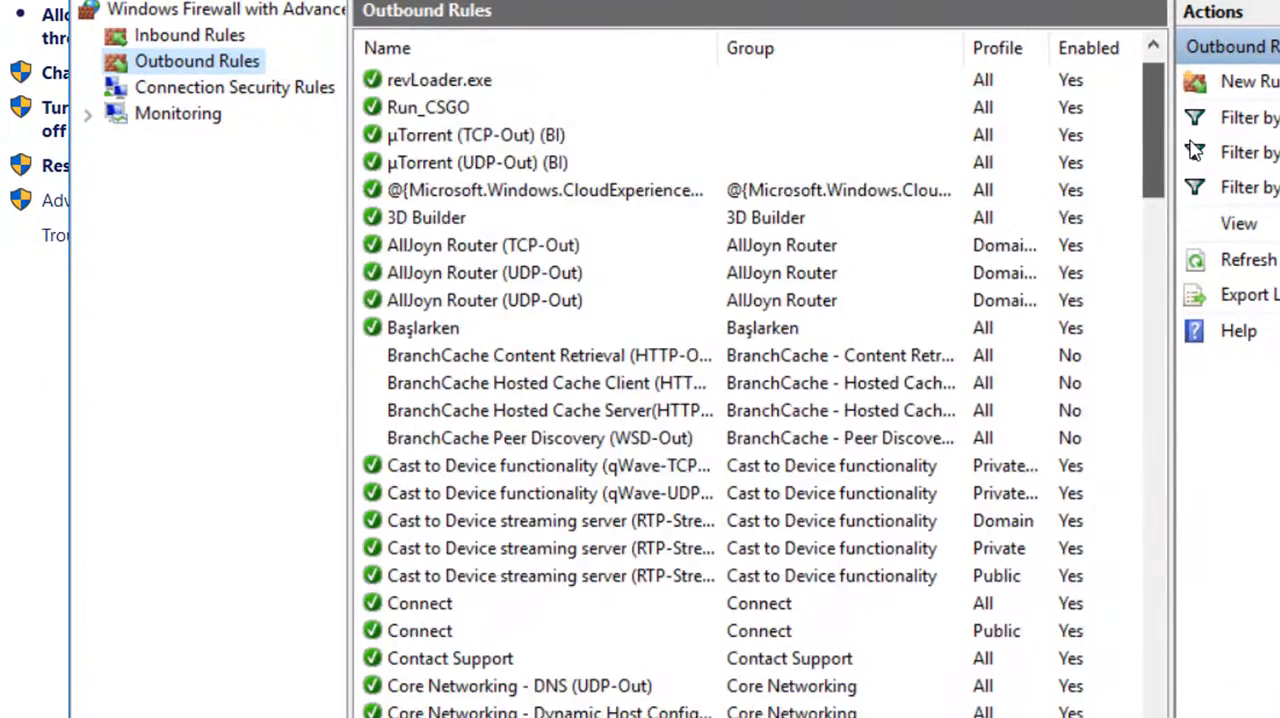
pyautogui.scroll(-3)
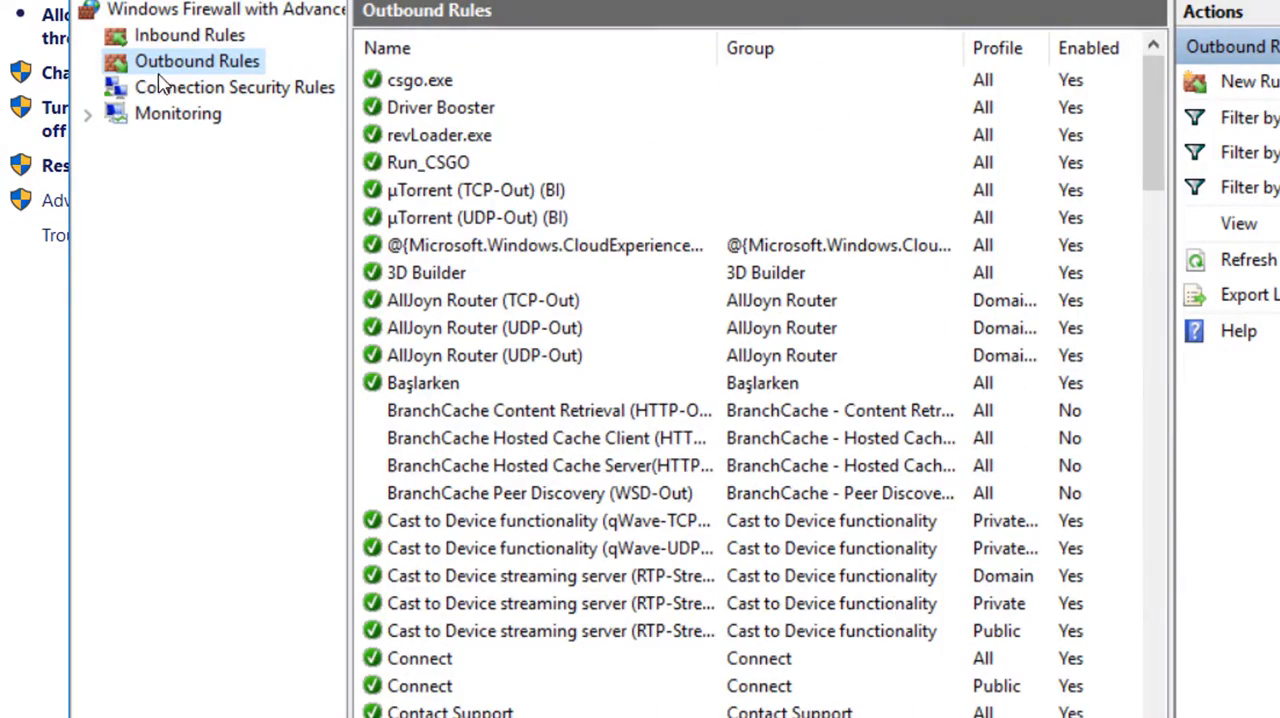
pyautogui.click(236, 88)
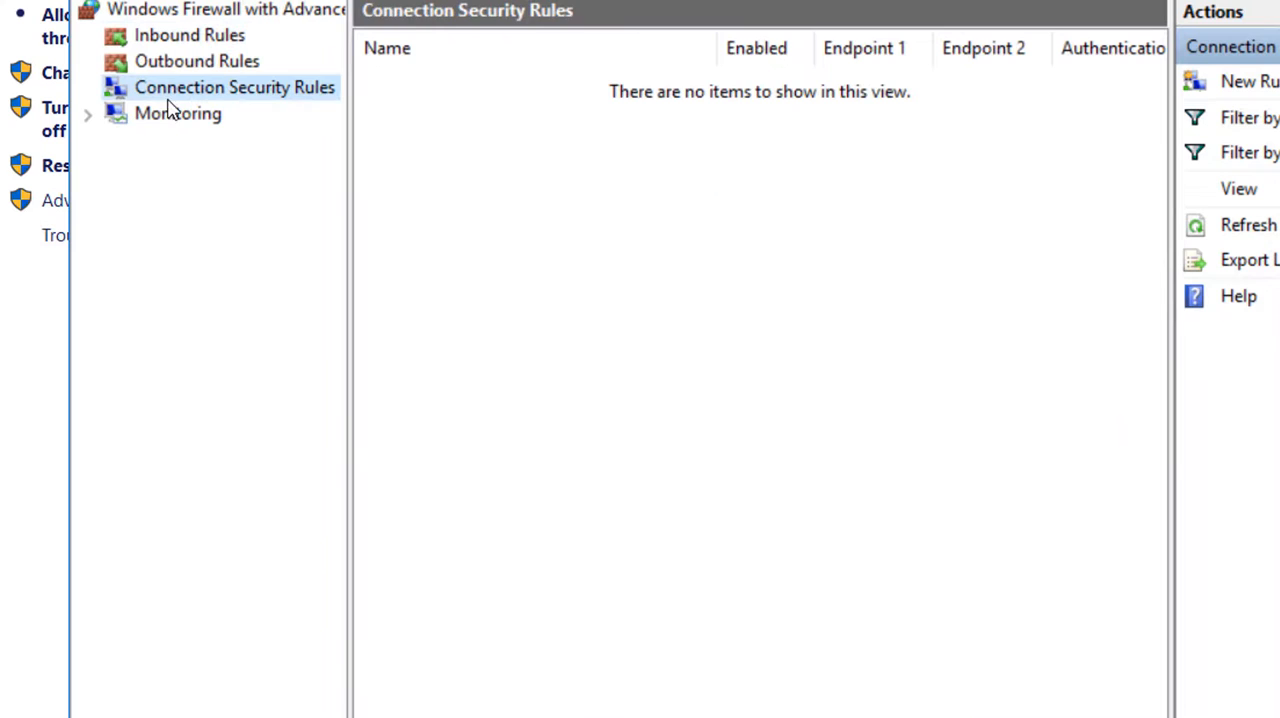
pyautogui.click(178, 114)
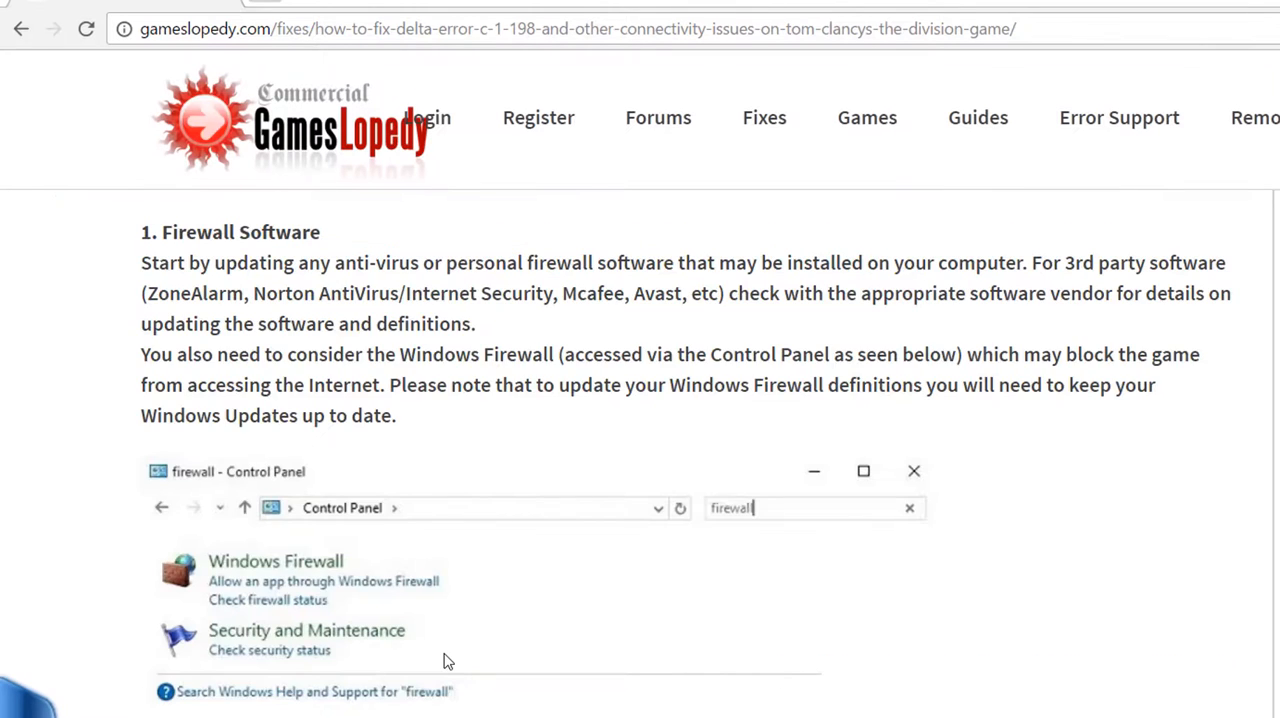
# Step: Read and highlight the reminder to add both the game and Uplay as firewall exceptions
pyautogui.scroll(-3)
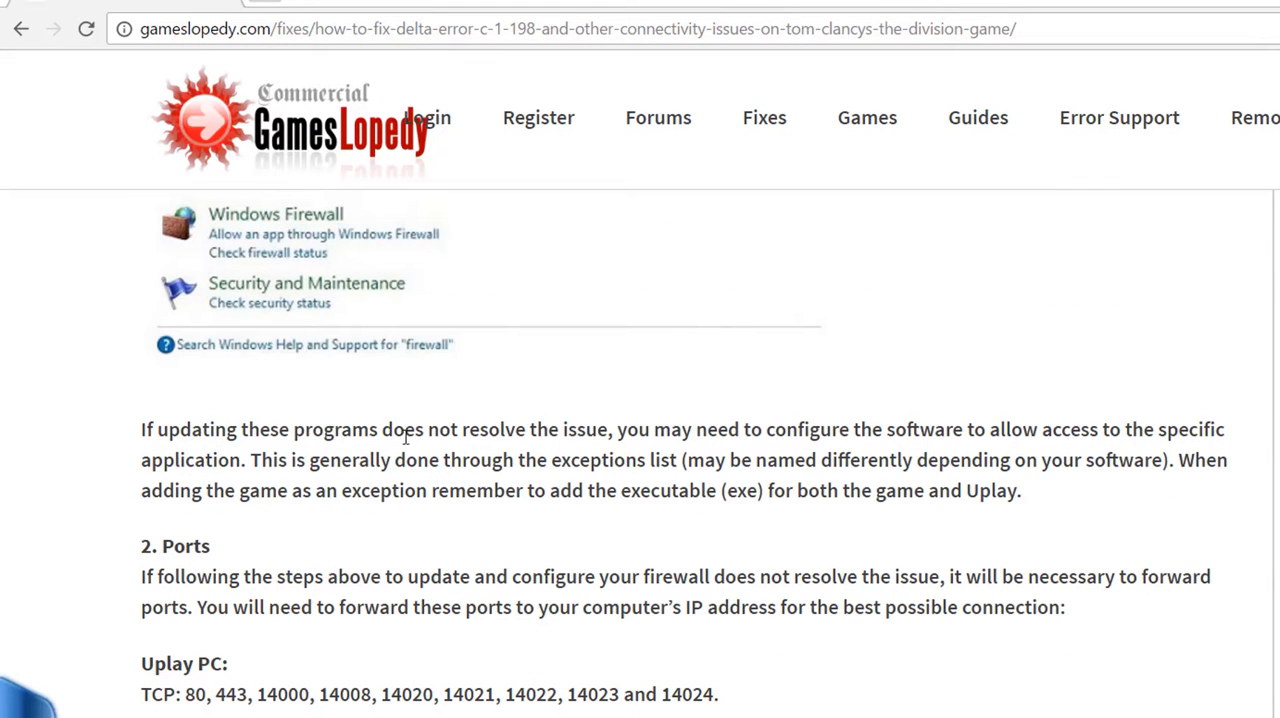
pyautogui.moveTo(640, 450)
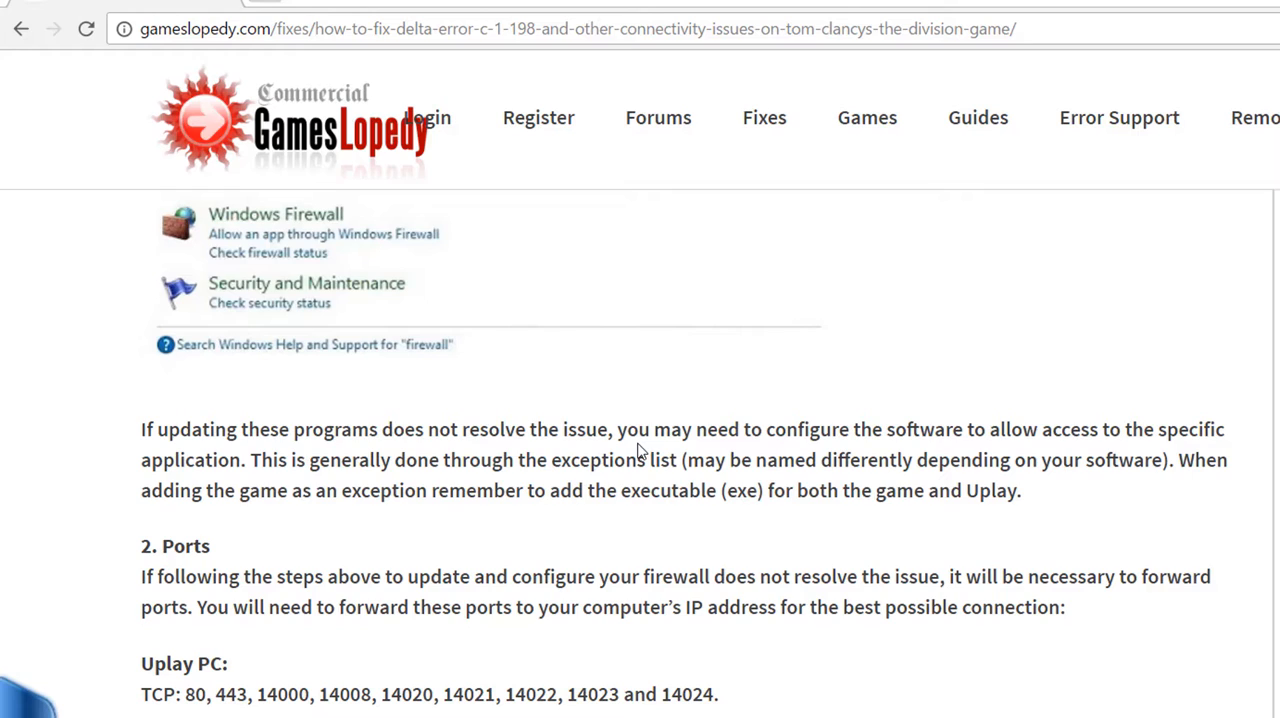
pyautogui.moveTo(744, 440)
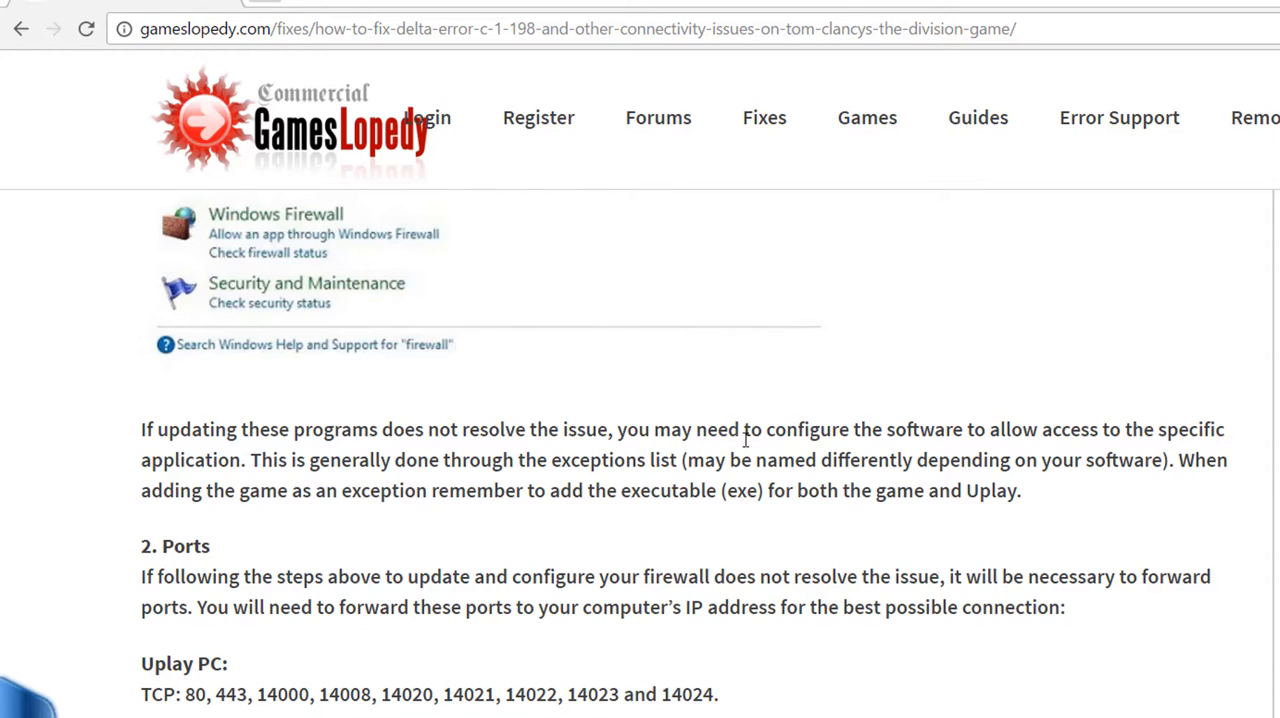
pyautogui.moveTo(910, 438)
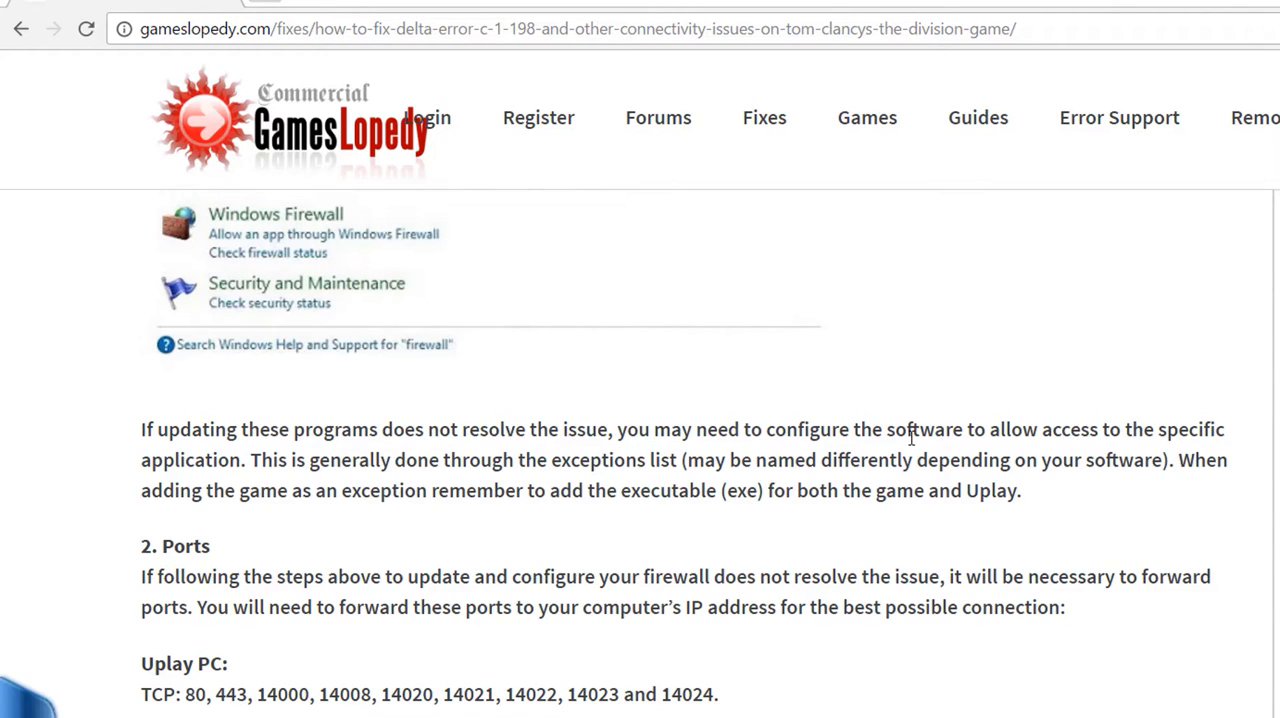
pyautogui.moveTo(332, 474)
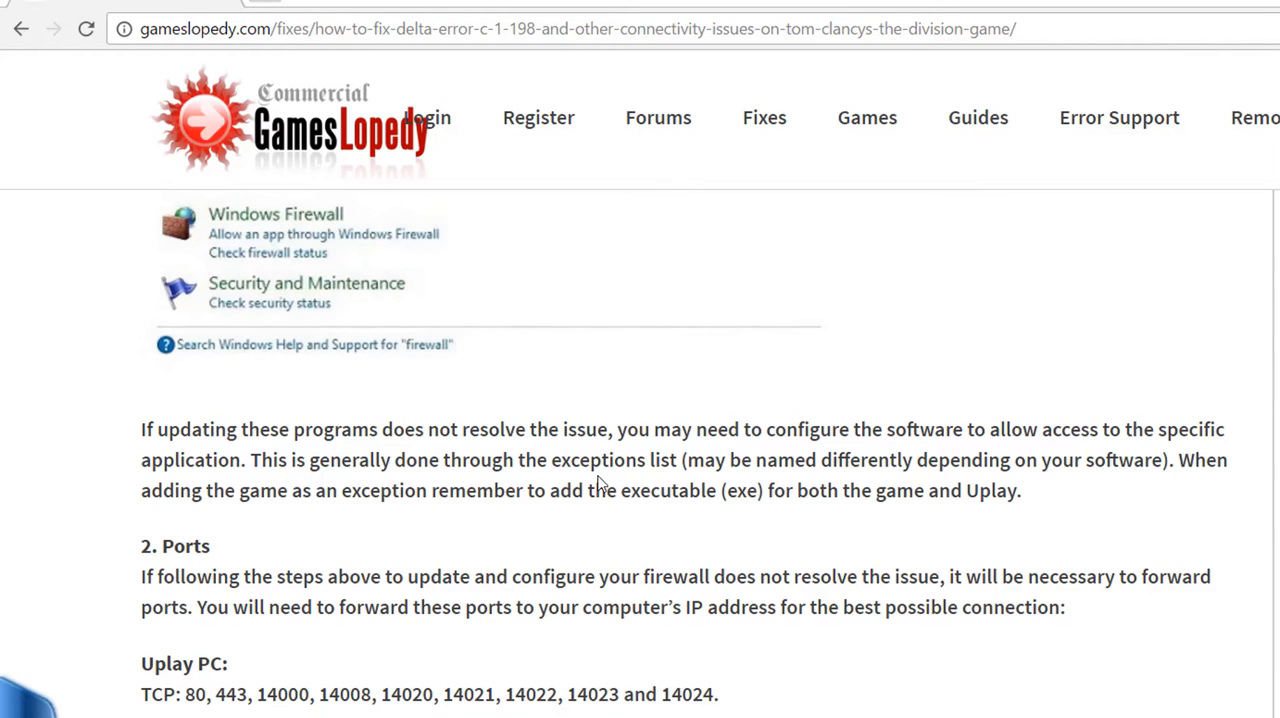
pyautogui.scroll(-3)
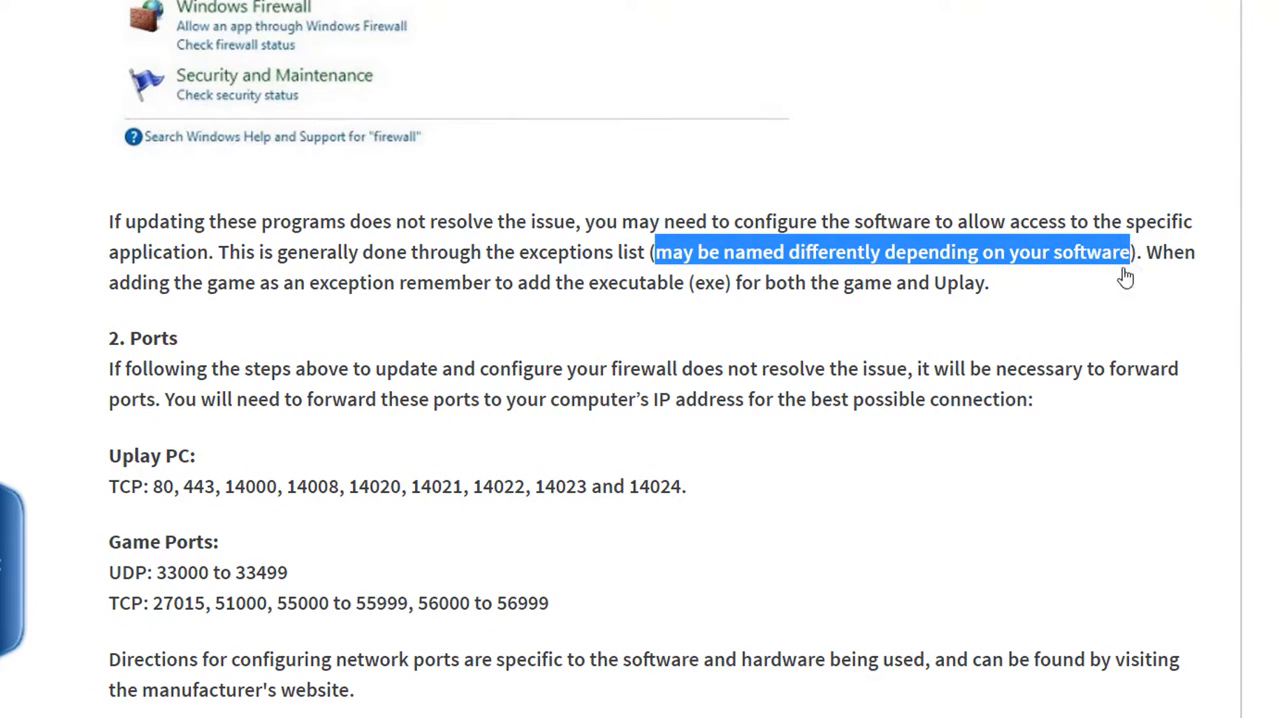
pyautogui.click(156, 310)
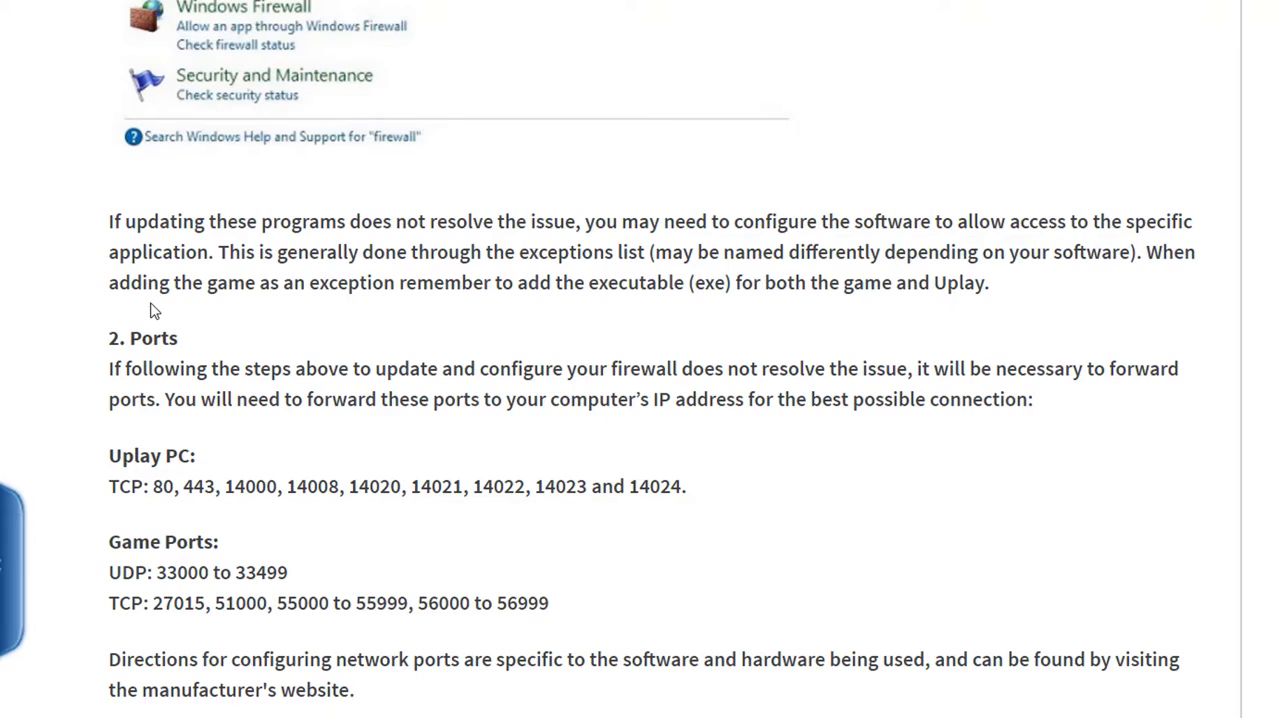
pyautogui.moveTo(208, 282); pyautogui.dragTo(630, 282)
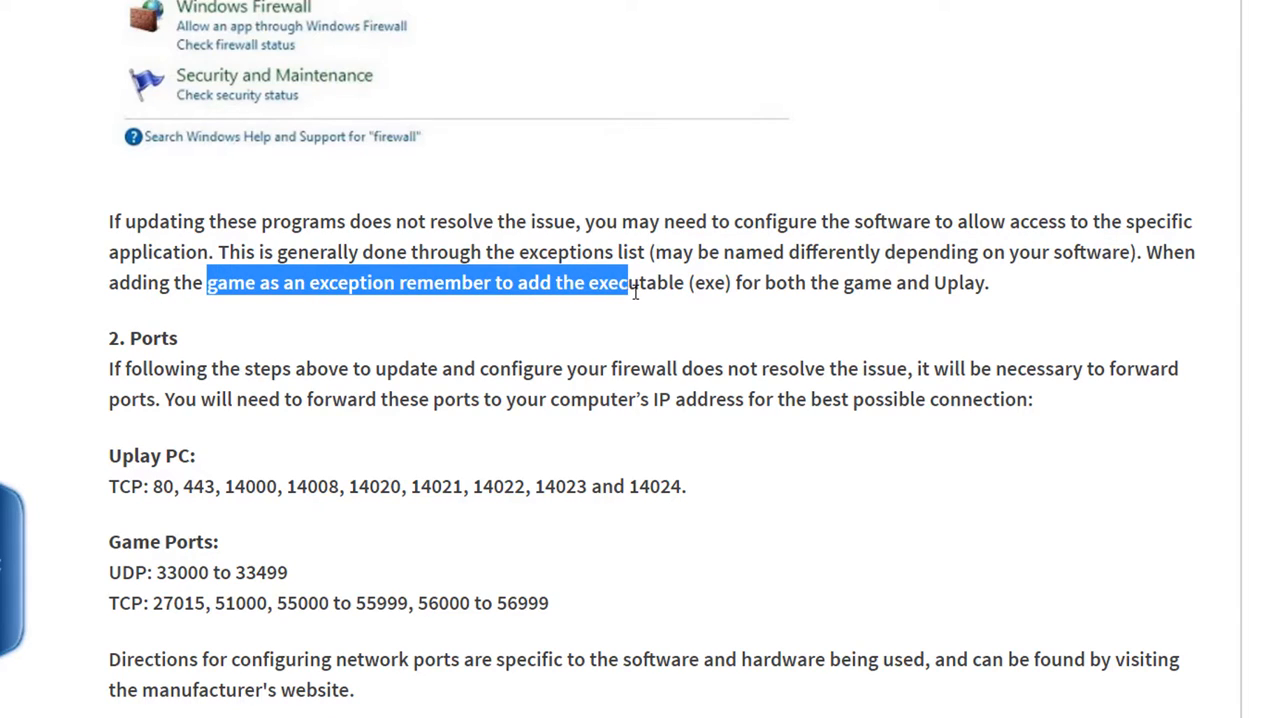
pyautogui.click(732, 282)
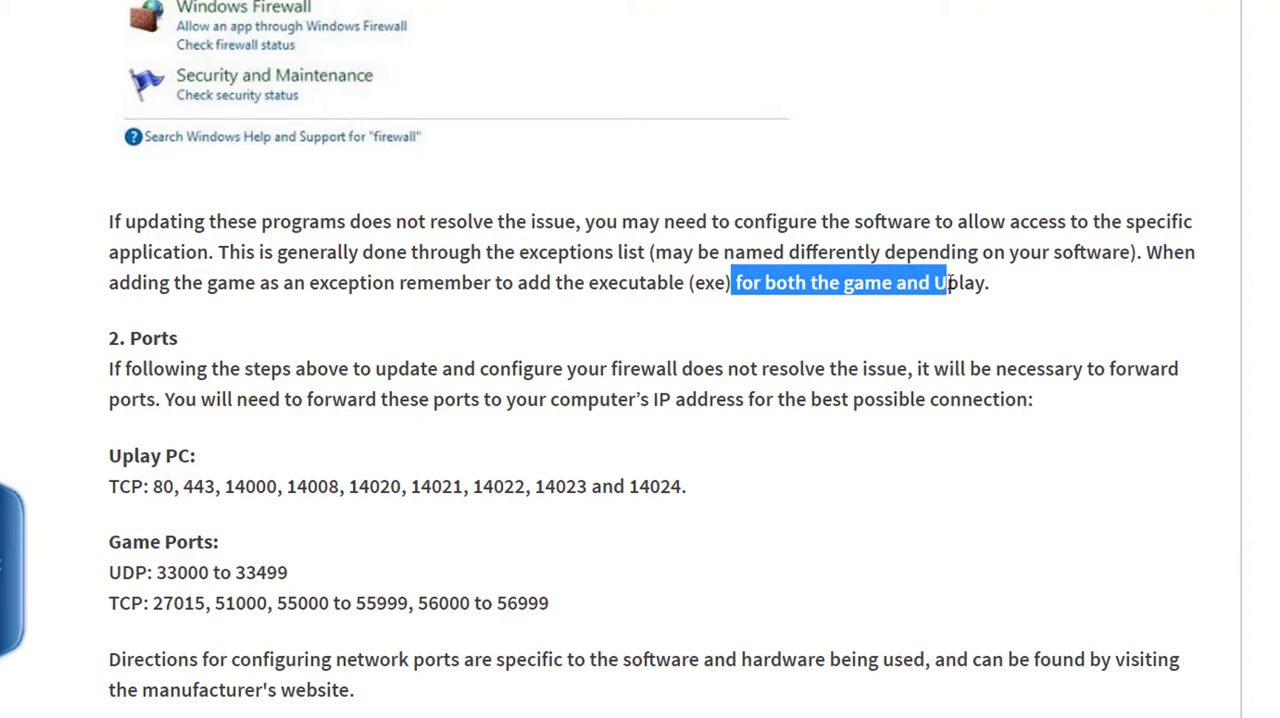
pyautogui.click(834, 324)
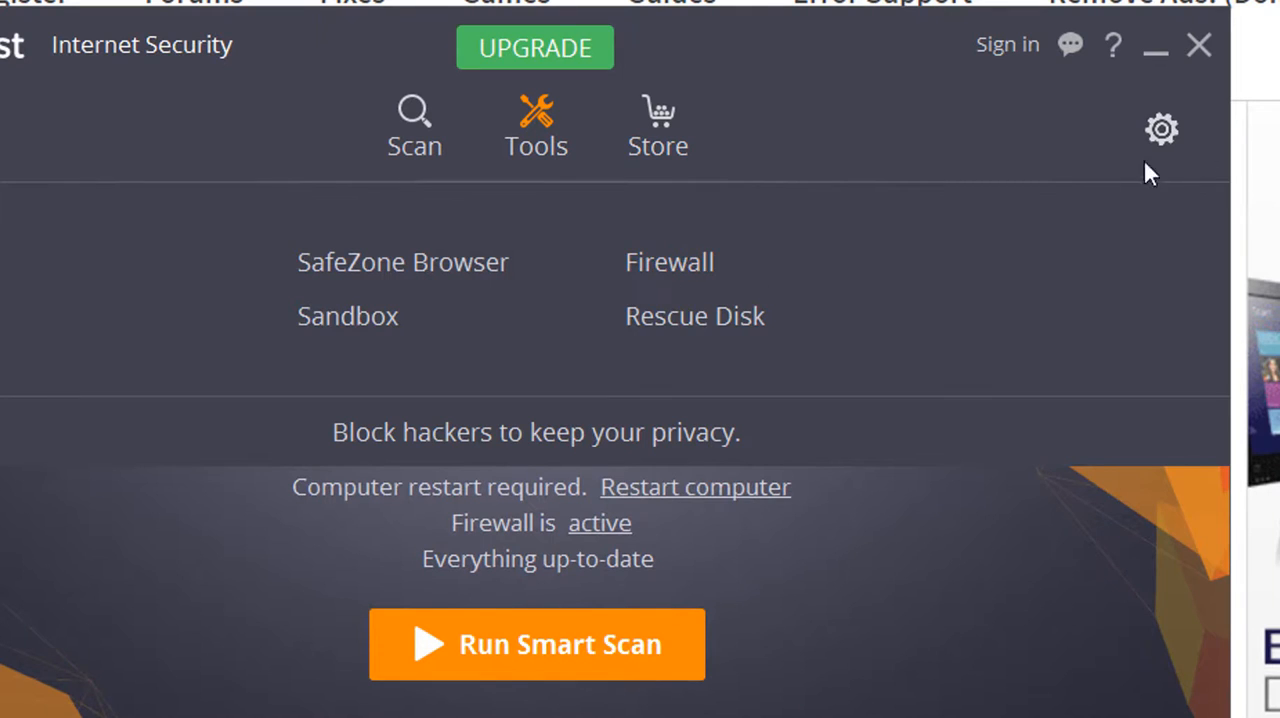
# Step: Check Avast's Components and General settings, then close Avast and return to the article
pyautogui.click(1160, 128)
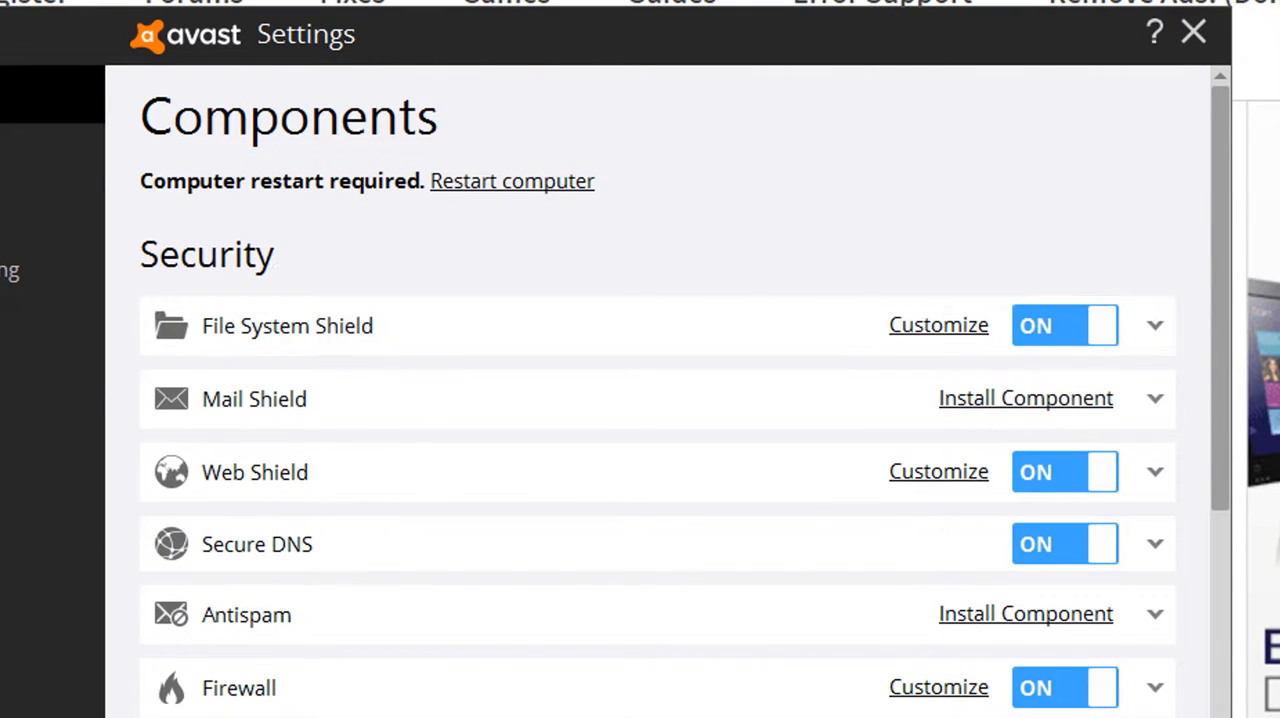
pyautogui.click(296, 26)
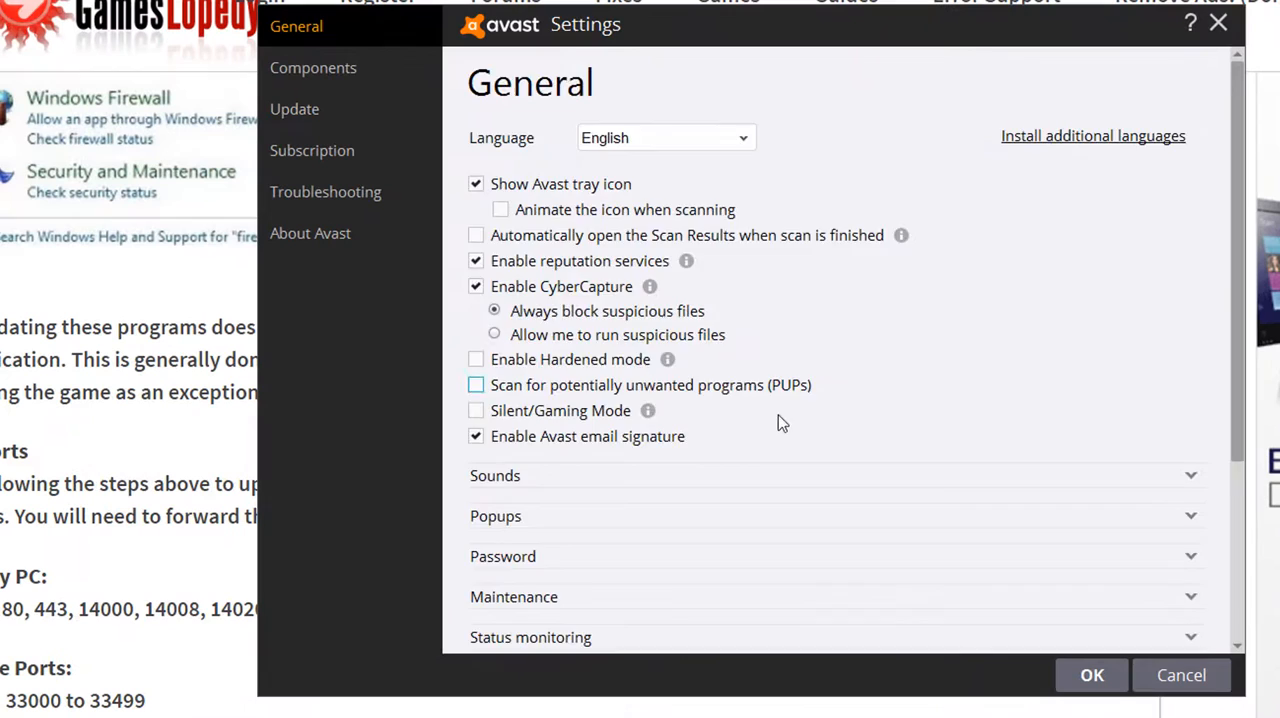
pyautogui.scroll(-3)
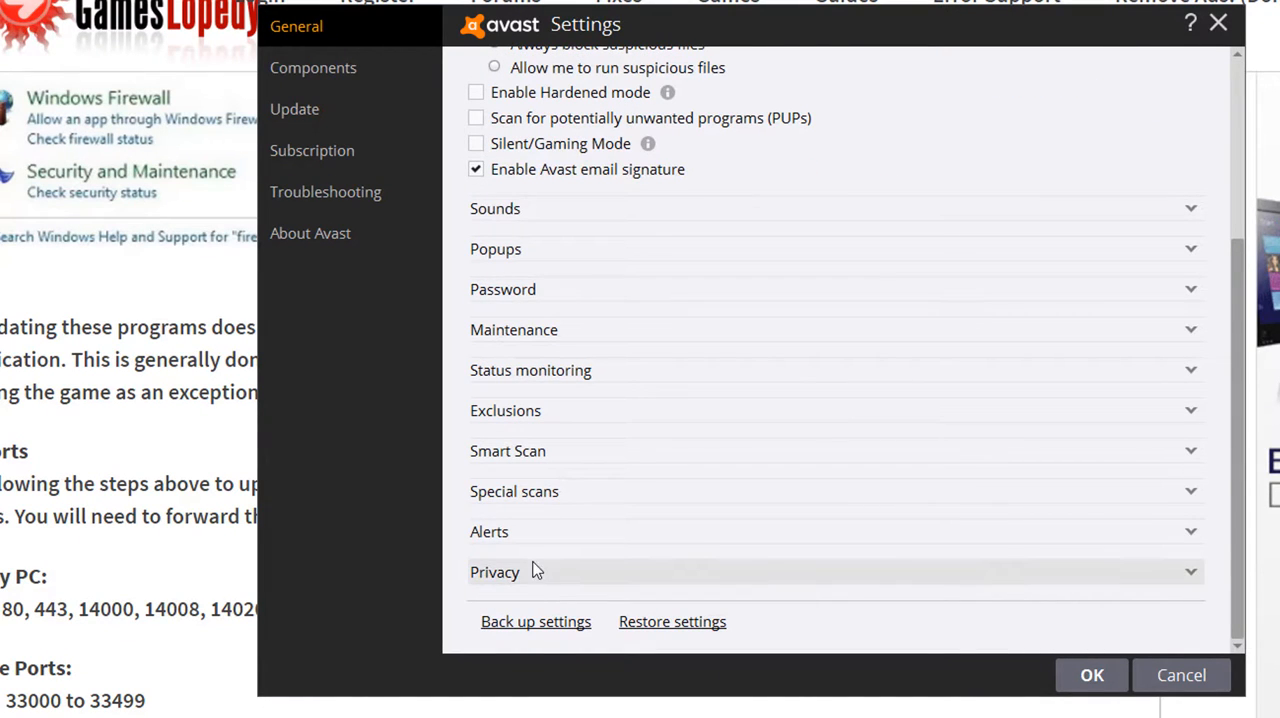
pyautogui.moveTo(1218, 22)
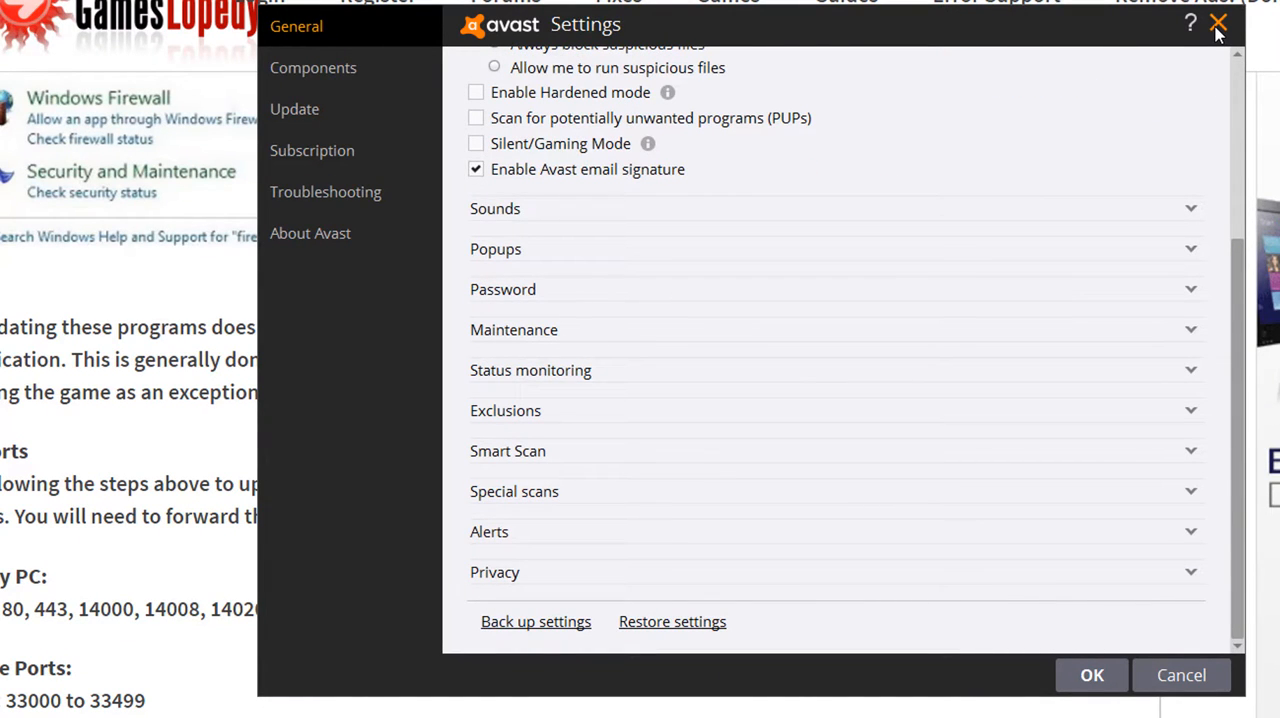
pyautogui.click(1218, 22)
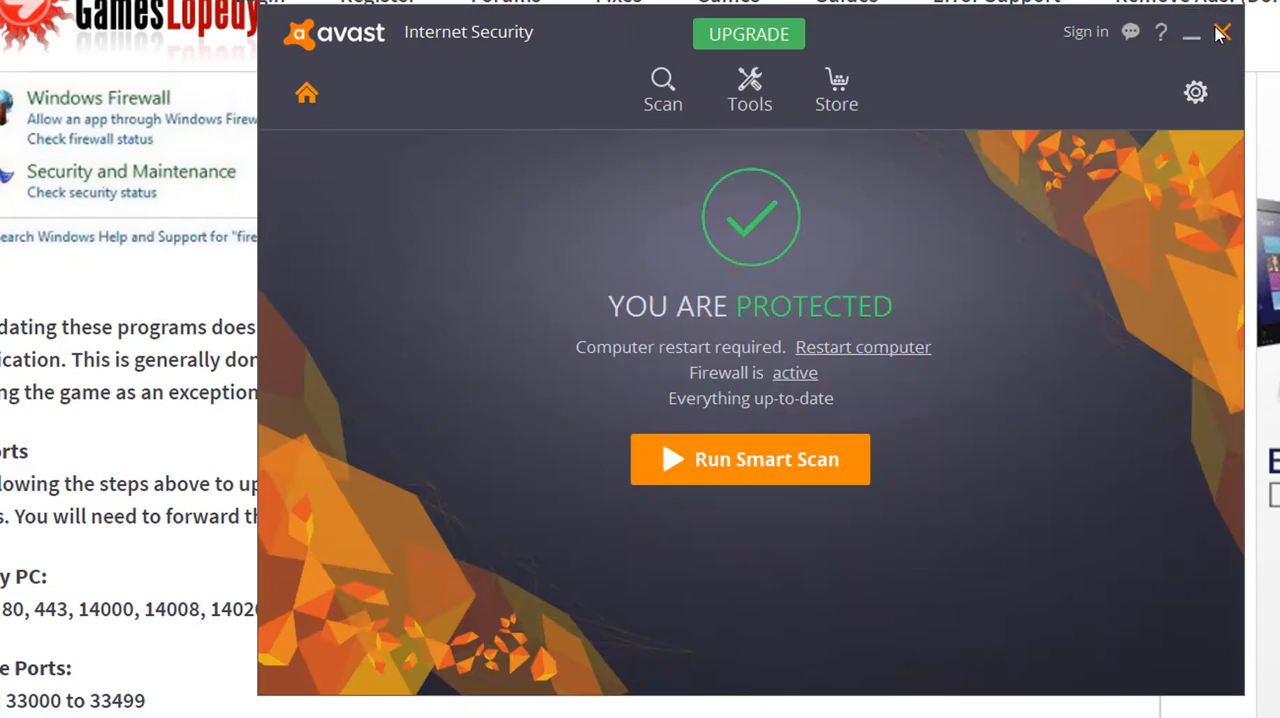
pyautogui.click(1220, 32)
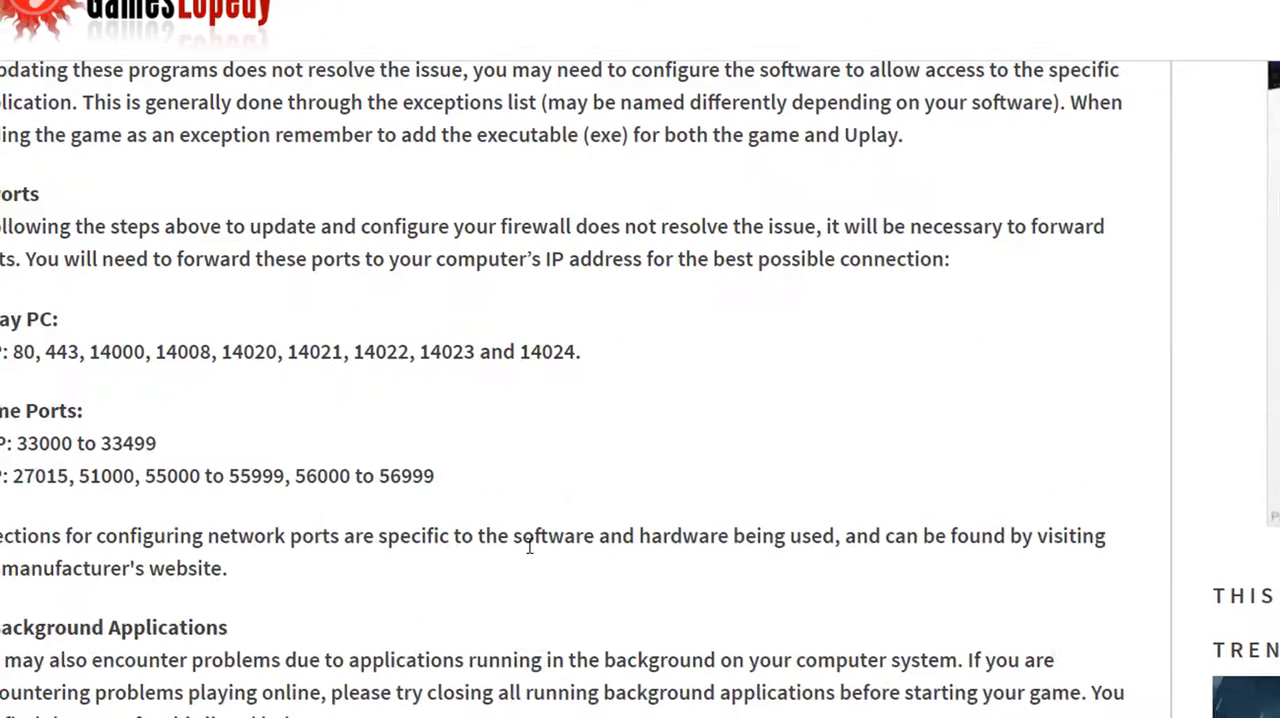
# Step: Highlight the port-forwarding sentence and the game's TCP port ranges, then scroll back to the Ports section
pyautogui.scroll(-3)
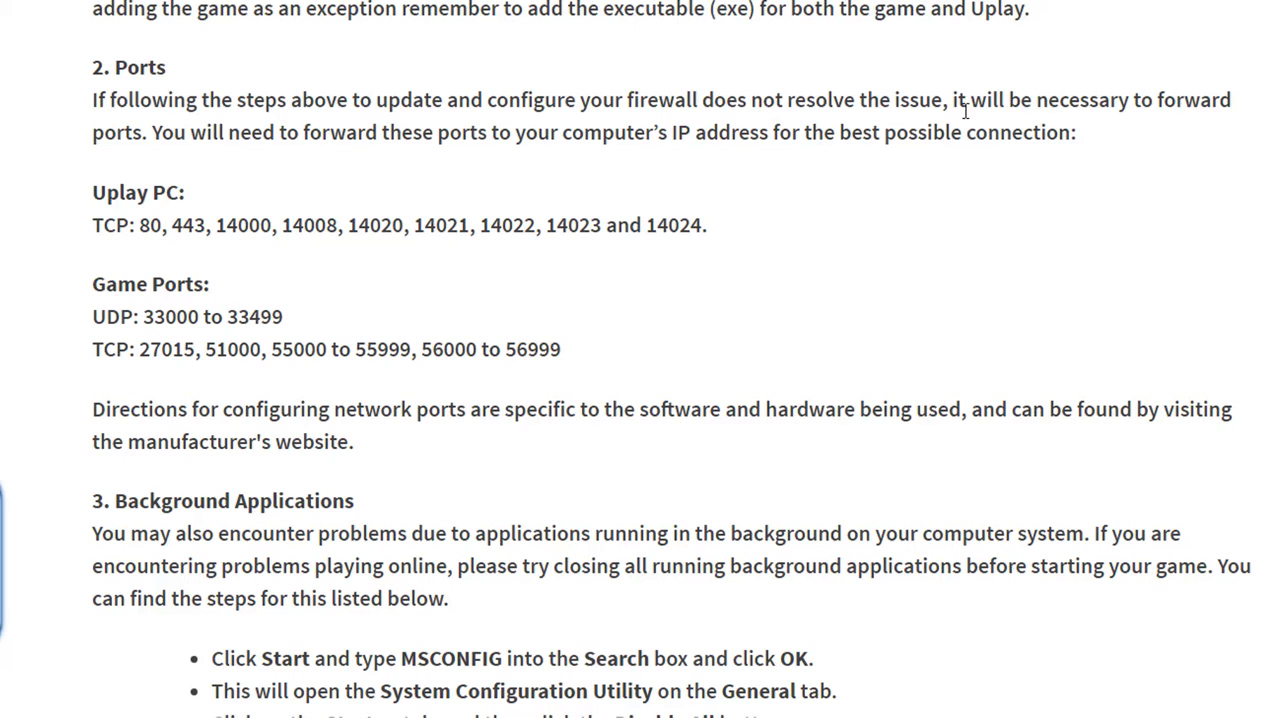
pyautogui.moveTo(950, 100); pyautogui.dragTo(1076, 132)
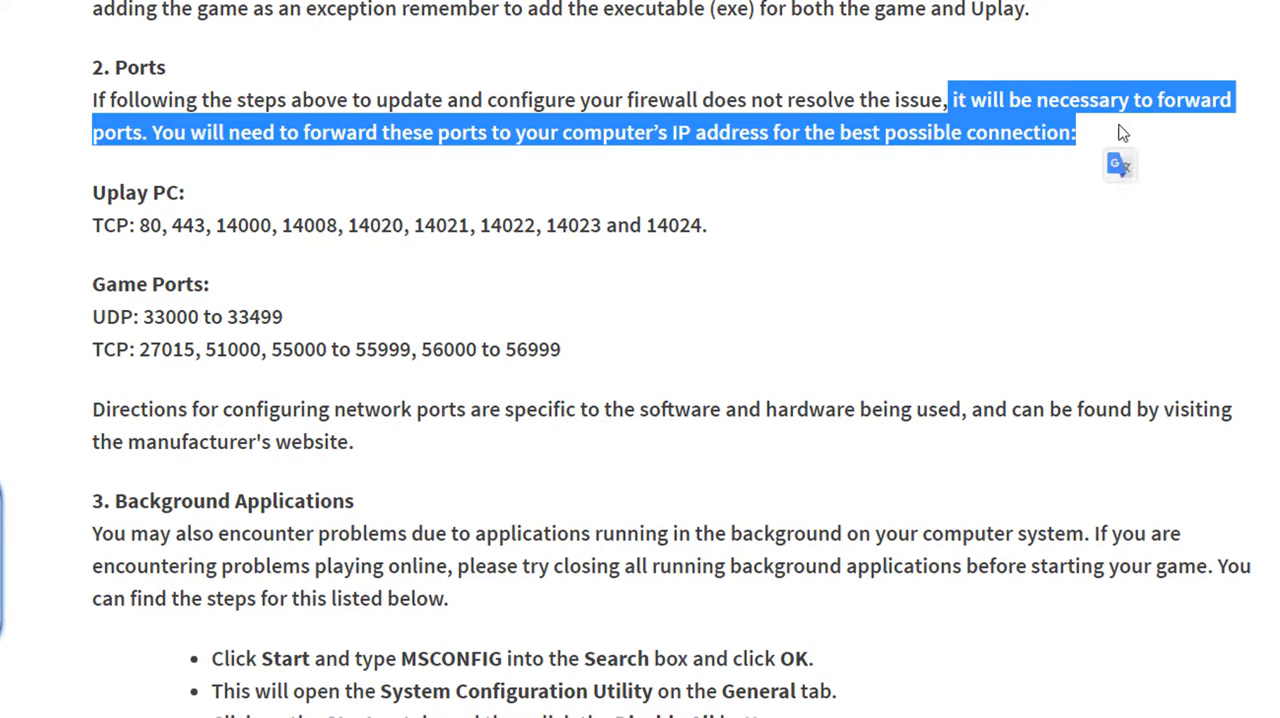
pyautogui.click(326, 140)
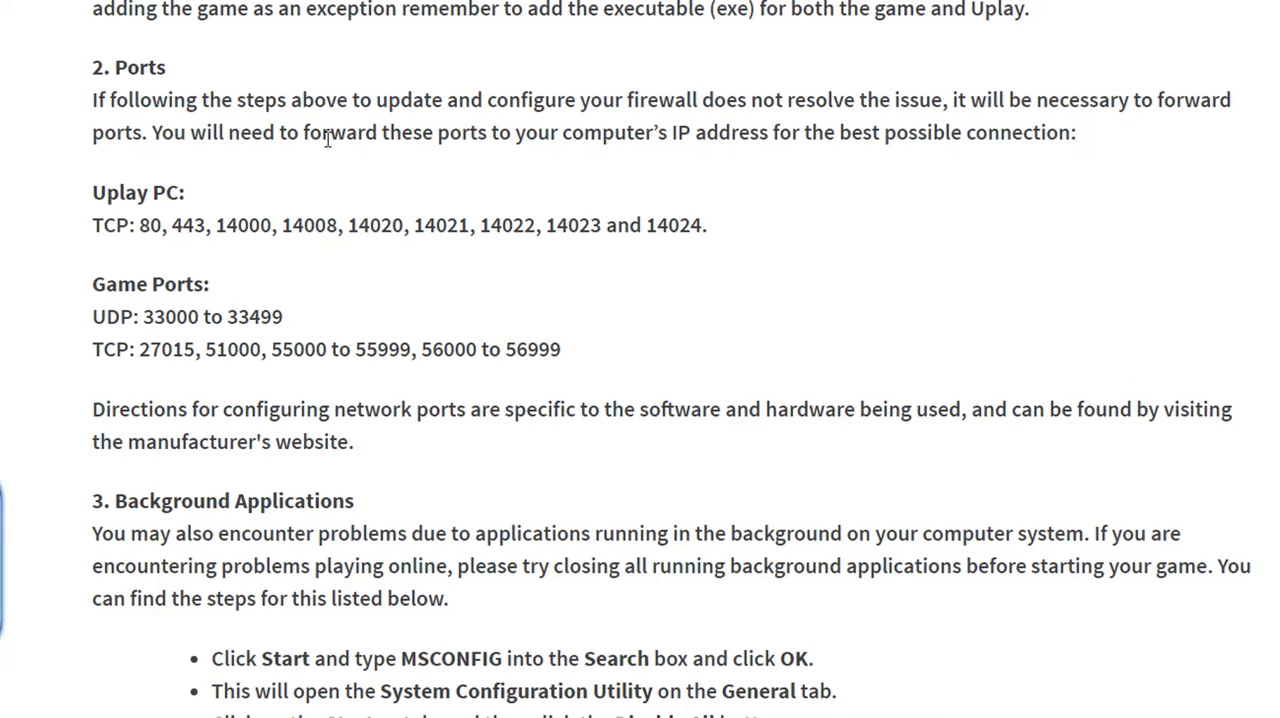
pyautogui.moveTo(728, 240)
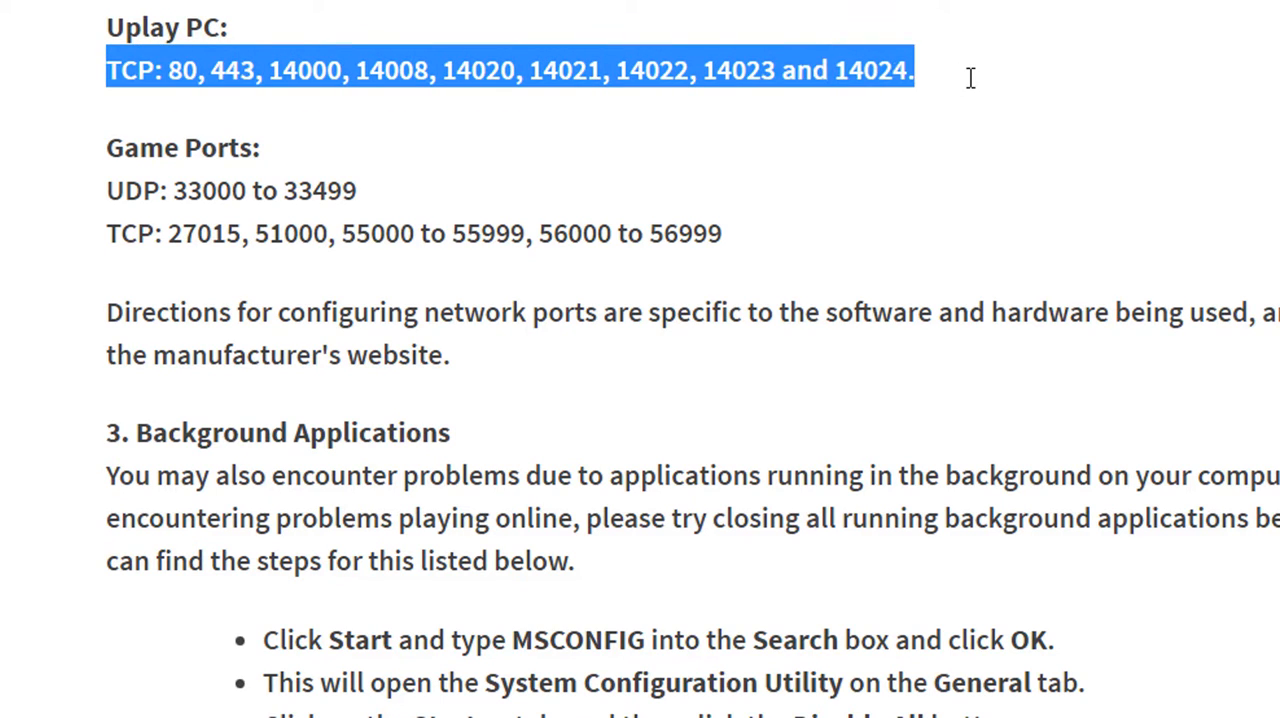
pyautogui.click(434, 292)
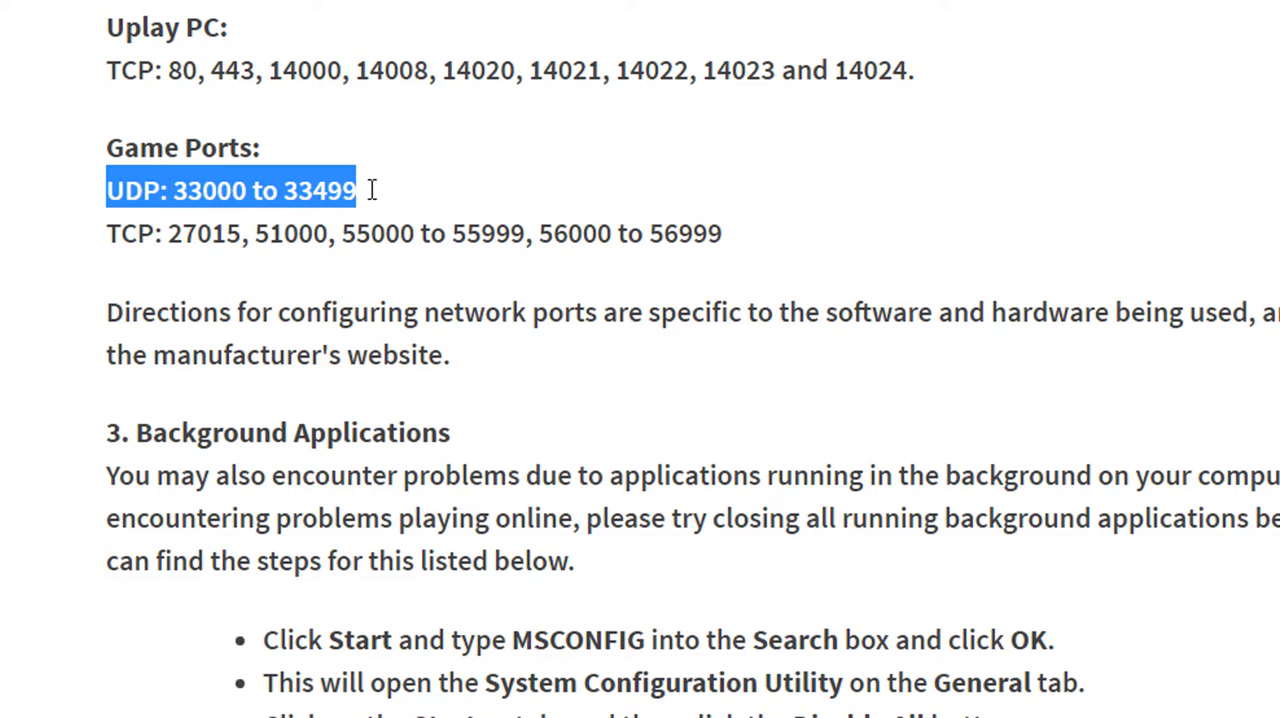
pyautogui.click(164, 232)
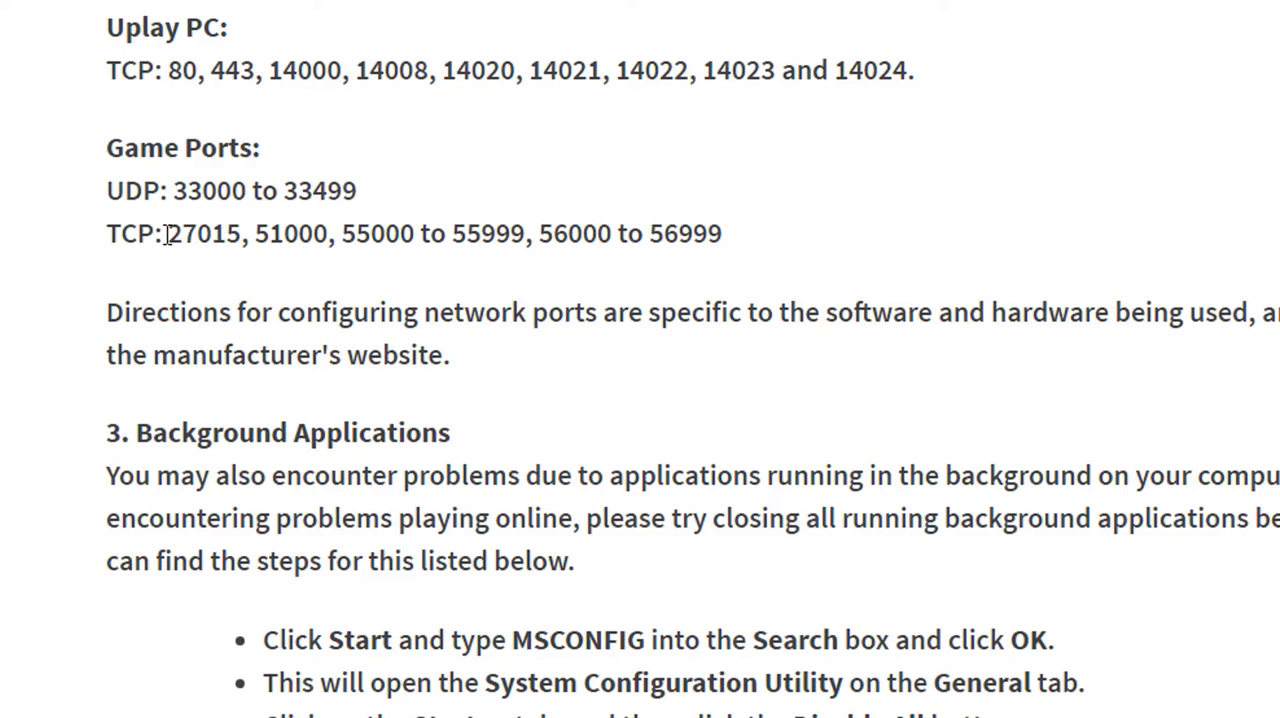
pyautogui.moveTo(168, 232); pyautogui.dragTo(720, 232)
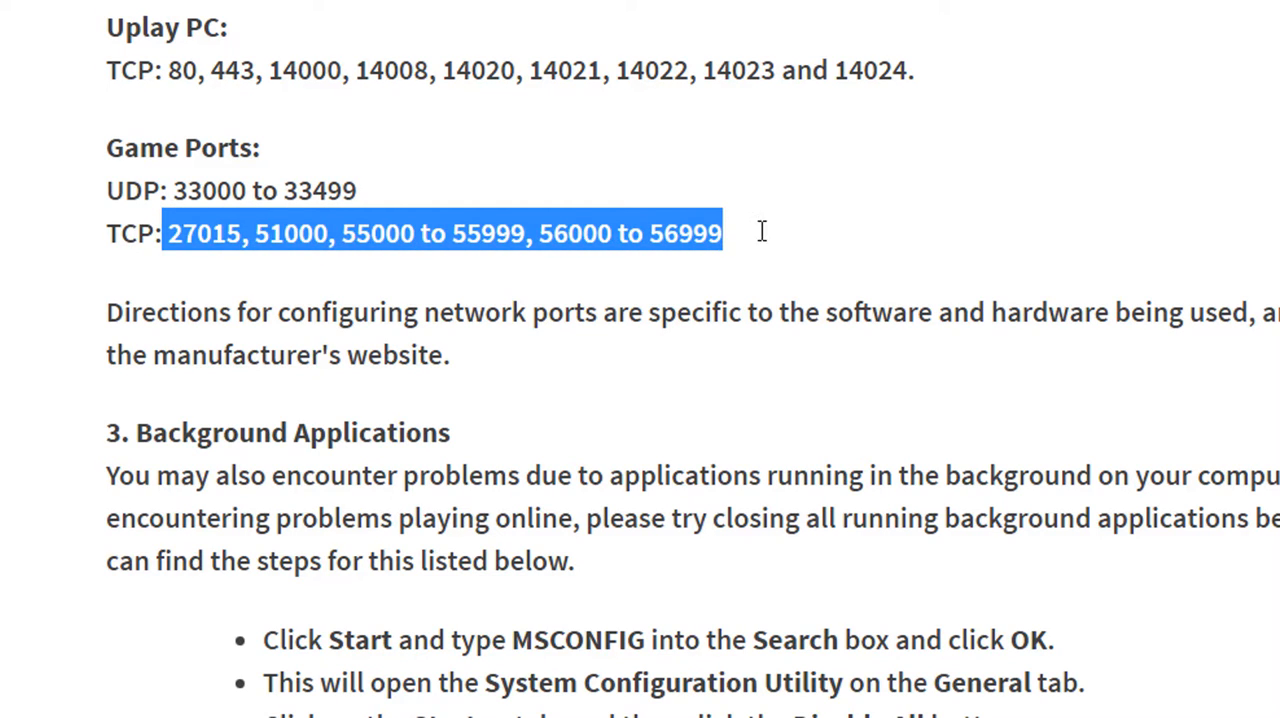
pyautogui.click(464, 320)
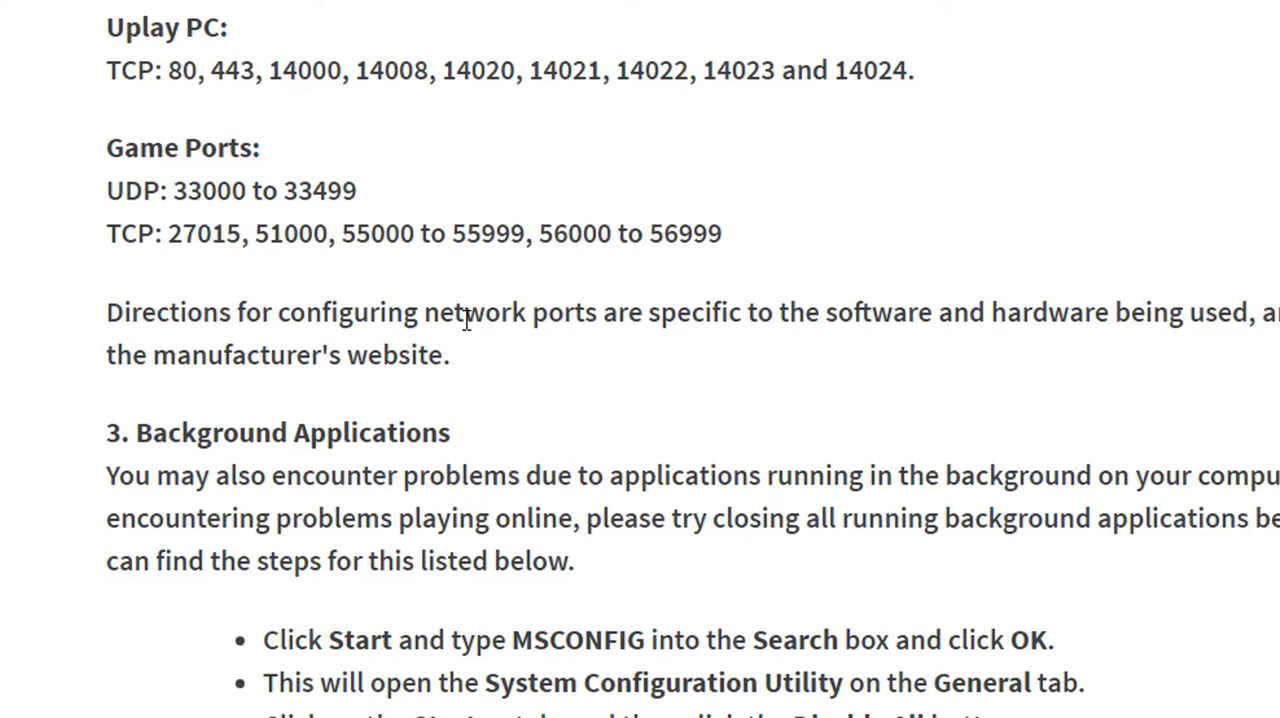
pyautogui.moveTo(740, 322)
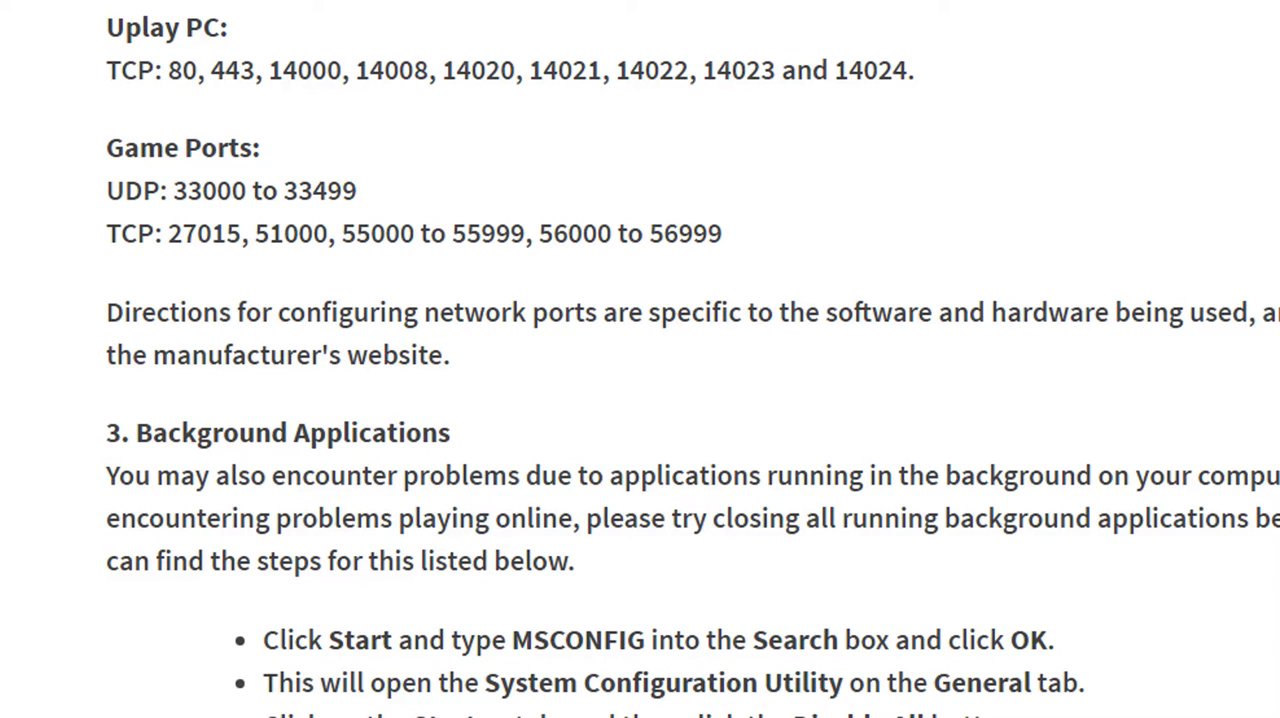
pyautogui.moveTo(744, 364)
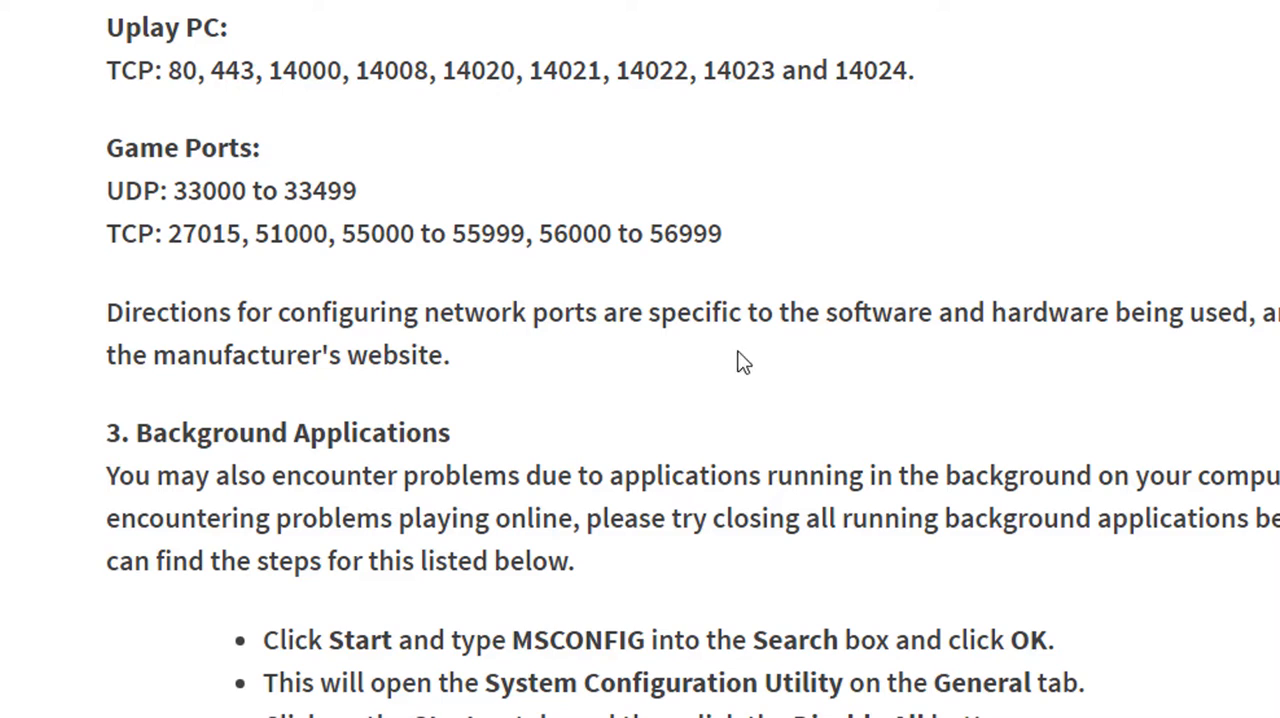
pyautogui.scroll(3)
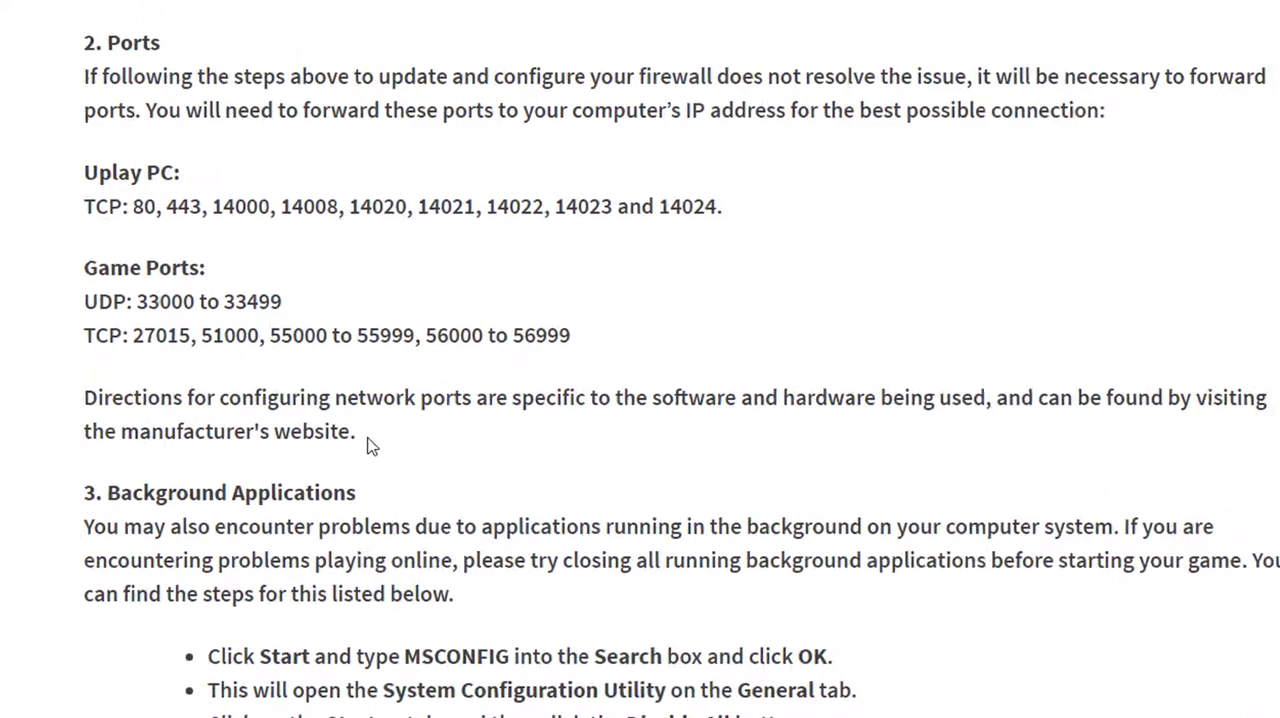
pyautogui.scroll(3)
pyautogui.write('192.168.1.1')
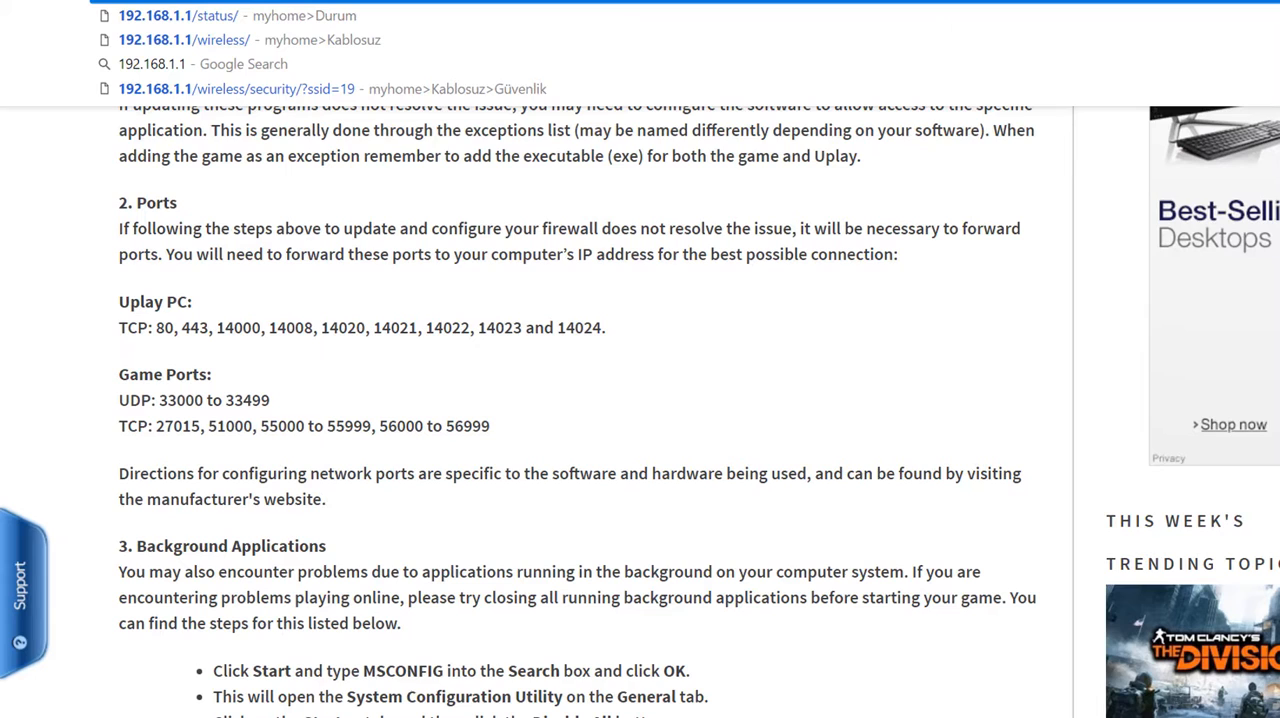
# Step: Open the router page at 192.168.1.1 from the address bar suggestions and return to the GamesLopedy tab
pyautogui.click(150, 44)
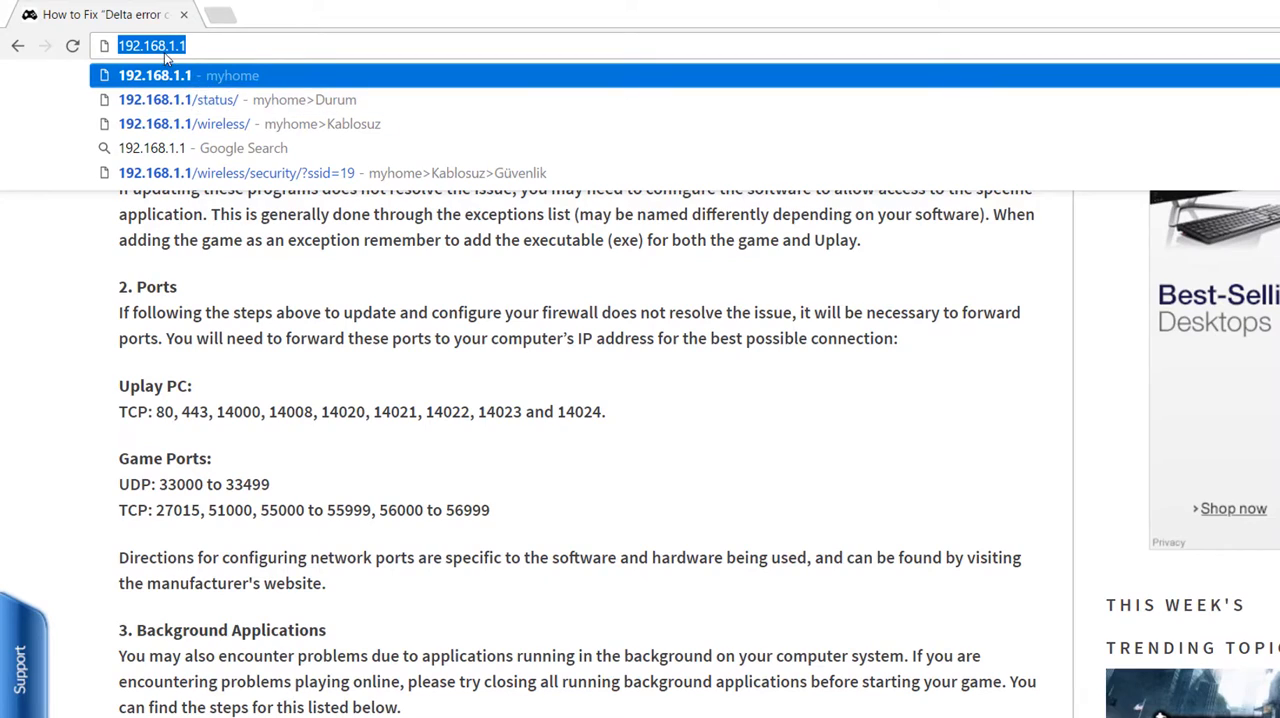
pyautogui.click(156, 76)
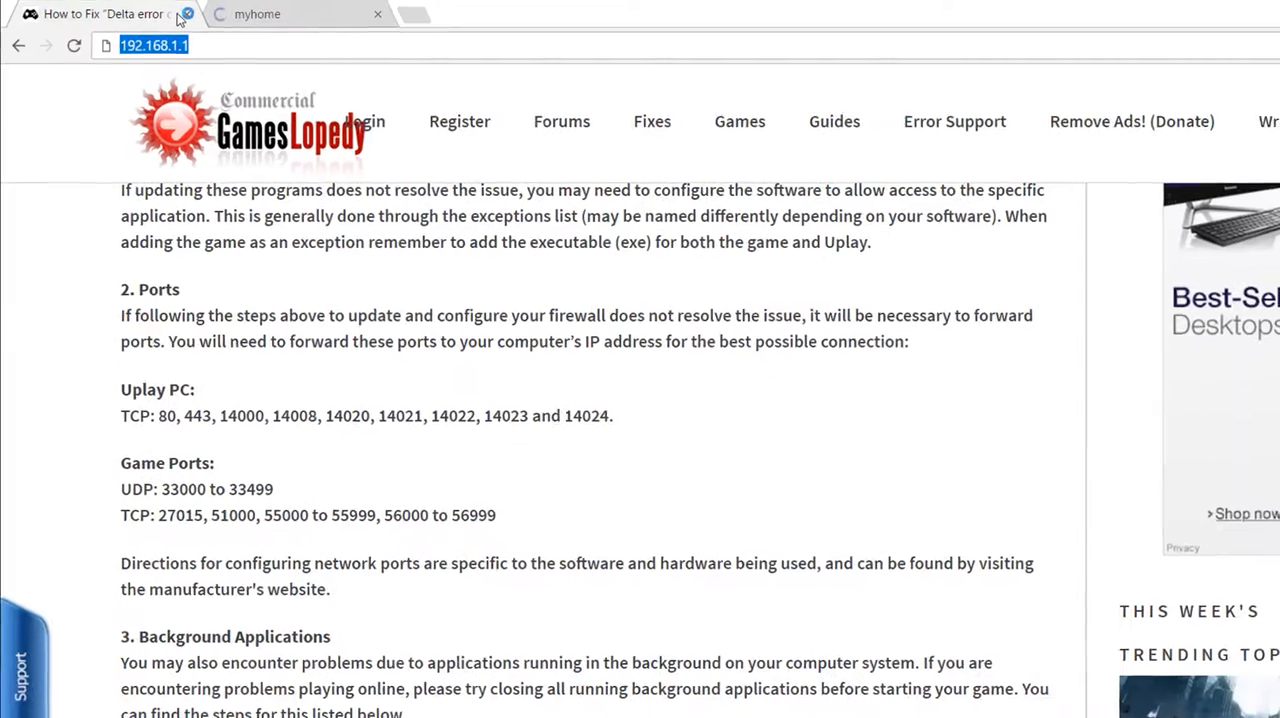
pyautogui.click(256, 14)
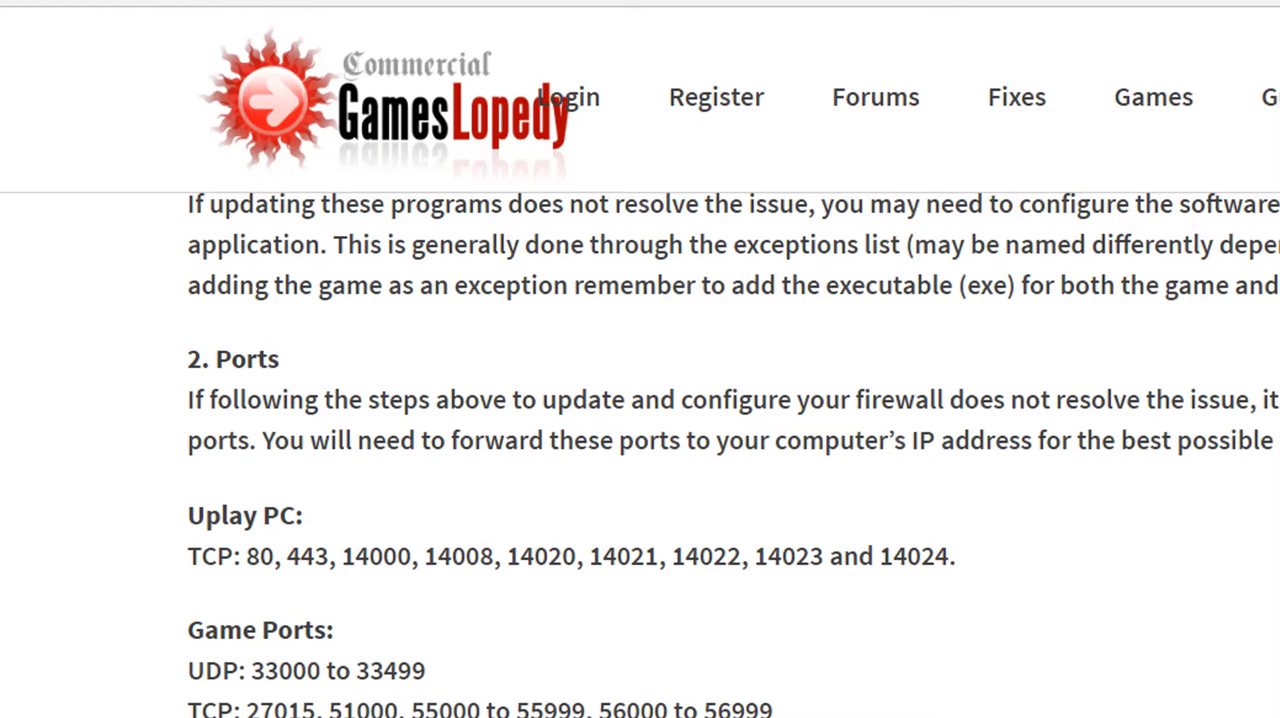
pyautogui.scroll(-3)
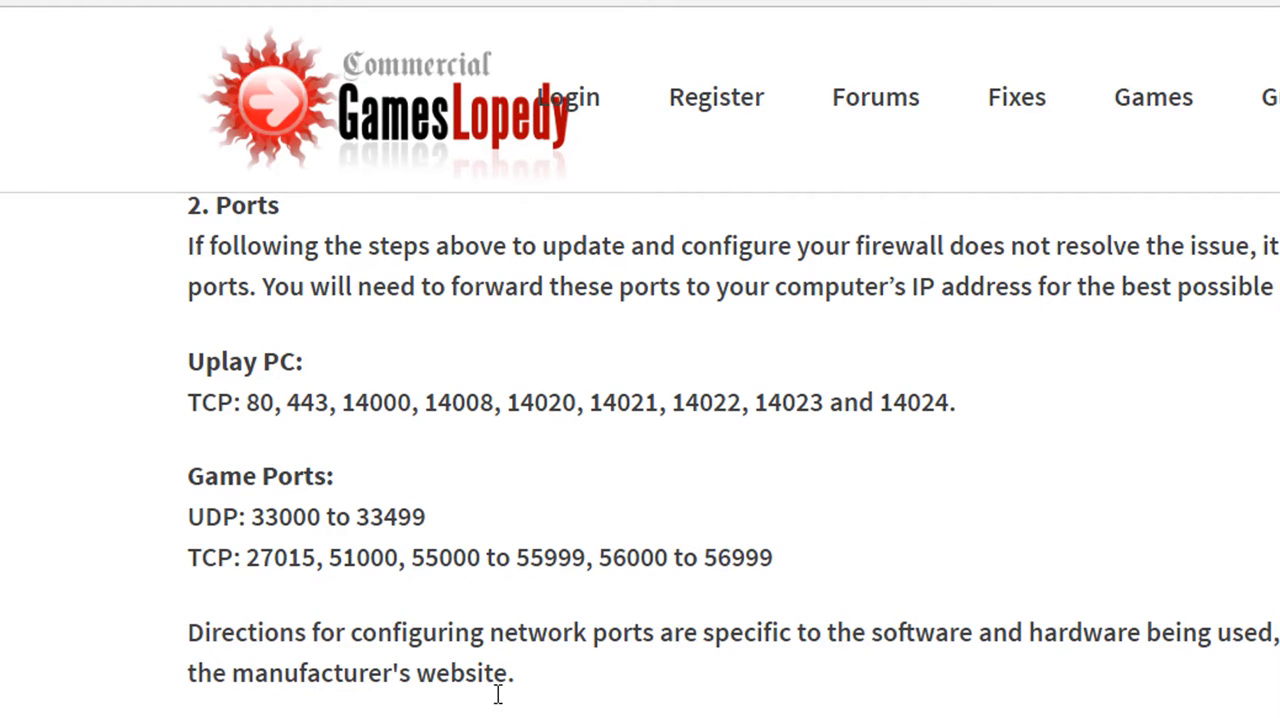
pyautogui.scroll(-3)
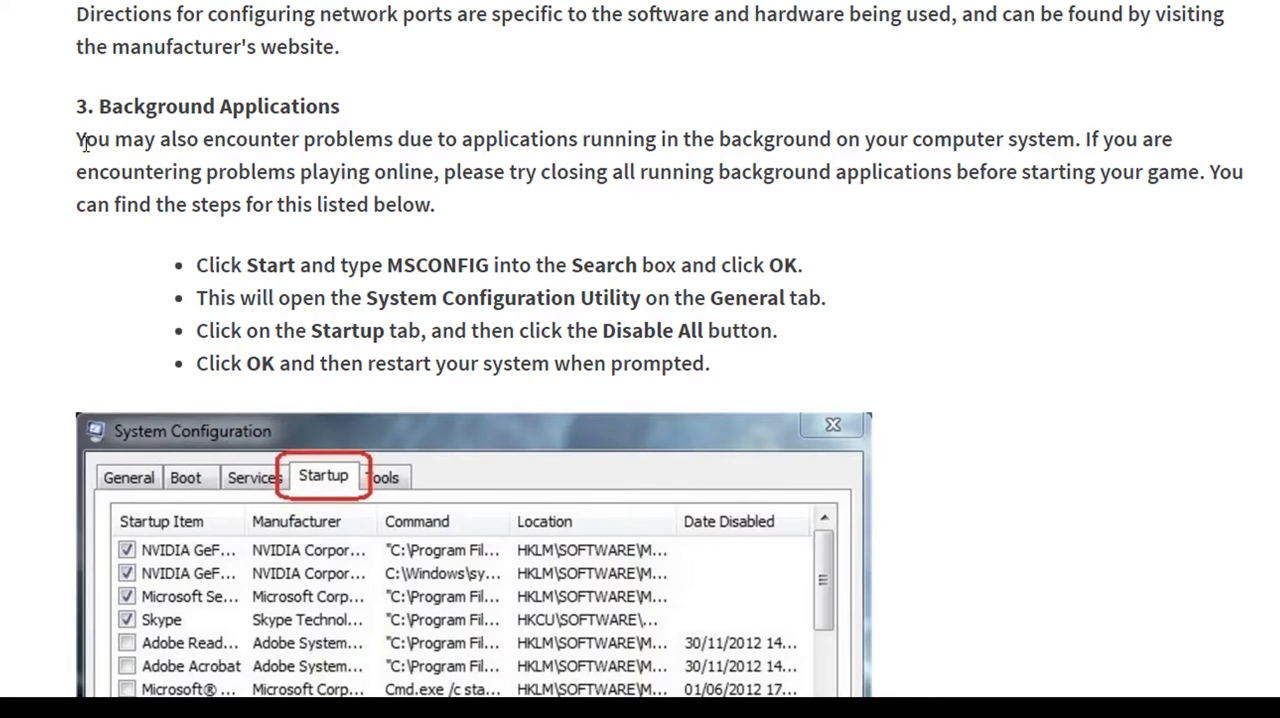
pyautogui.moveTo(76, 140); pyautogui.dragTo(436, 204)
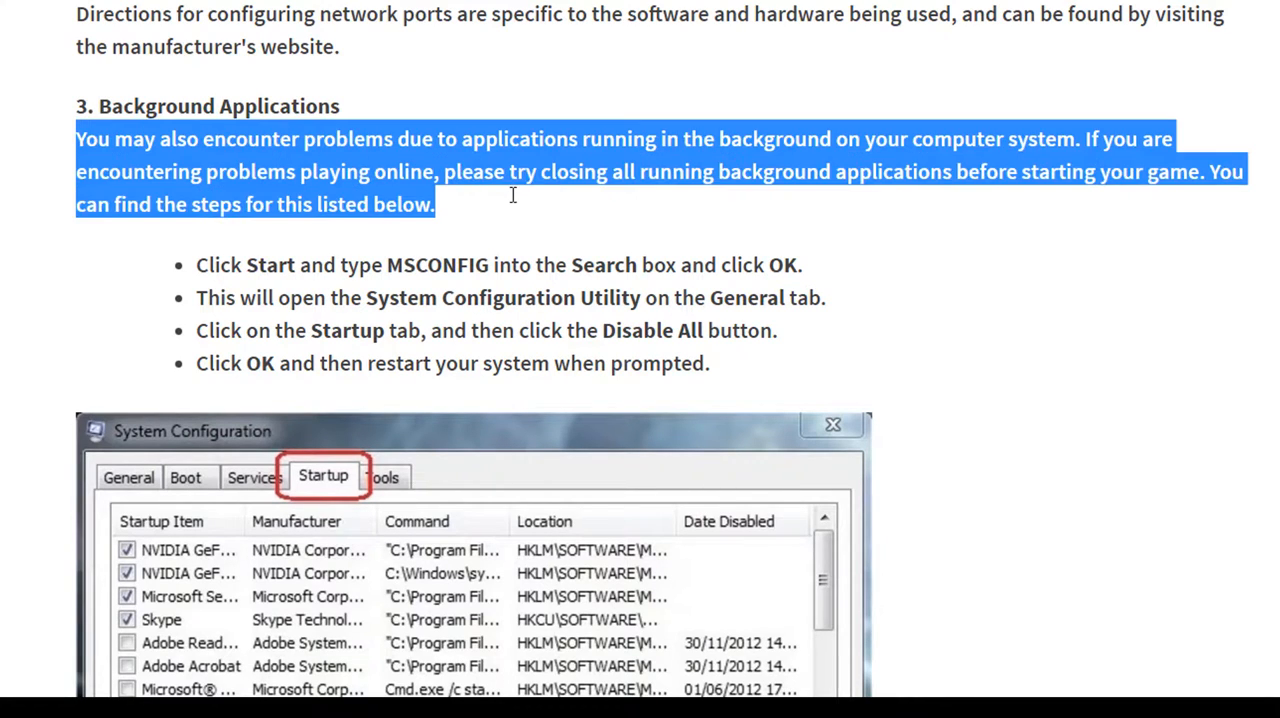
pyautogui.click(848, 184)
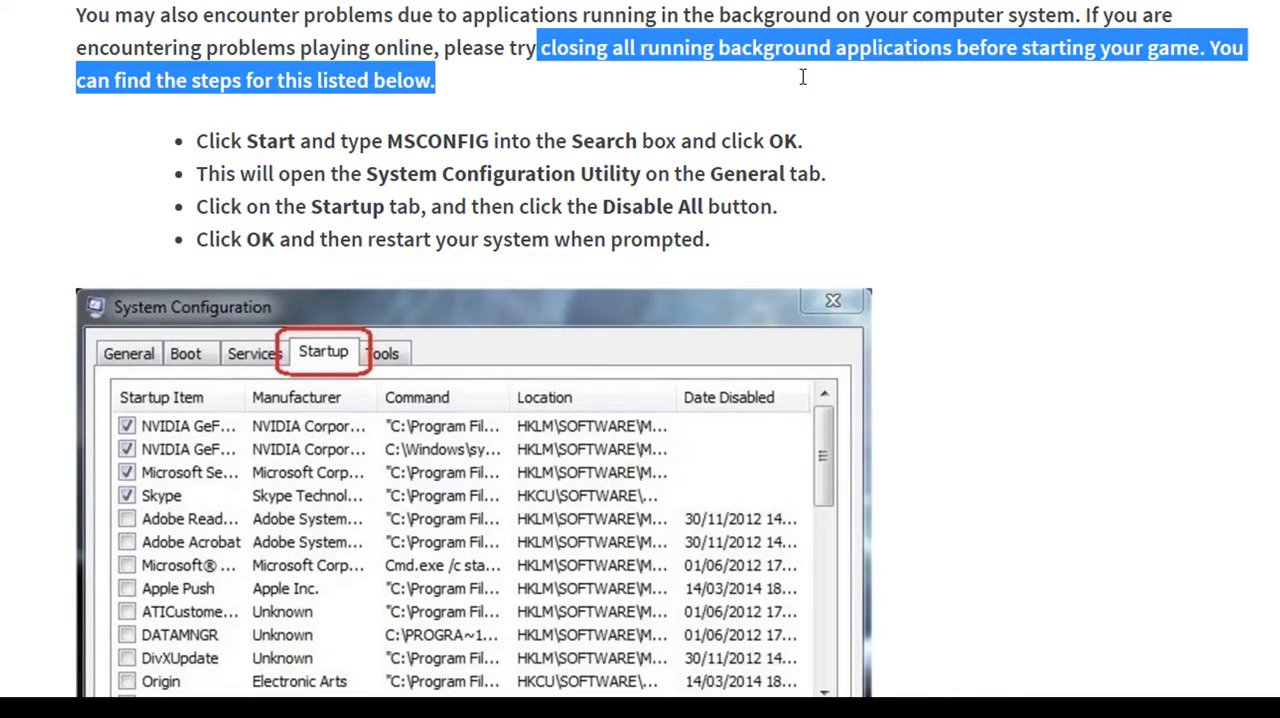
pyautogui.click(904, 104)
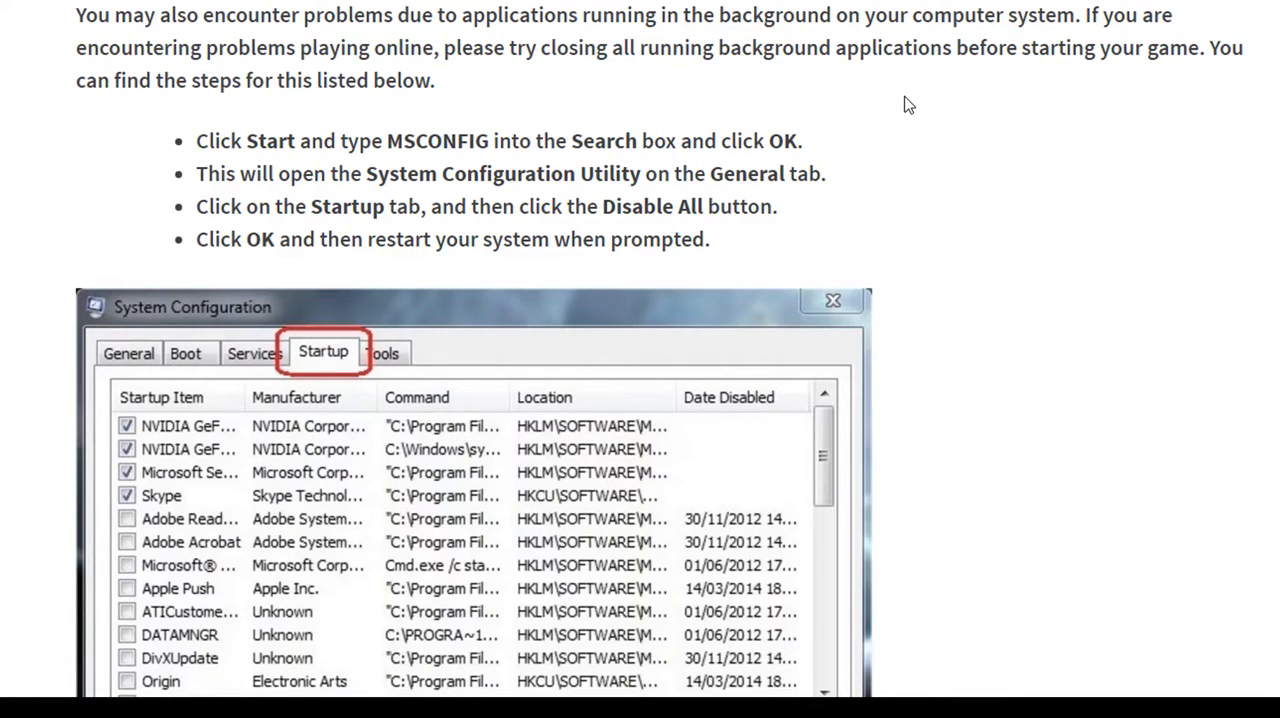
pyautogui.moveTo(1046, 48)
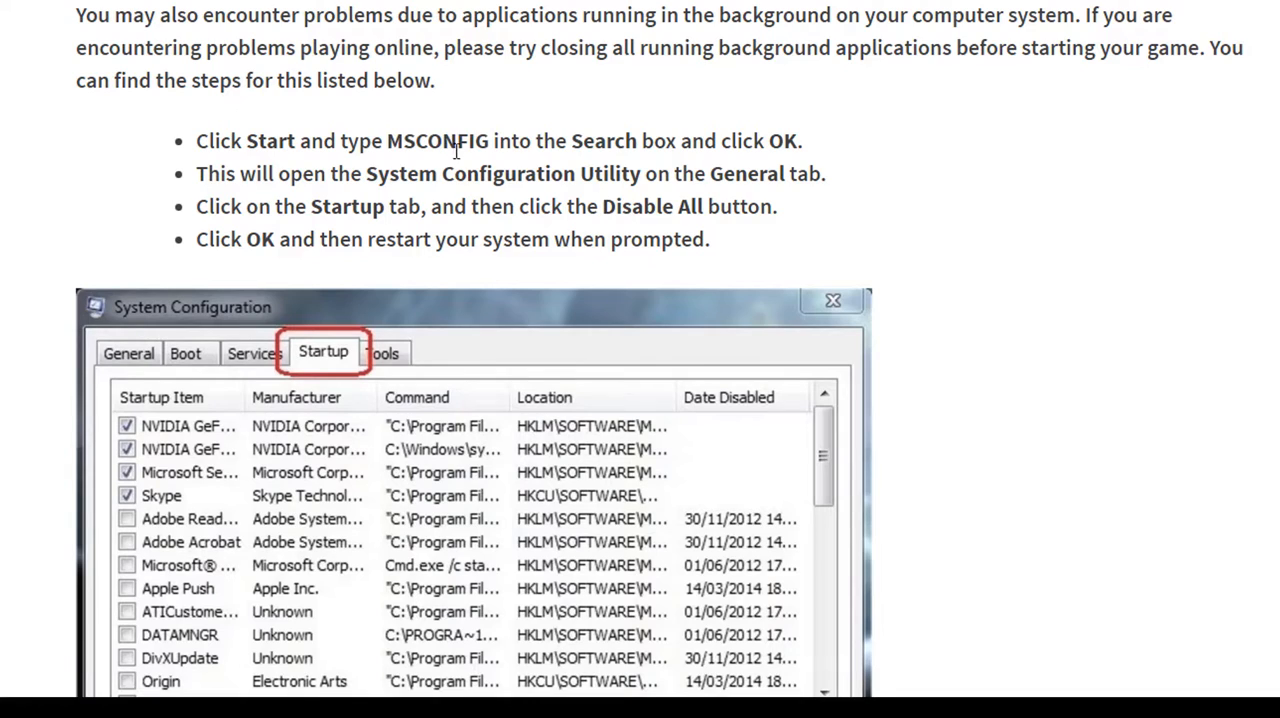
pyautogui.moveTo(488, 232)
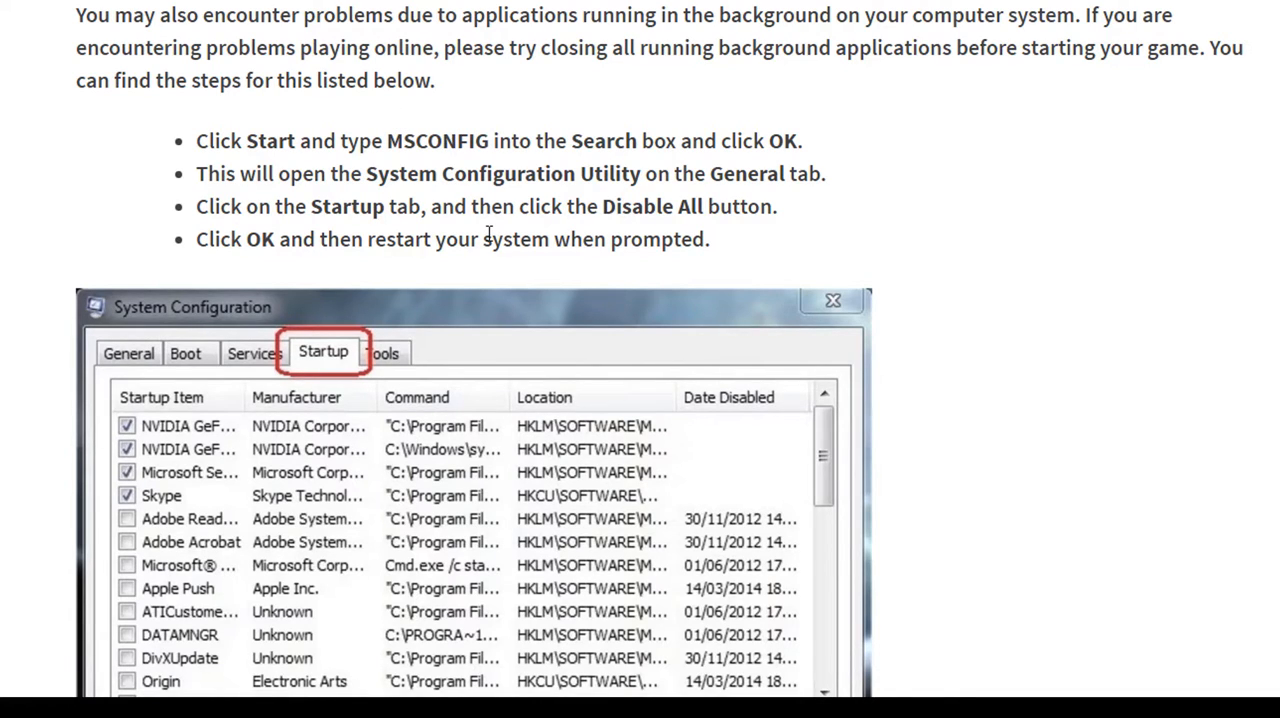
# Step: Search msconfig and open Task Manager's list of startup programs
pyautogui.write('msc')
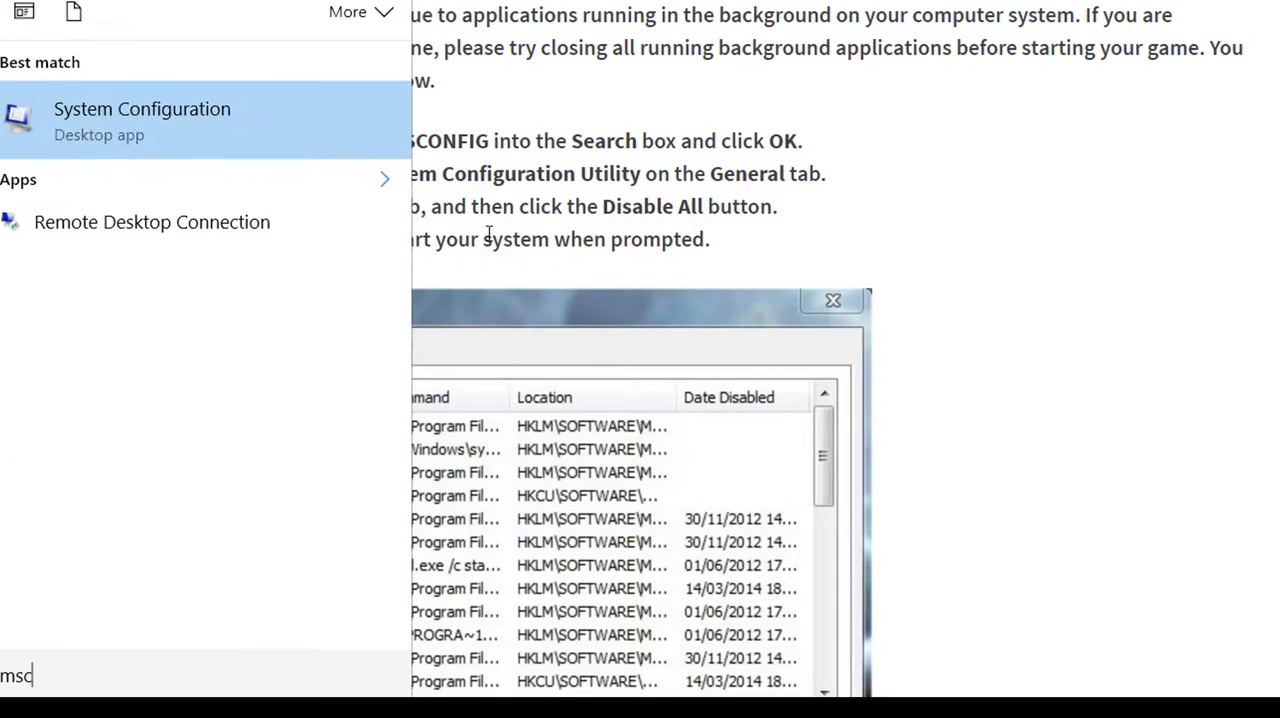
pyautogui.write('onfig')
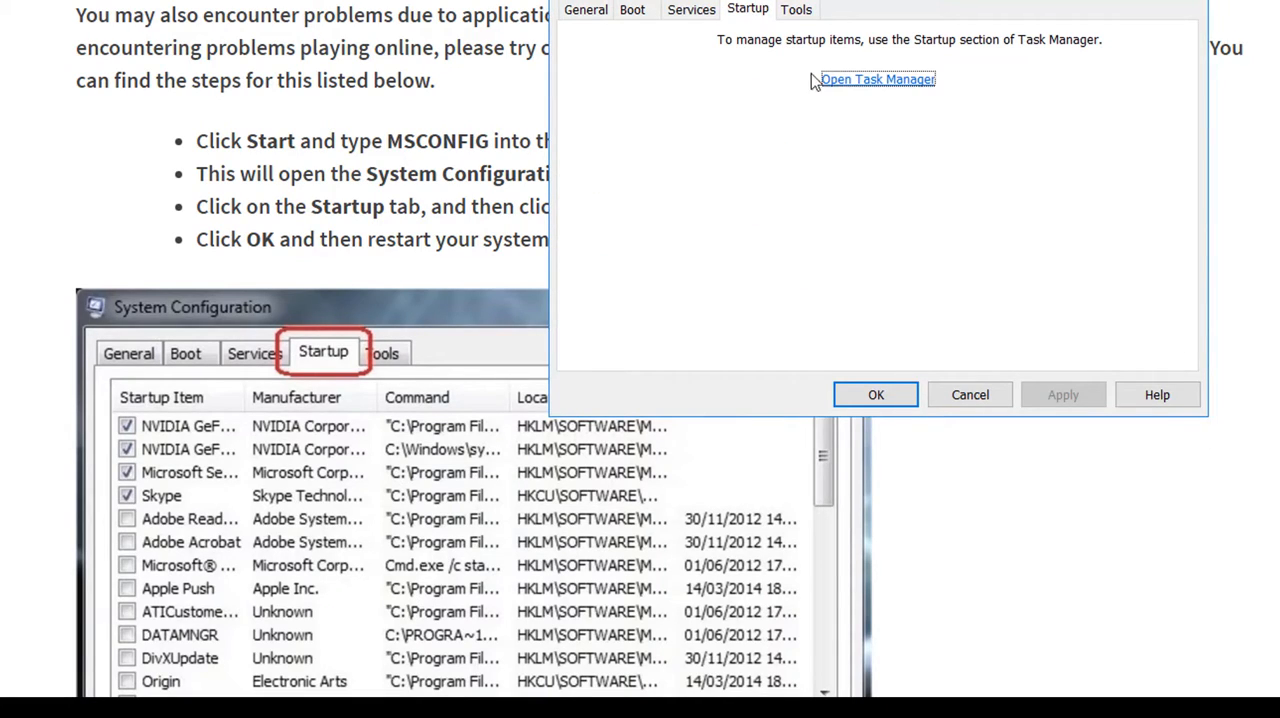
pyautogui.click(876, 80)
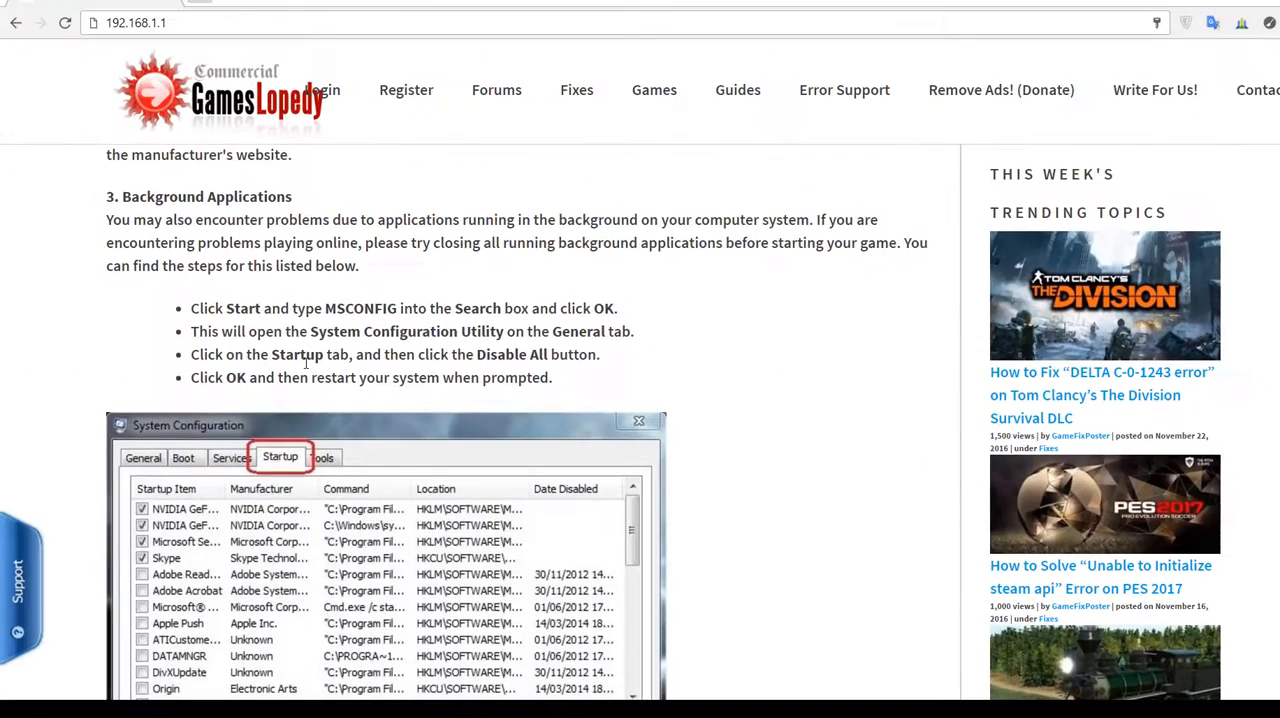
# Step: Scroll the guide past the startup screenshot into the Hosts File and Traffic Throttling sections
pyautogui.scroll(-3)
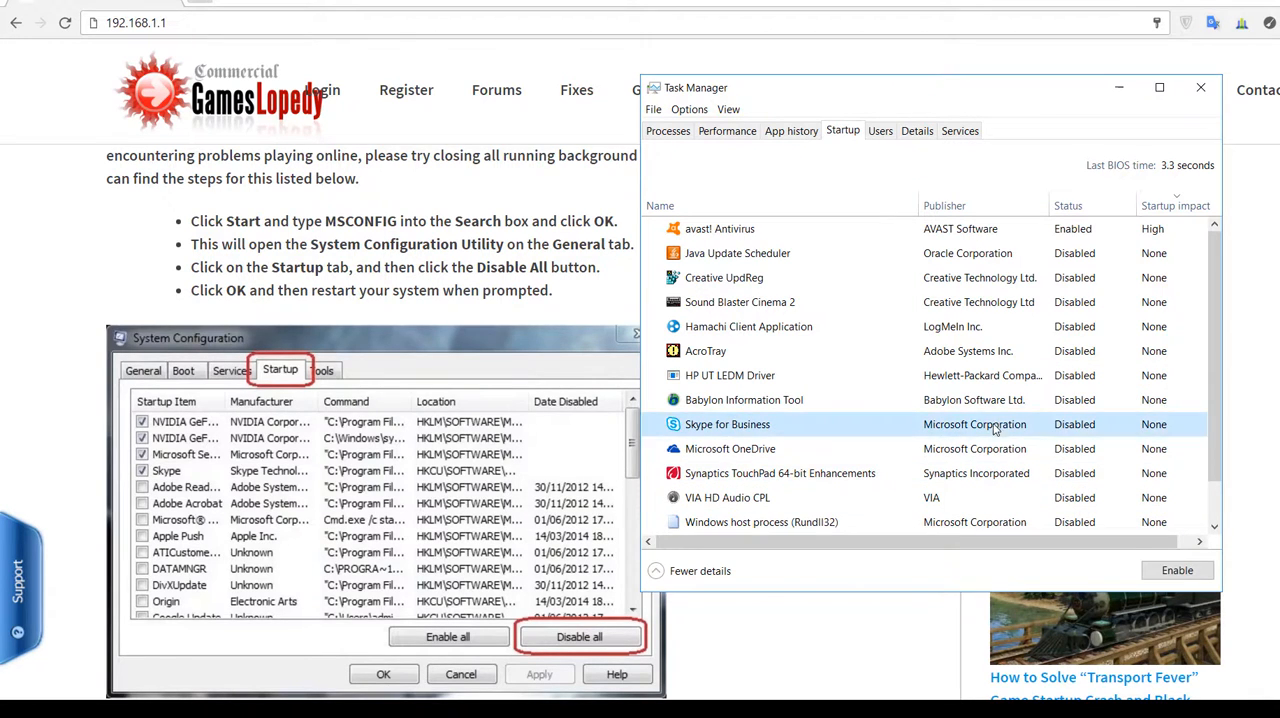
pyautogui.scroll(-3)
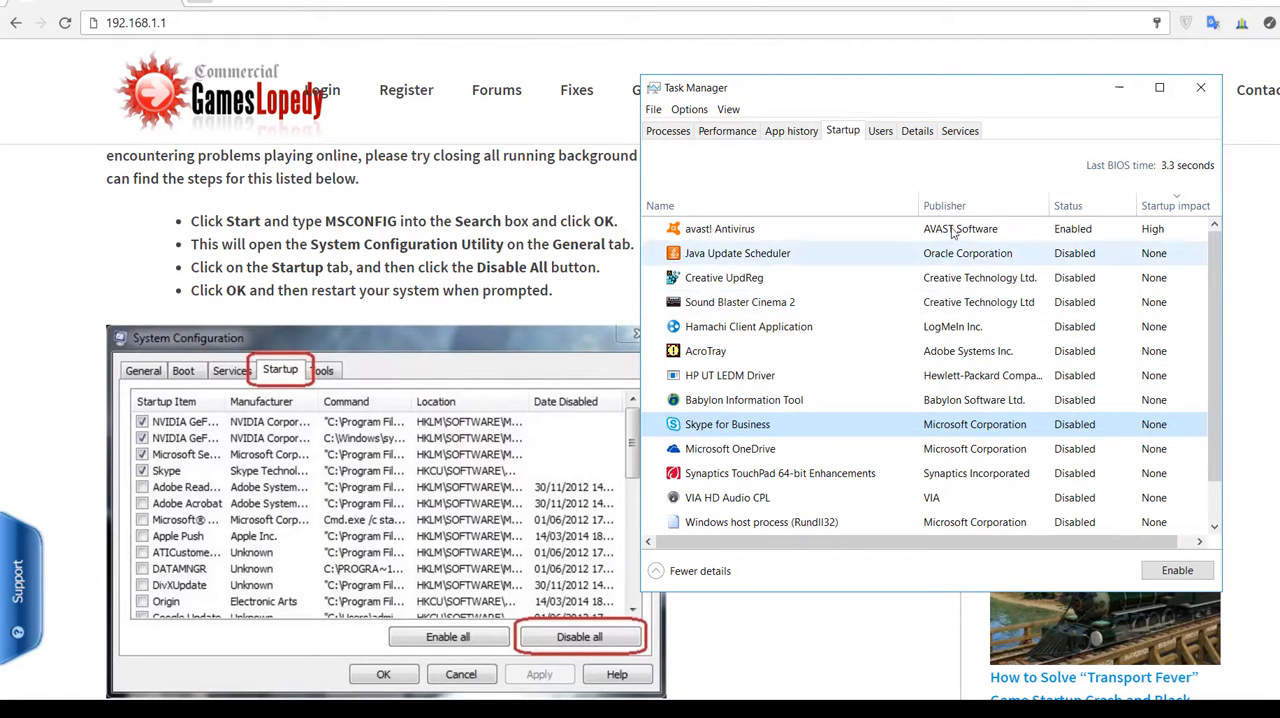
pyautogui.scroll(-3)
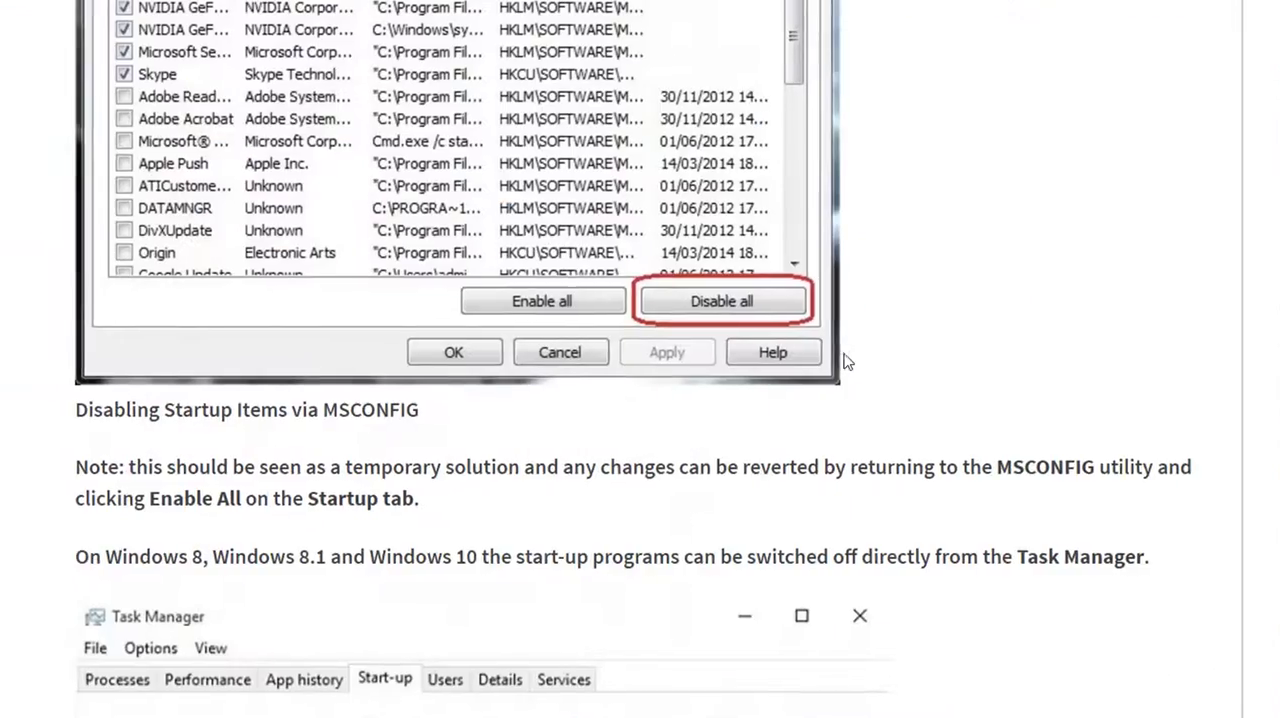
pyautogui.scroll(-3)
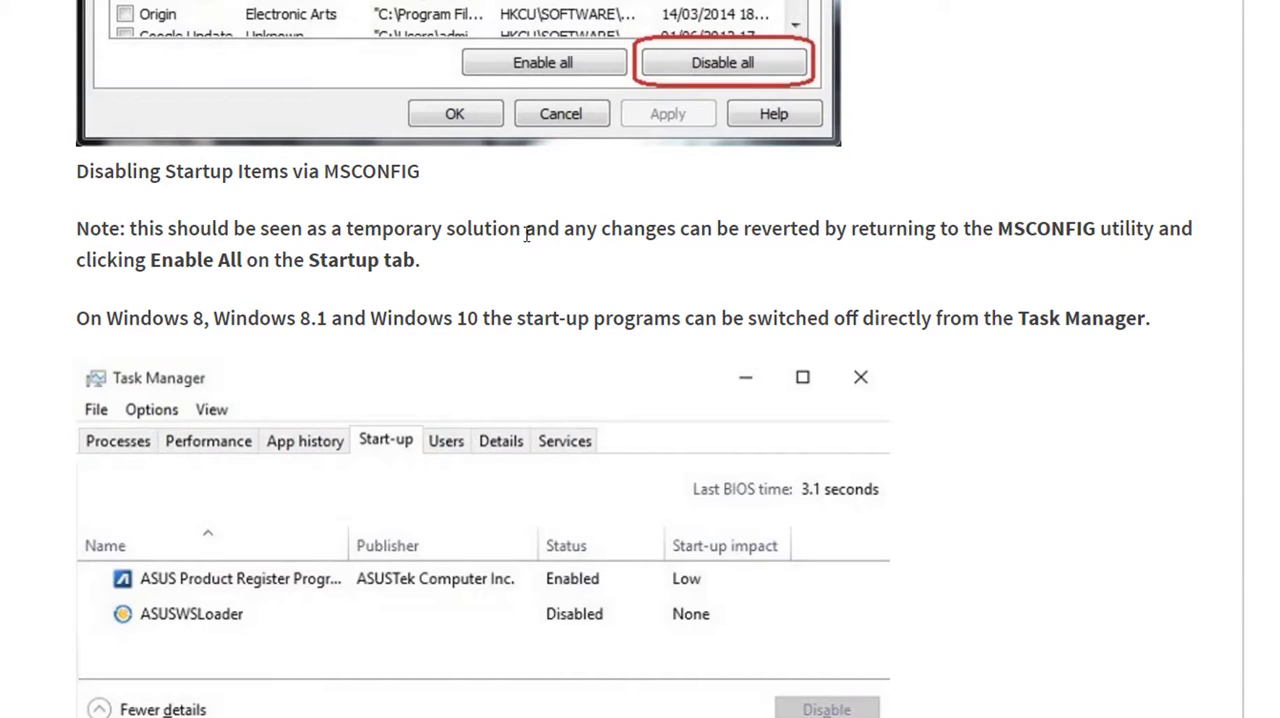
pyautogui.moveTo(940, 226)
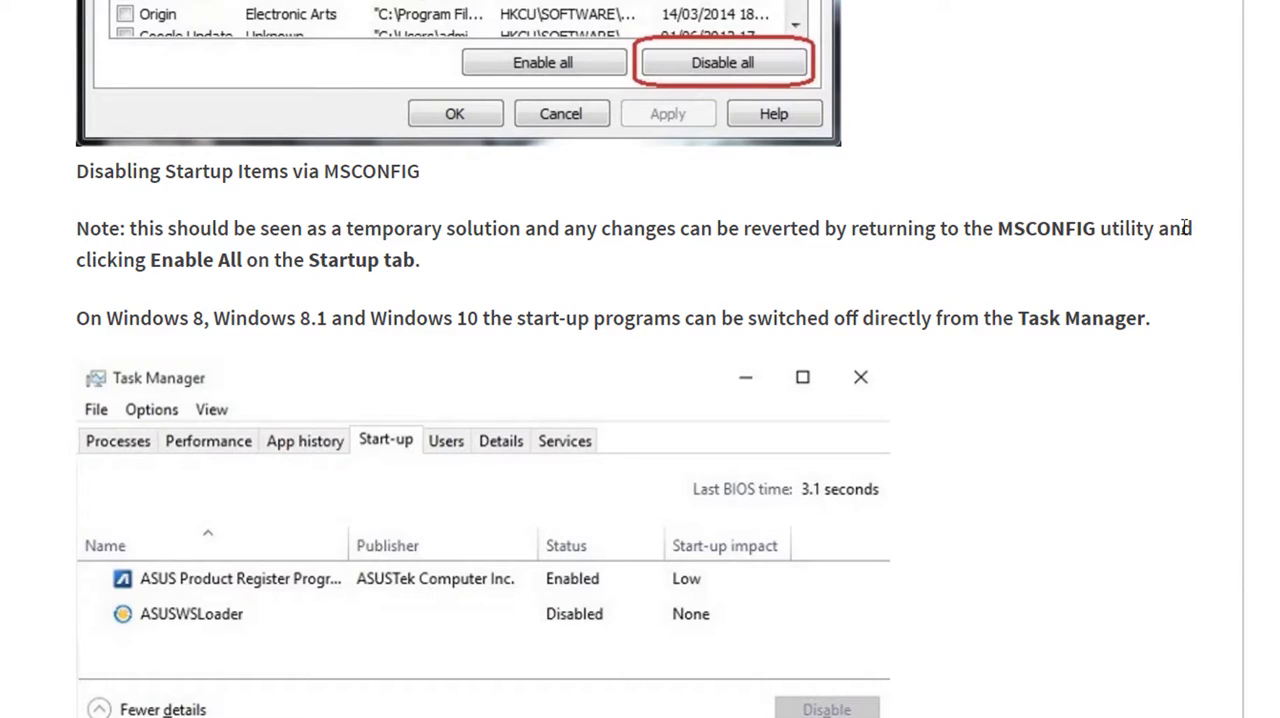
pyautogui.moveTo(450, 272)
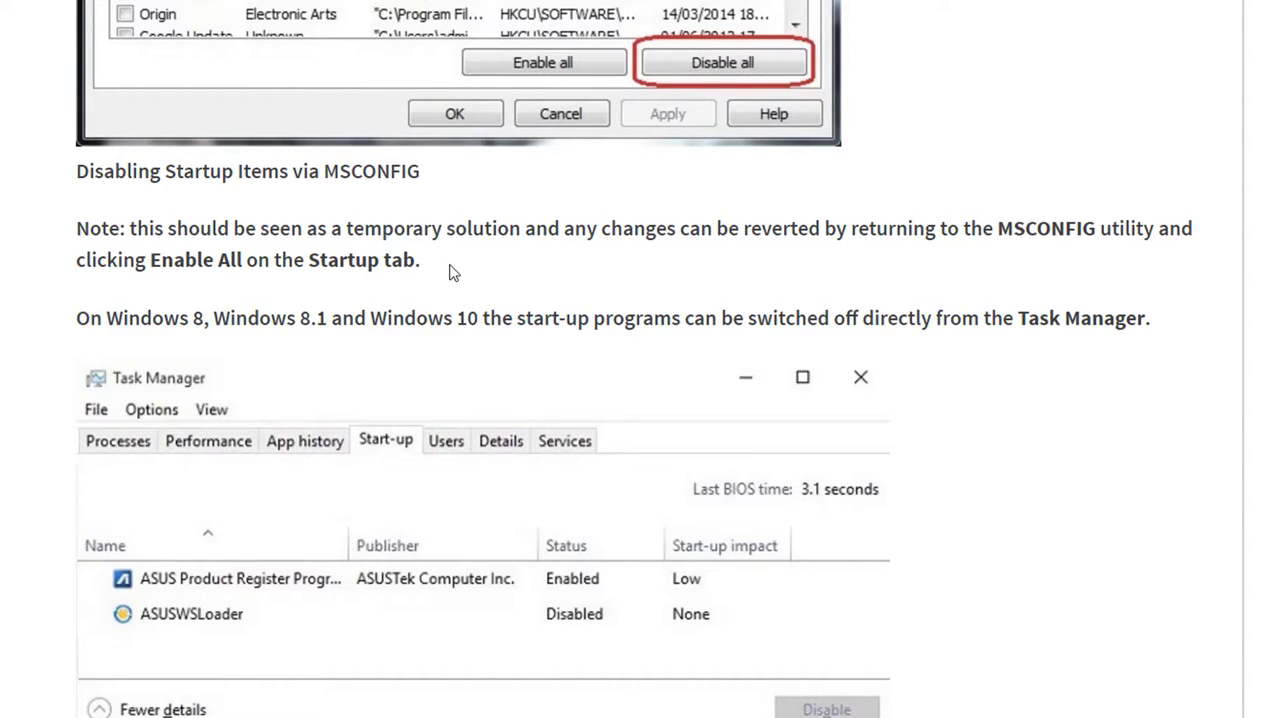
pyautogui.scroll(-3)
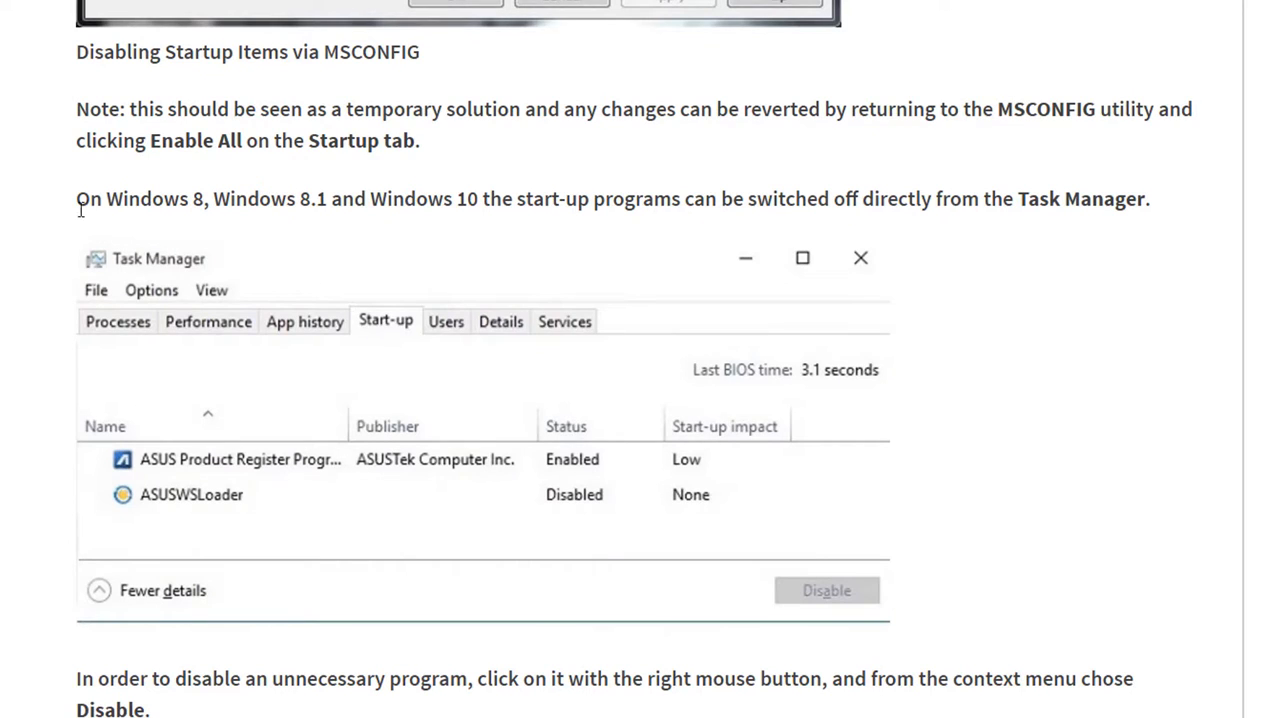
pyautogui.moveTo(298, 200)
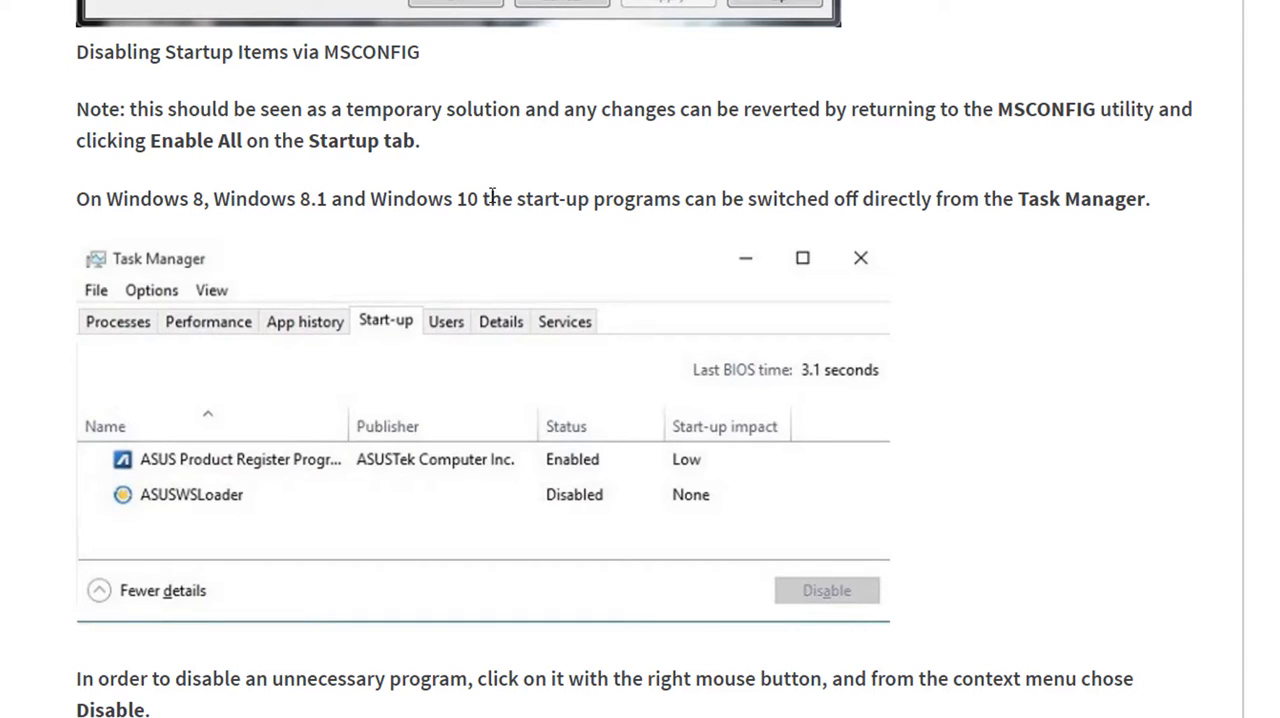
pyautogui.moveTo(876, 198)
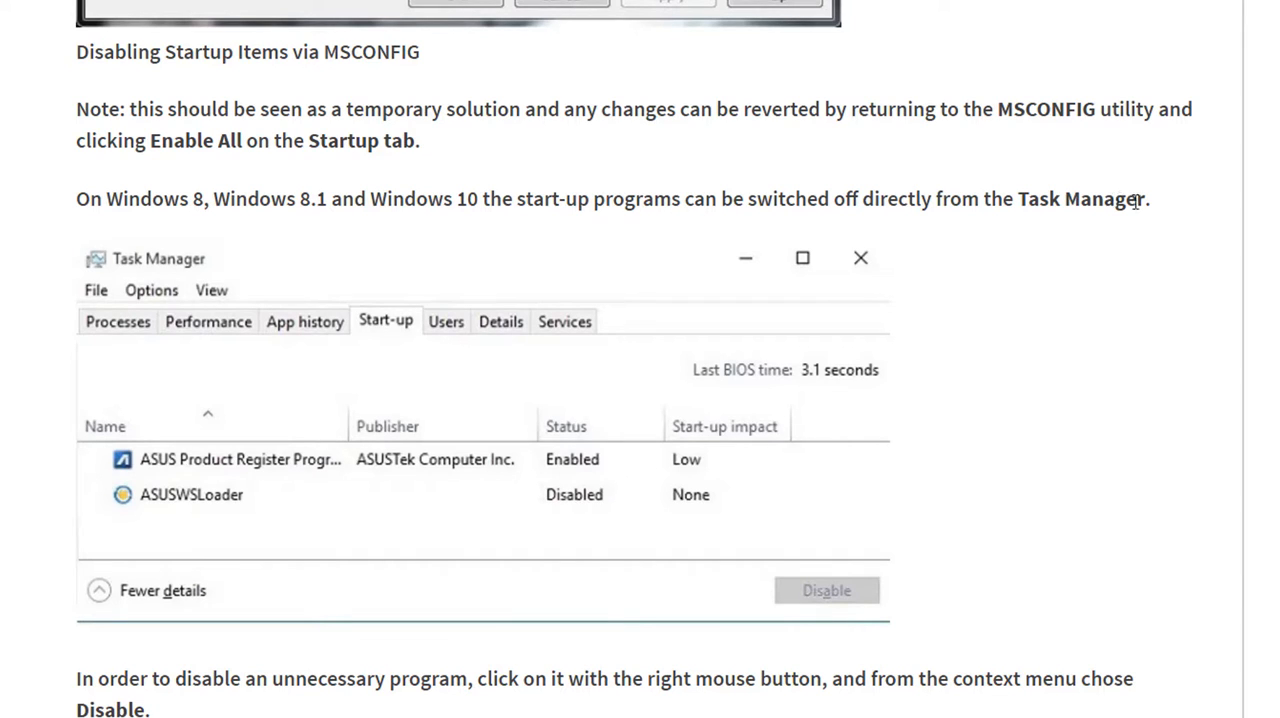
pyautogui.moveTo(592, 476)
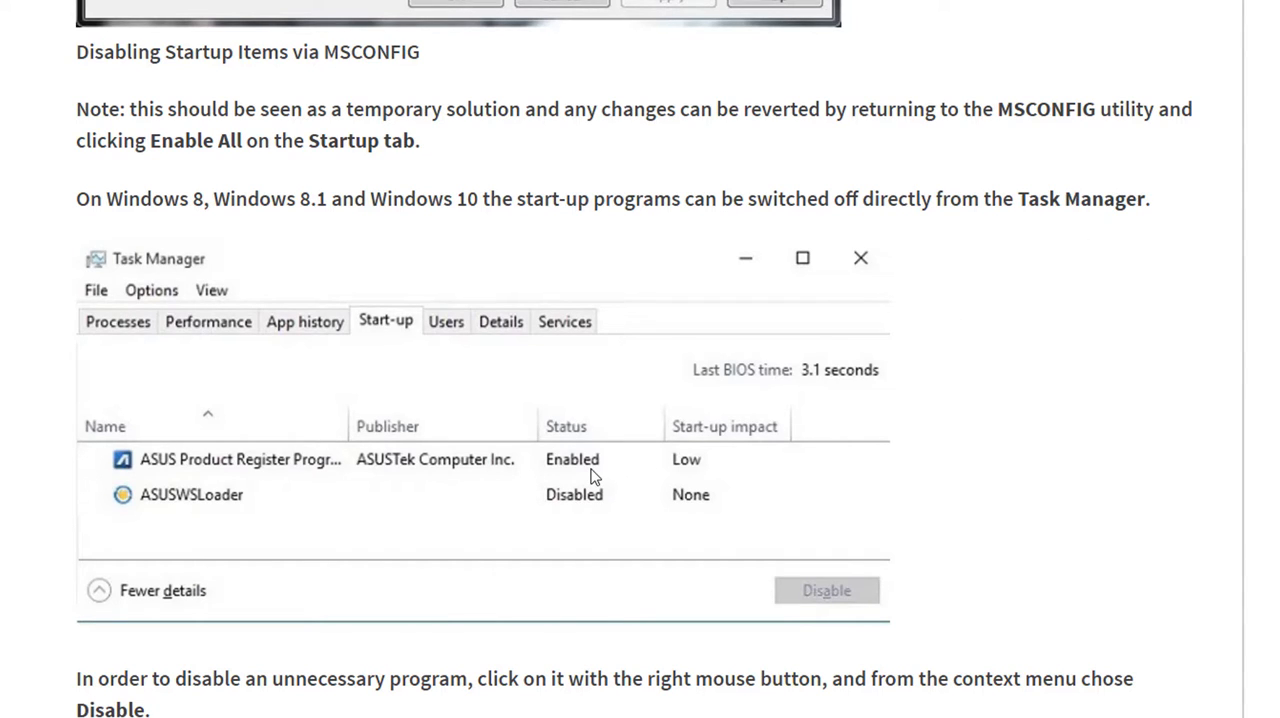
pyautogui.scroll(-3)
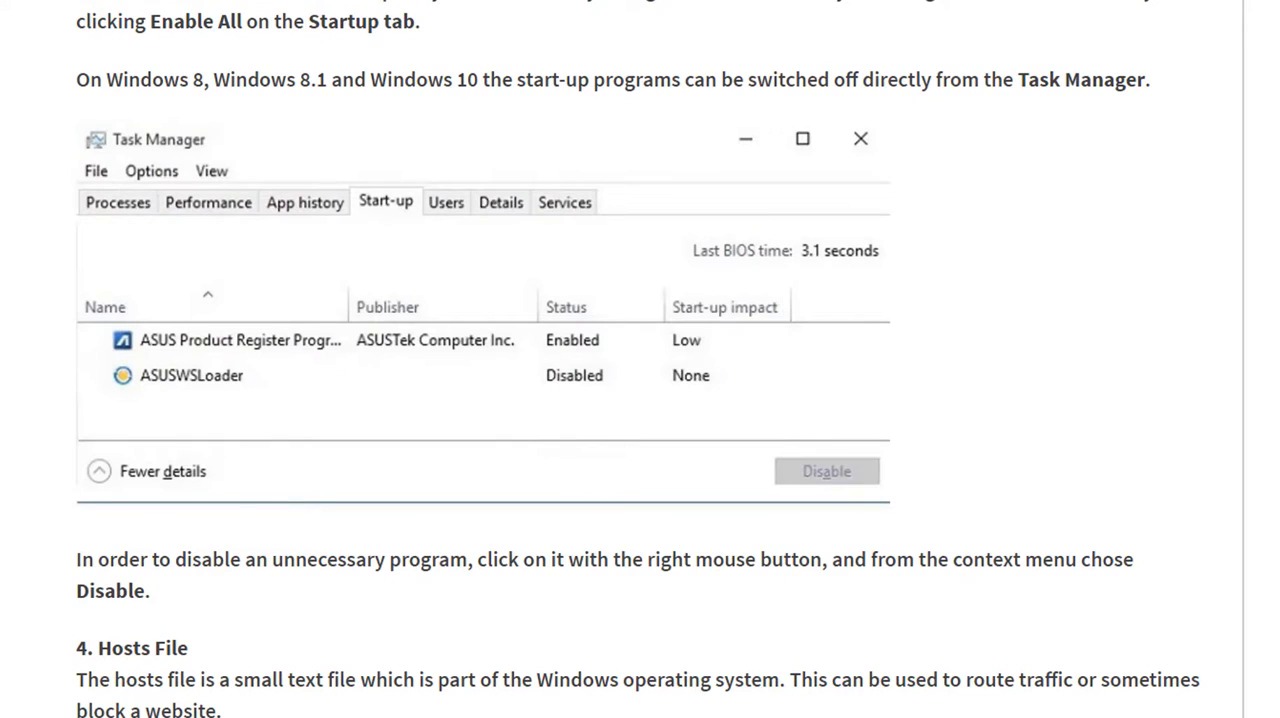
pyautogui.scroll(-3)
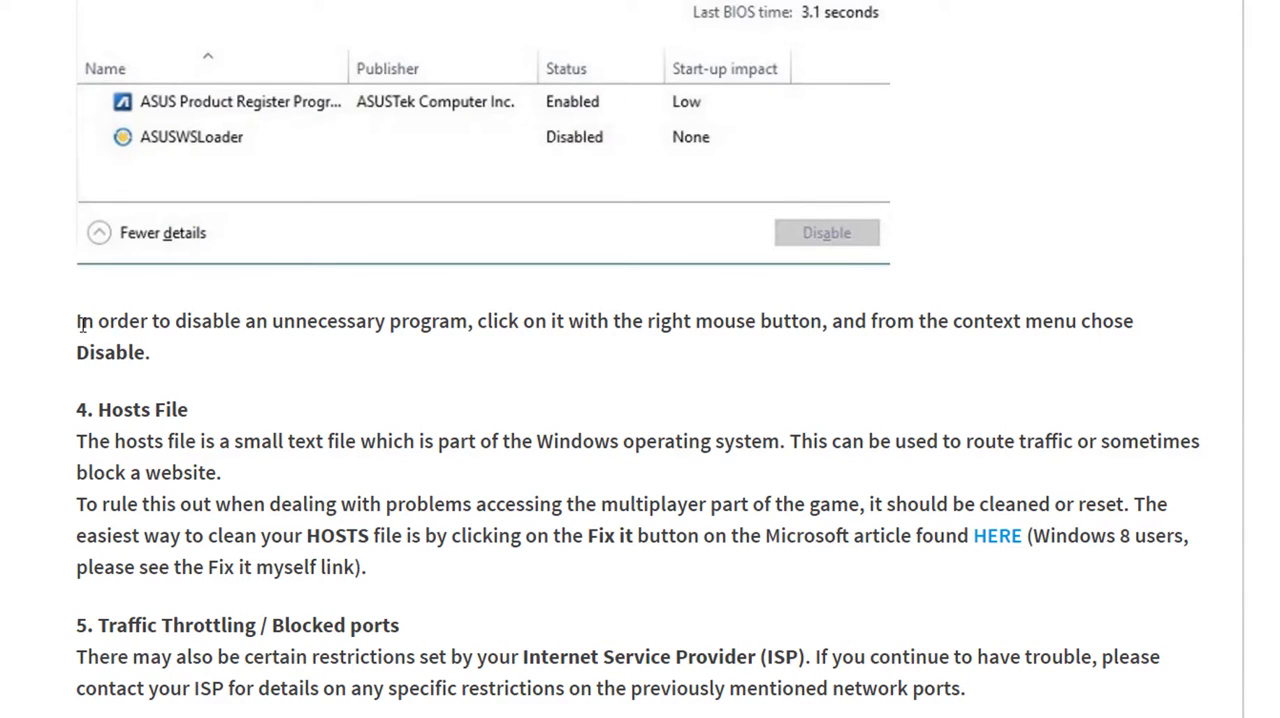
pyautogui.scroll(-3)
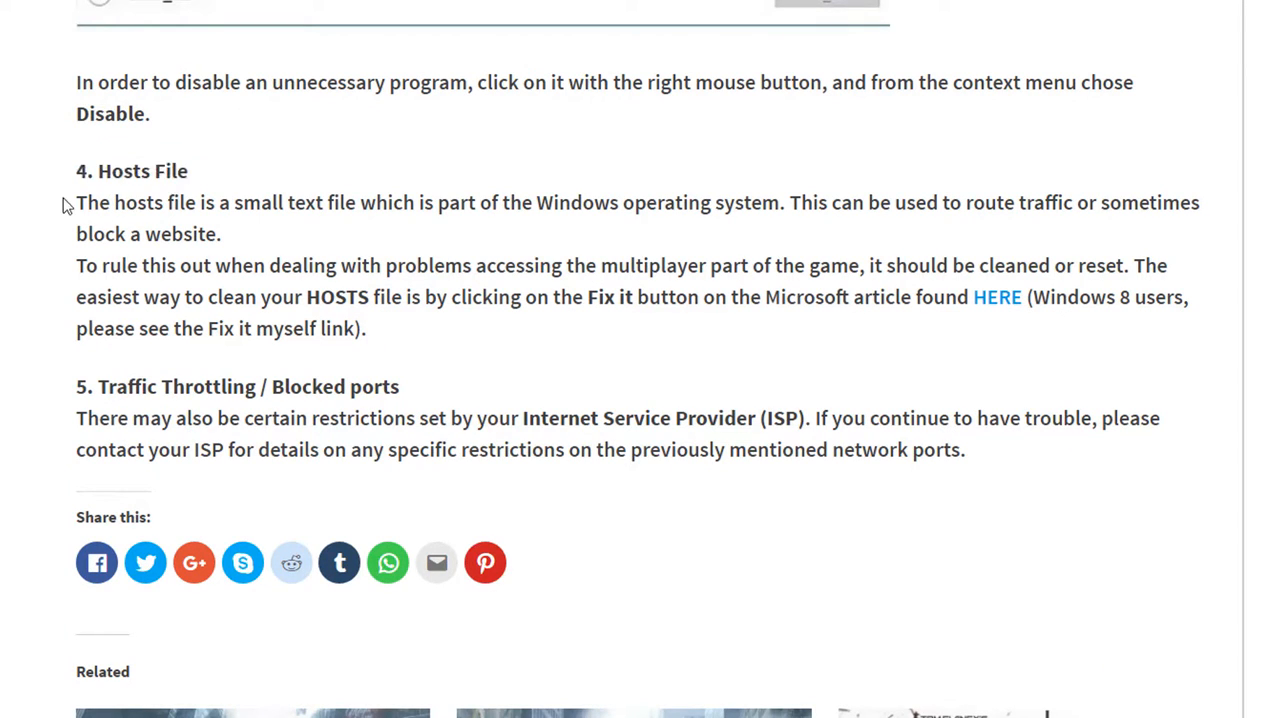
pyautogui.moveTo(500, 224)
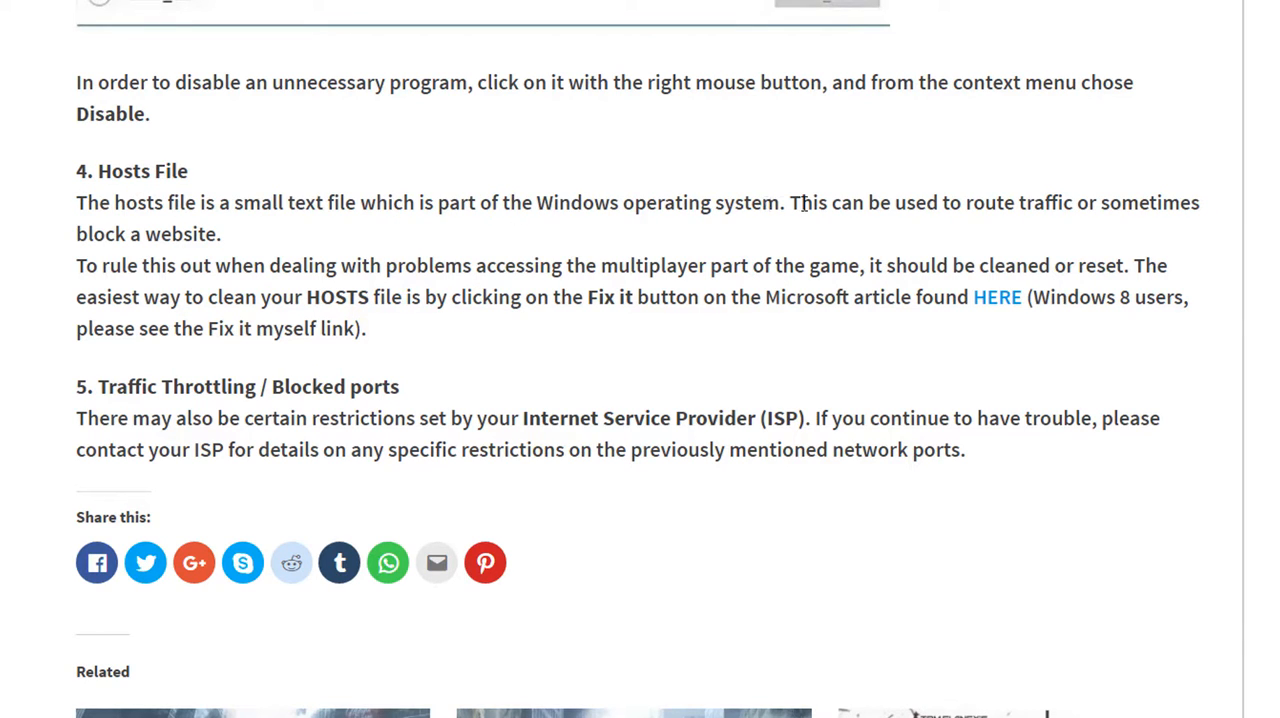
pyautogui.moveTo(976, 232)
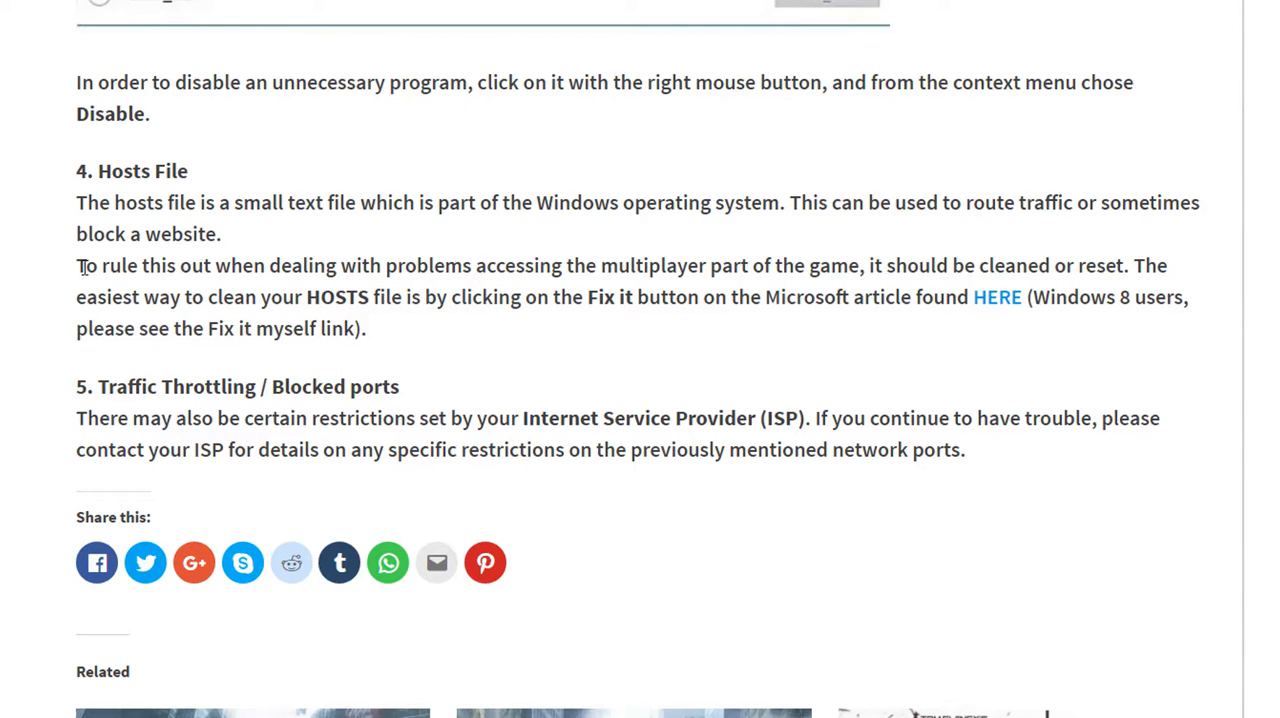
pyautogui.moveTo(76, 264); pyautogui.dragTo(348, 296)
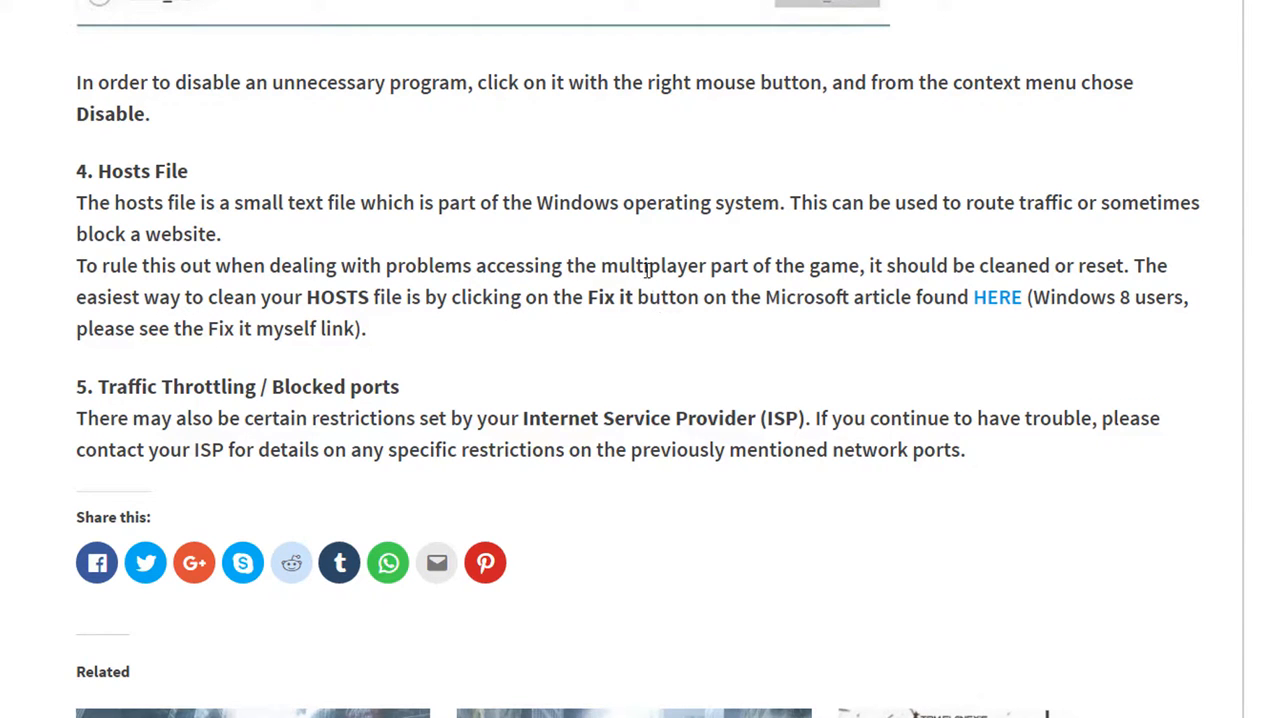
pyautogui.moveTo(858, 276)
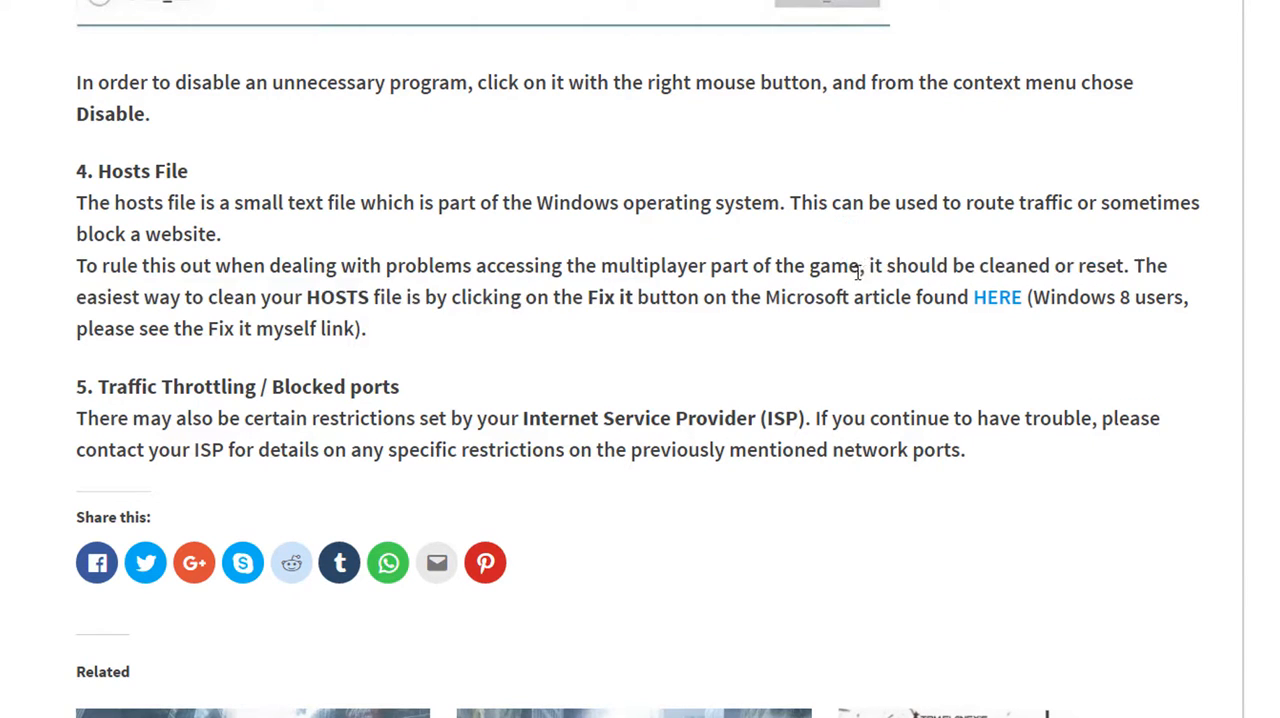
pyautogui.moveTo(868, 264); pyautogui.dragTo(1128, 264)
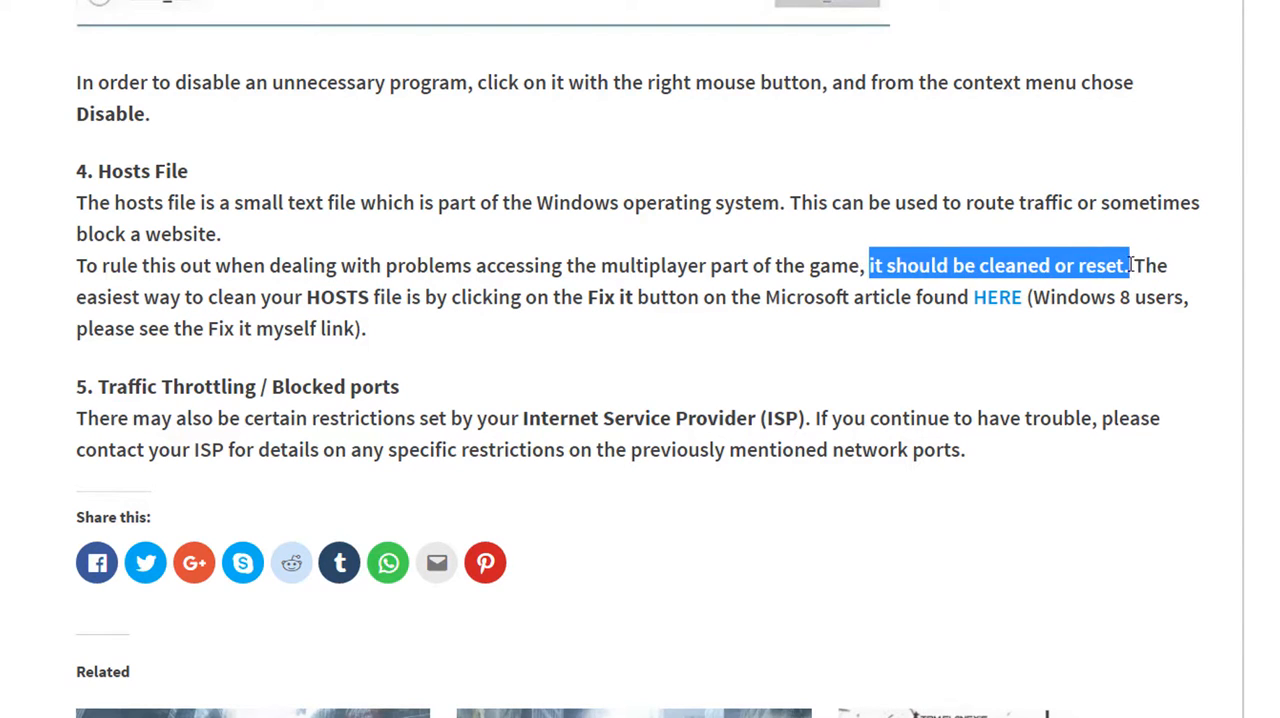
pyautogui.click(250, 320)
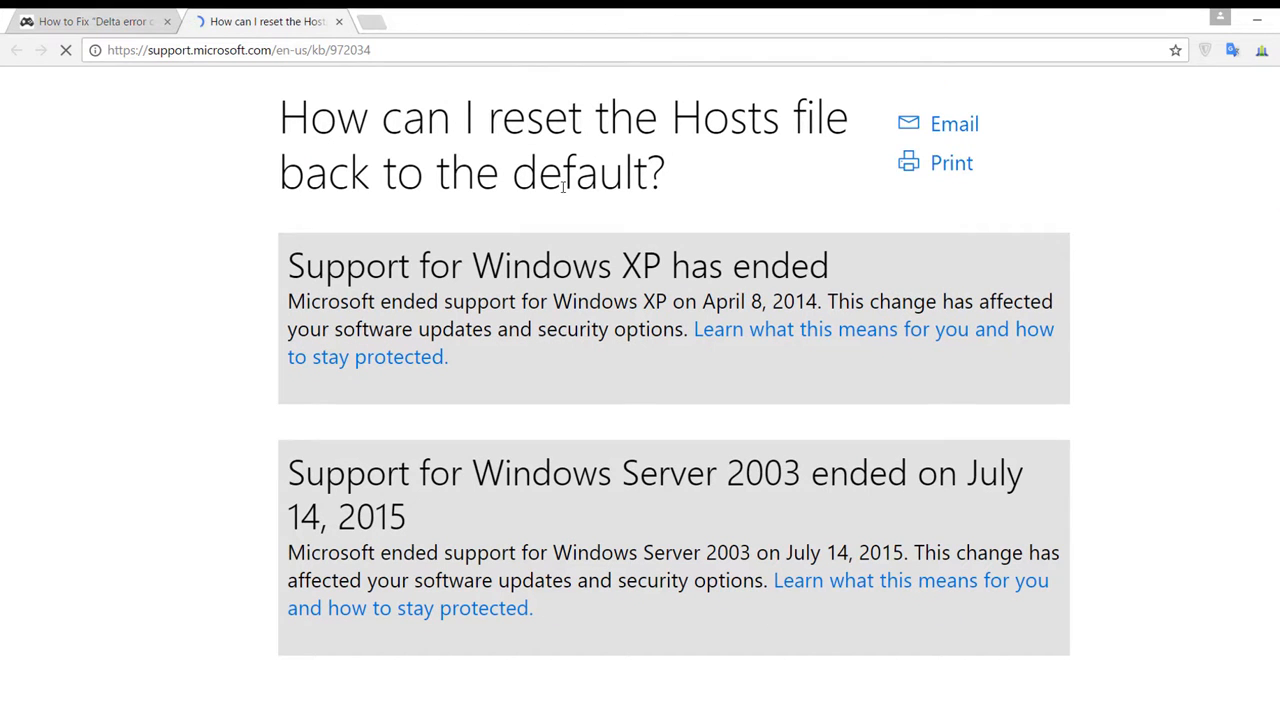
# Step: Read Microsoft's hosts file reset steps for Windows 8 and 7/XP, highlighting the Etc folder path in step 5b
pyautogui.scroll(-3)
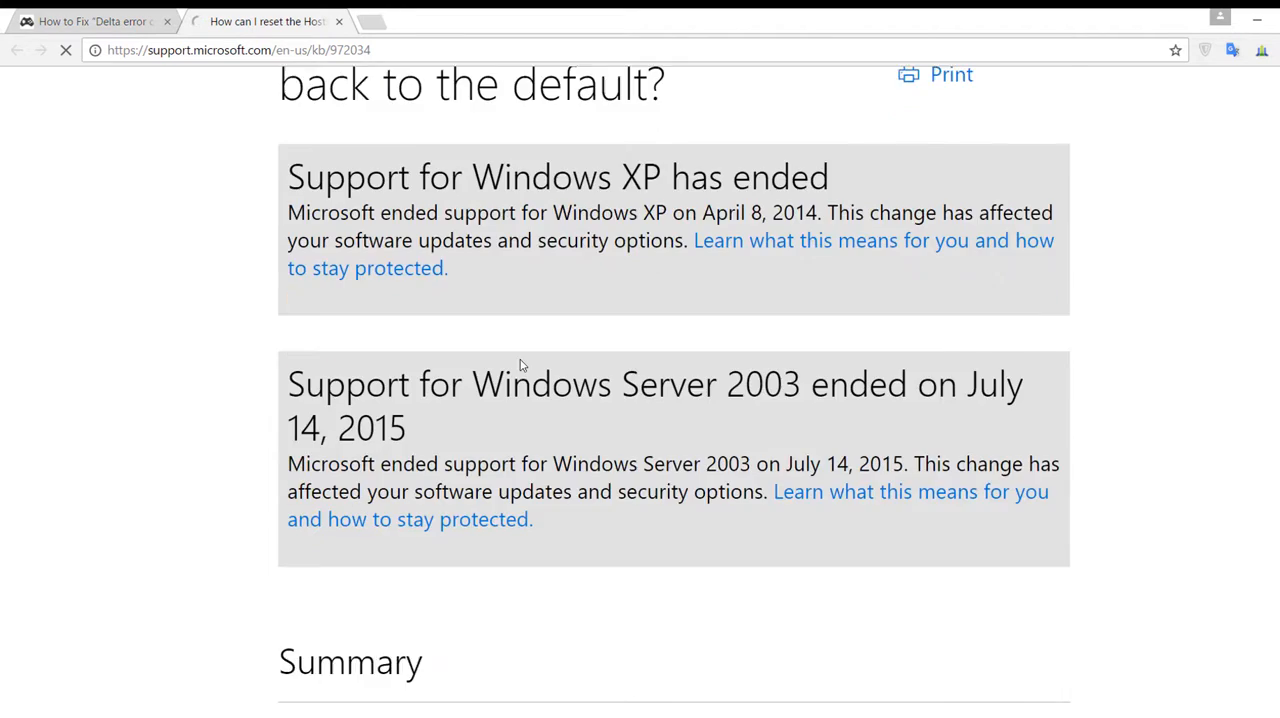
pyautogui.scroll(-3)
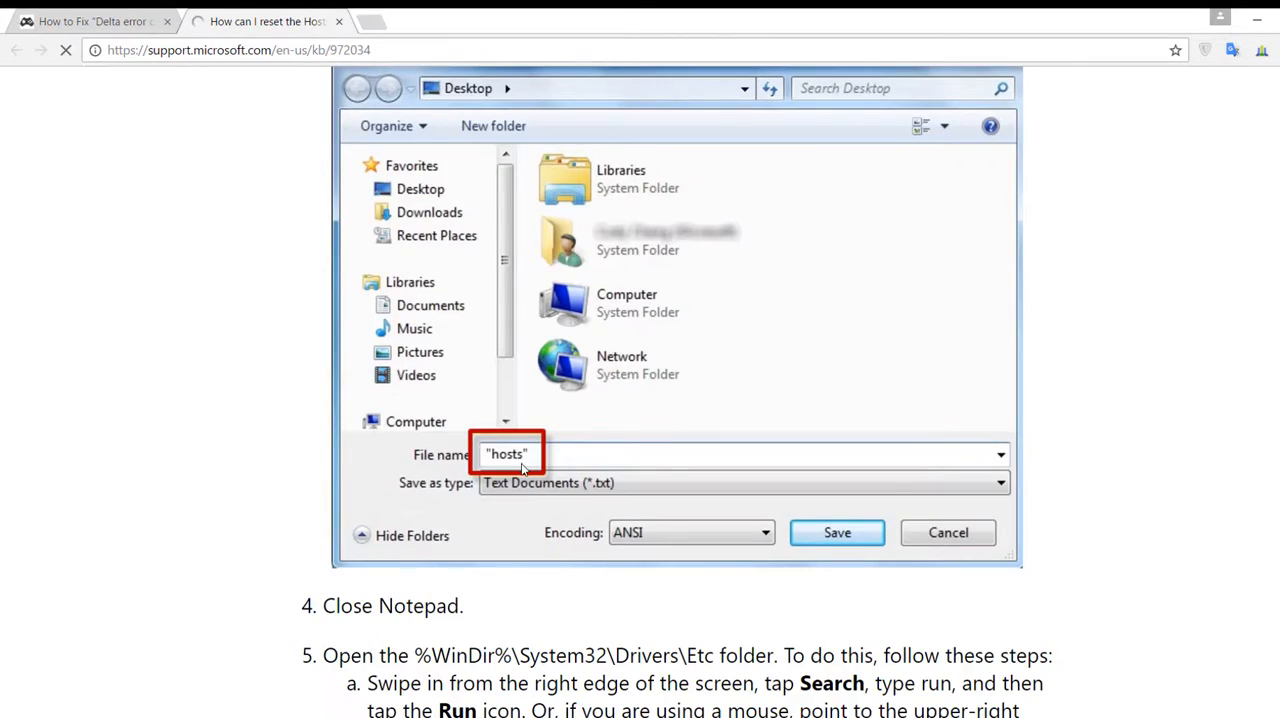
pyautogui.scroll(-3)
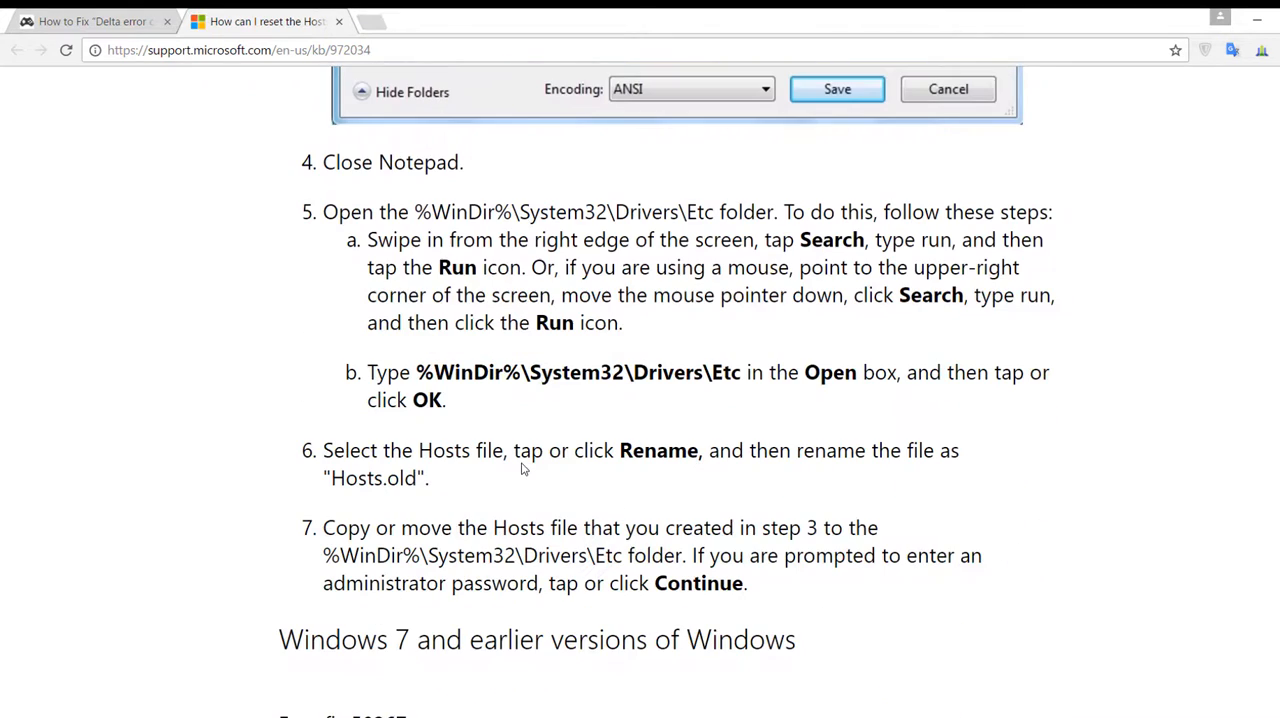
pyautogui.scroll(-3)
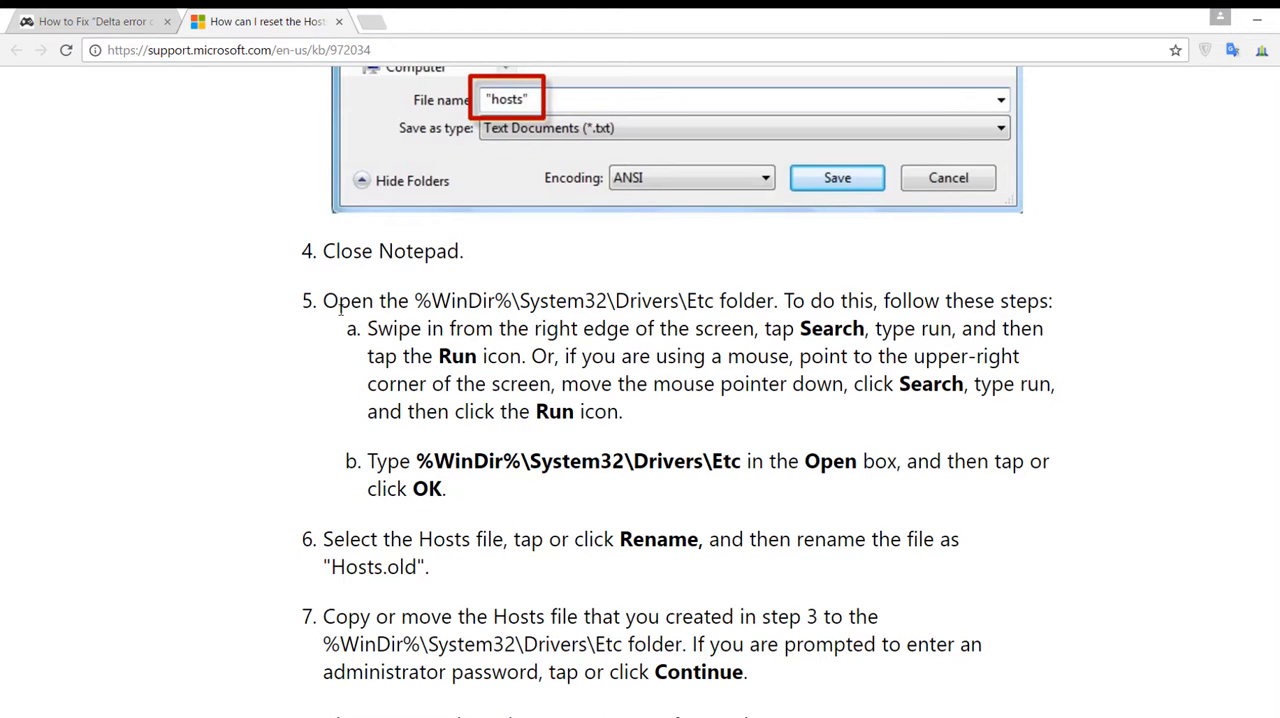
pyautogui.moveTo(322, 300); pyautogui.dragTo(716, 300)
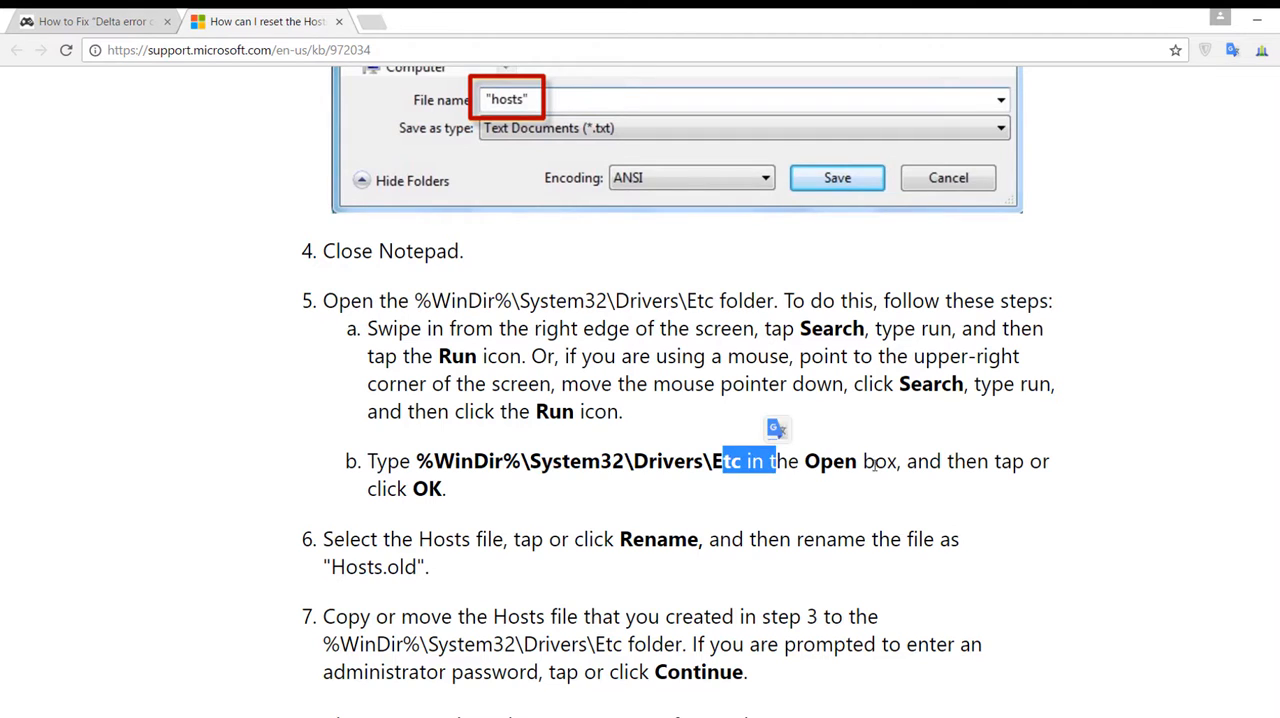
pyautogui.scroll(-3)
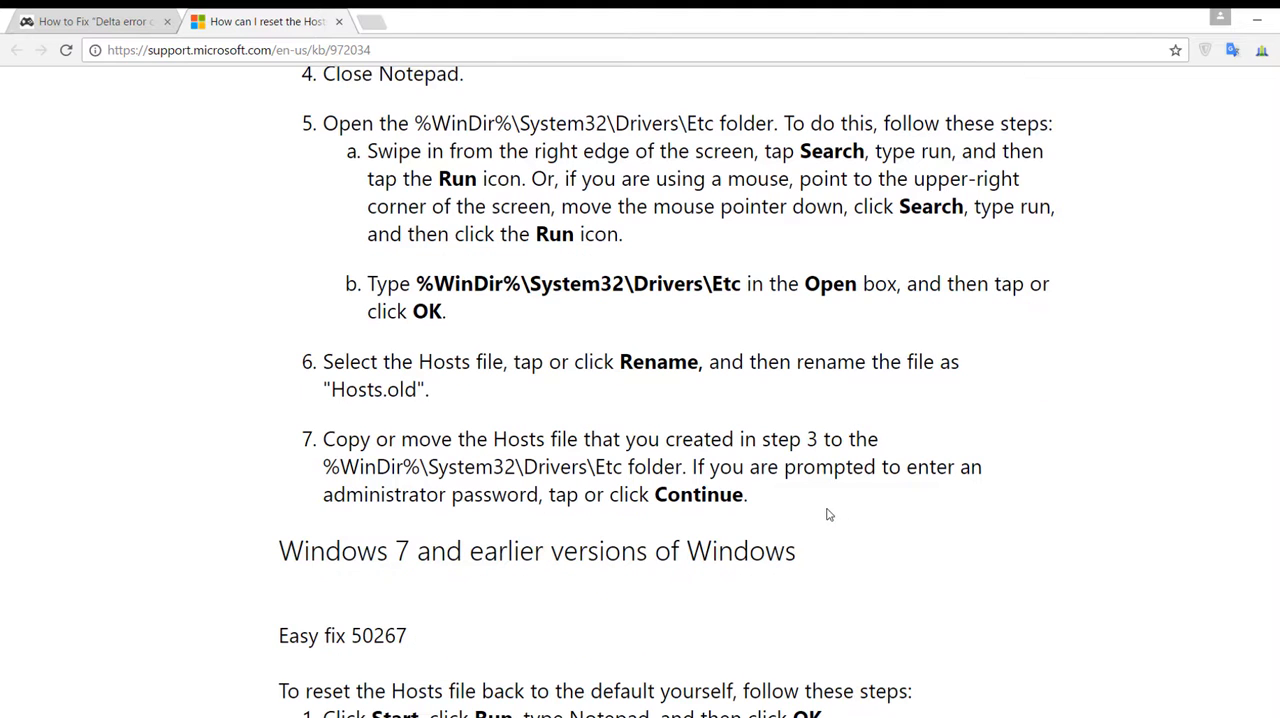
pyautogui.moveTo(752, 498)
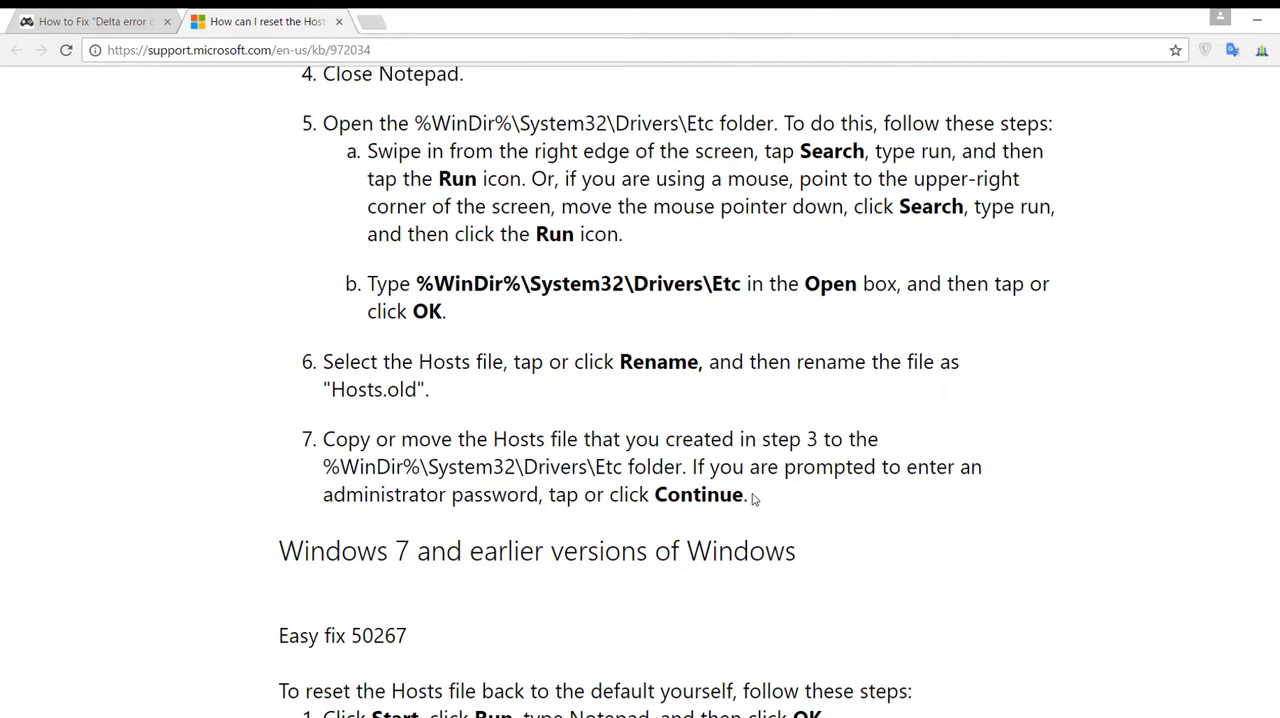
pyautogui.scroll(-3)
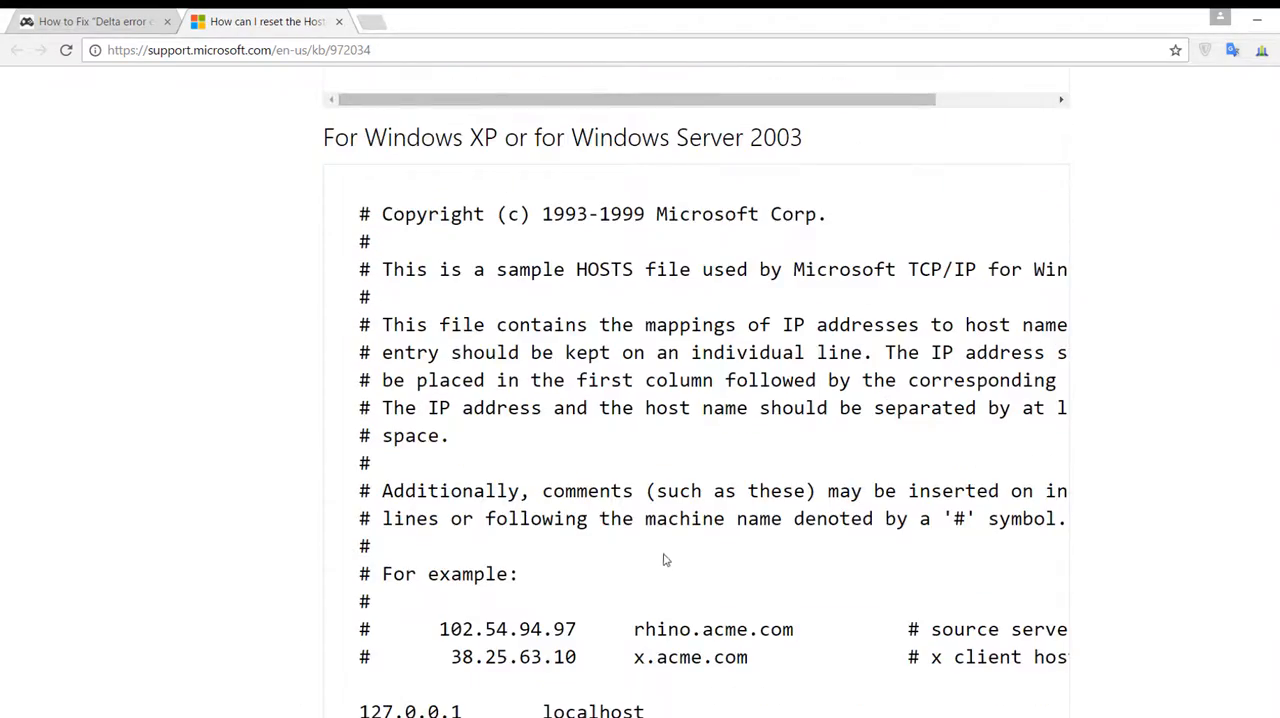
pyautogui.scroll(-3)
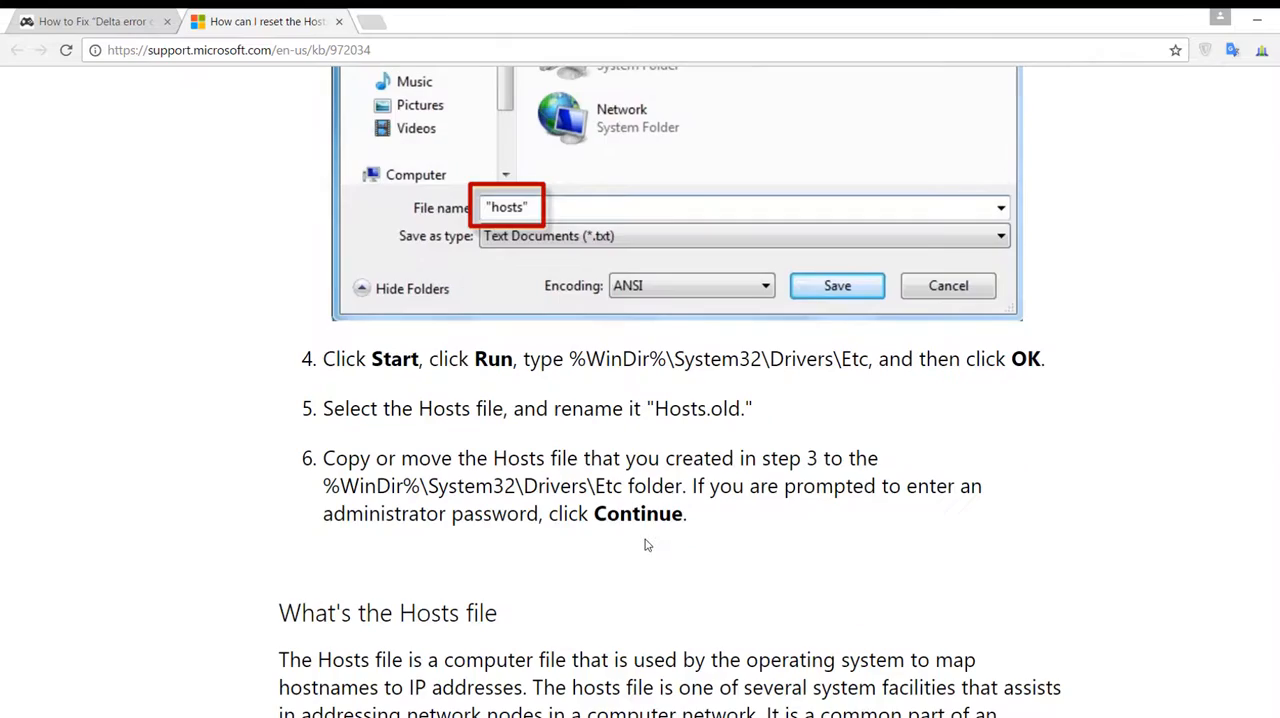
pyautogui.scroll(-3)
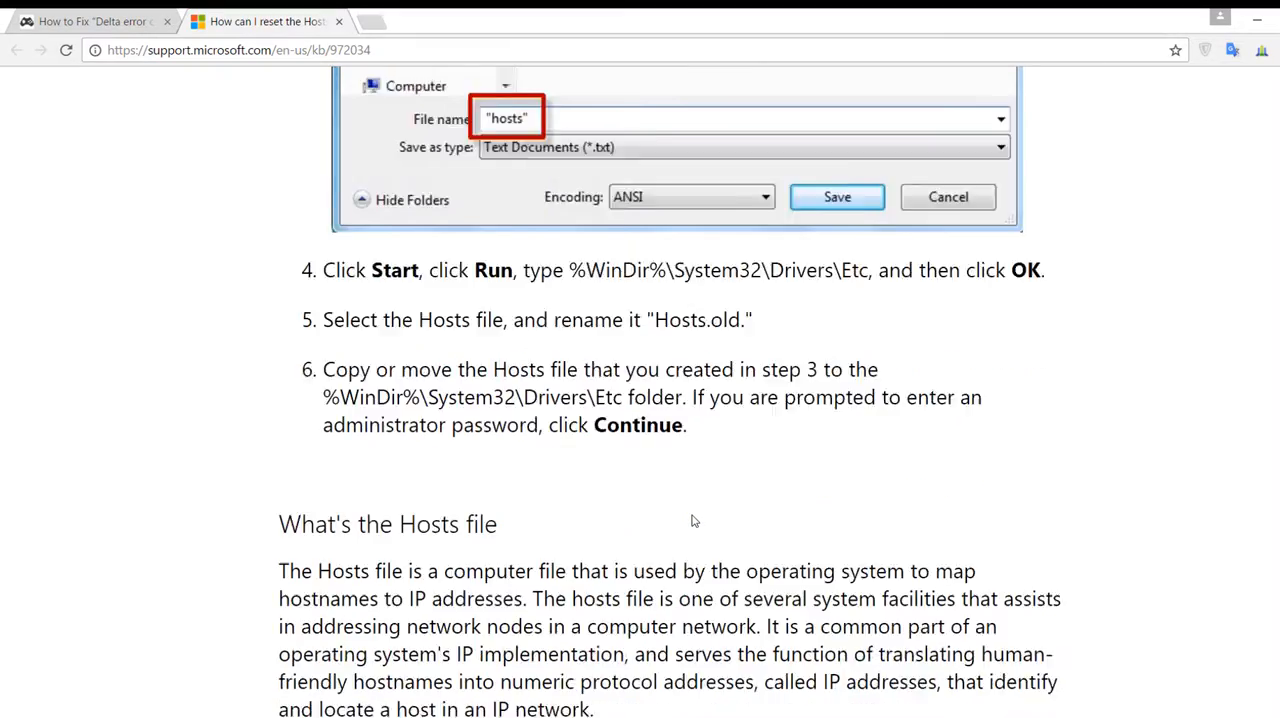
pyautogui.scroll(-3)
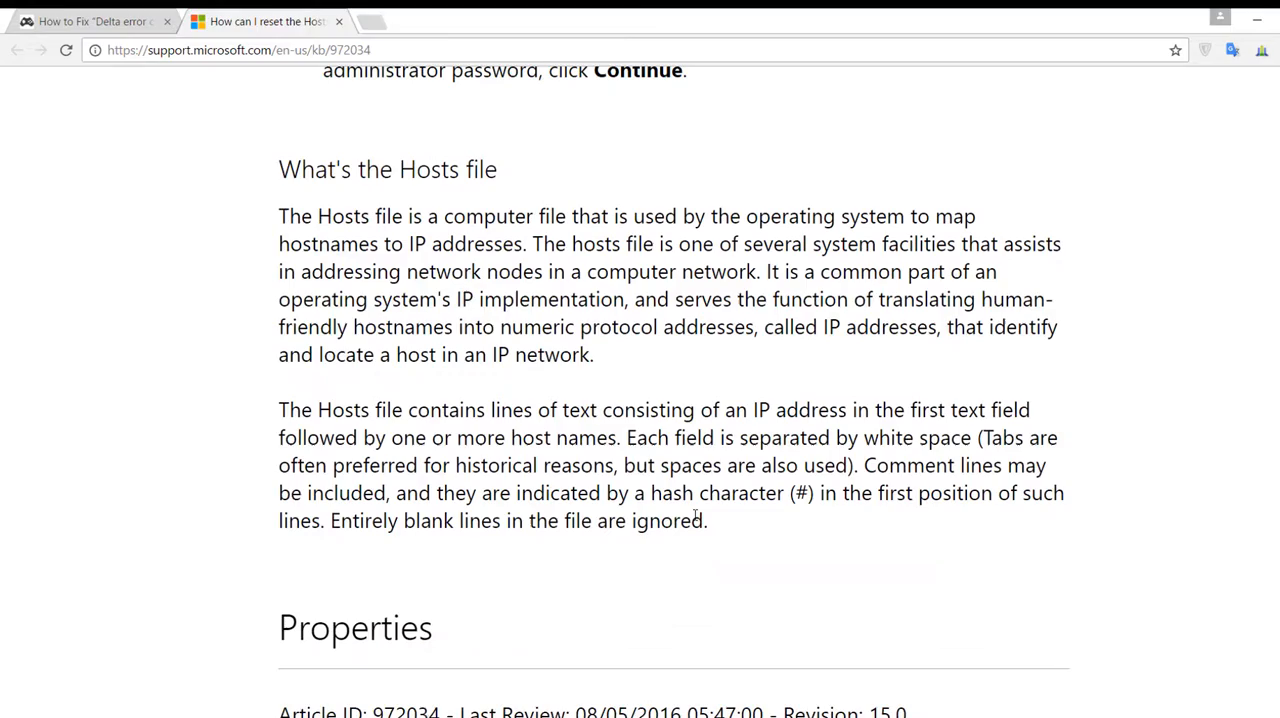
pyautogui.scroll(-3)
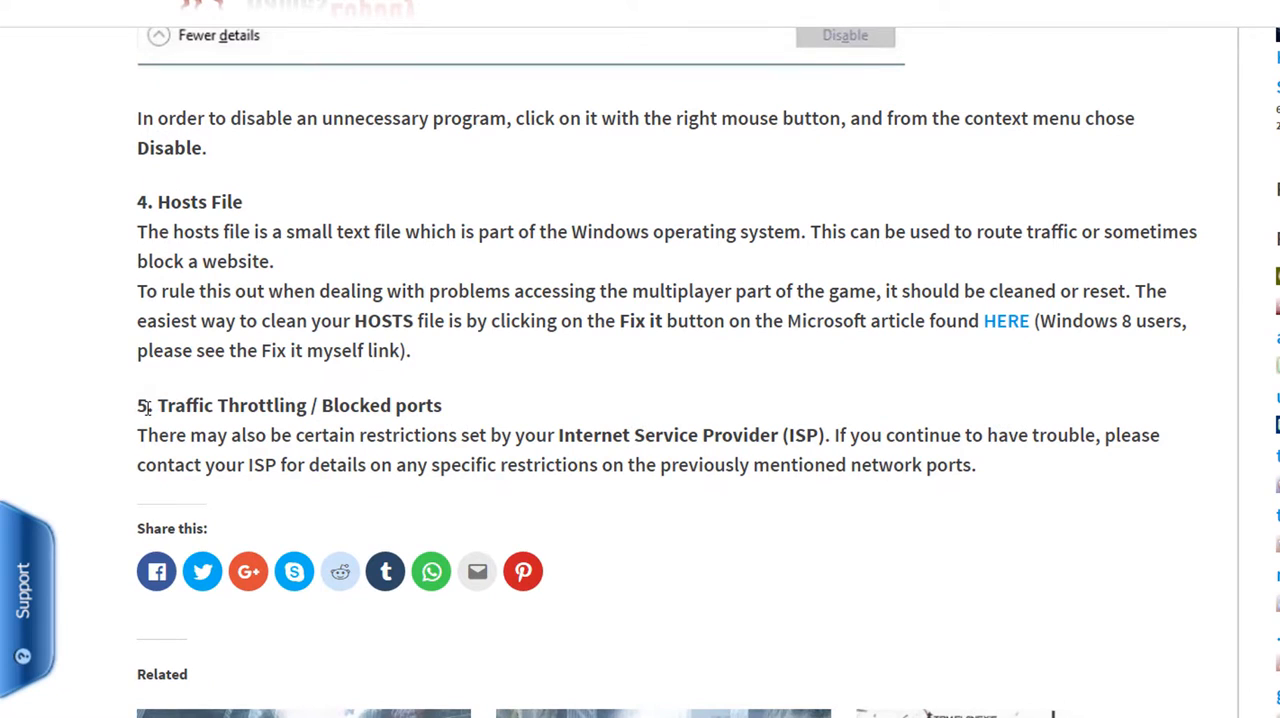
# Step: Highlight section 5's advice to contact your ISP about specific port restrictions
pyautogui.moveTo(184, 404); pyautogui.dragTo(442, 404)
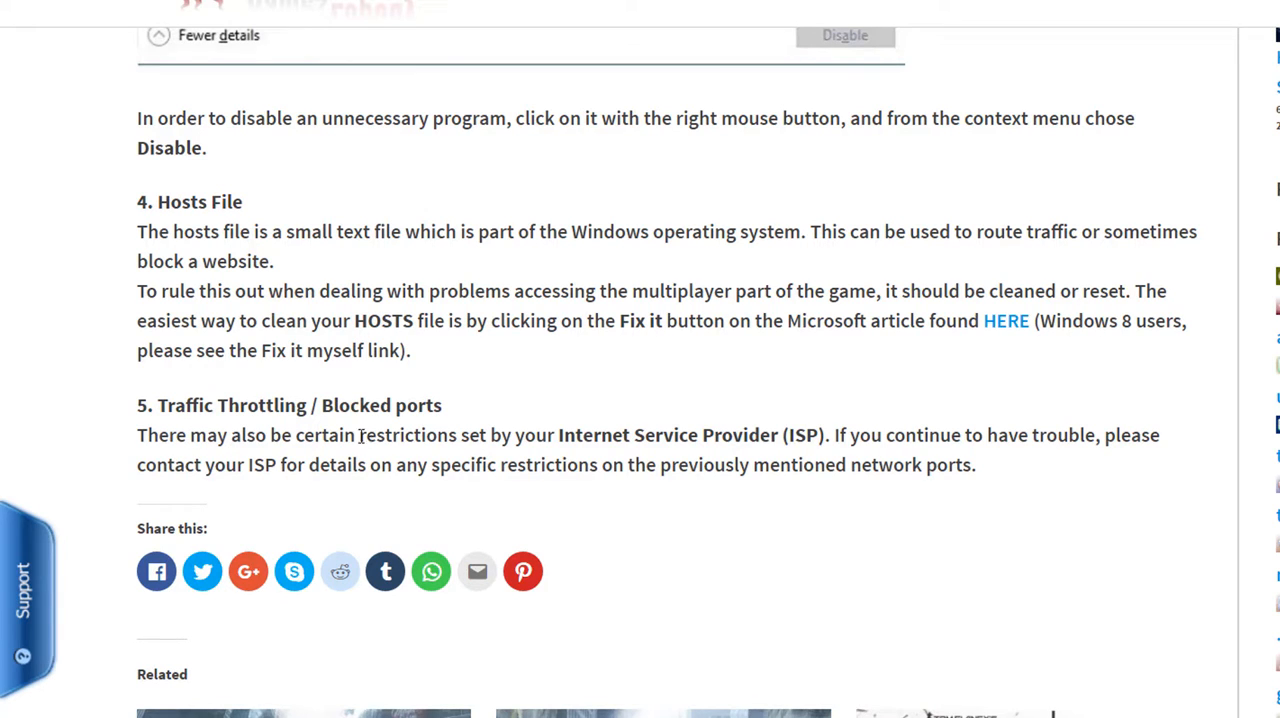
pyautogui.moveTo(330, 434); pyautogui.dragTo(836, 434)
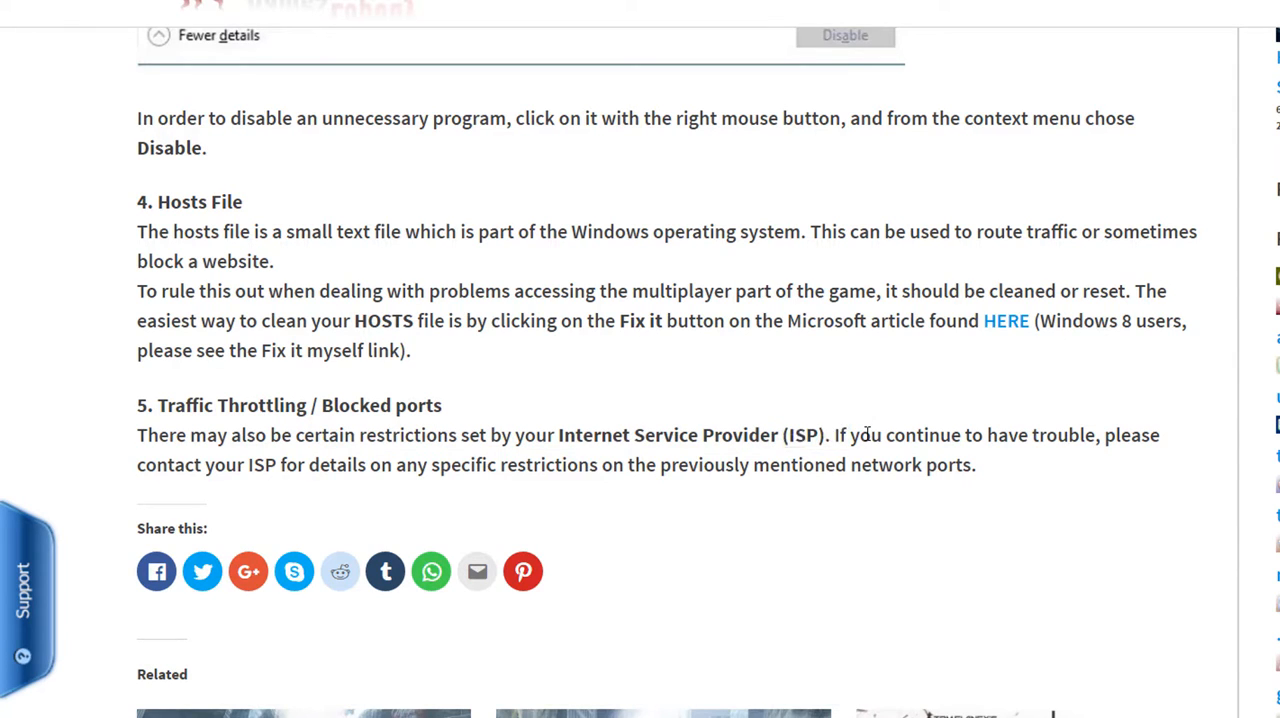
pyautogui.moveTo(820, 434); pyautogui.dragTo(976, 464)
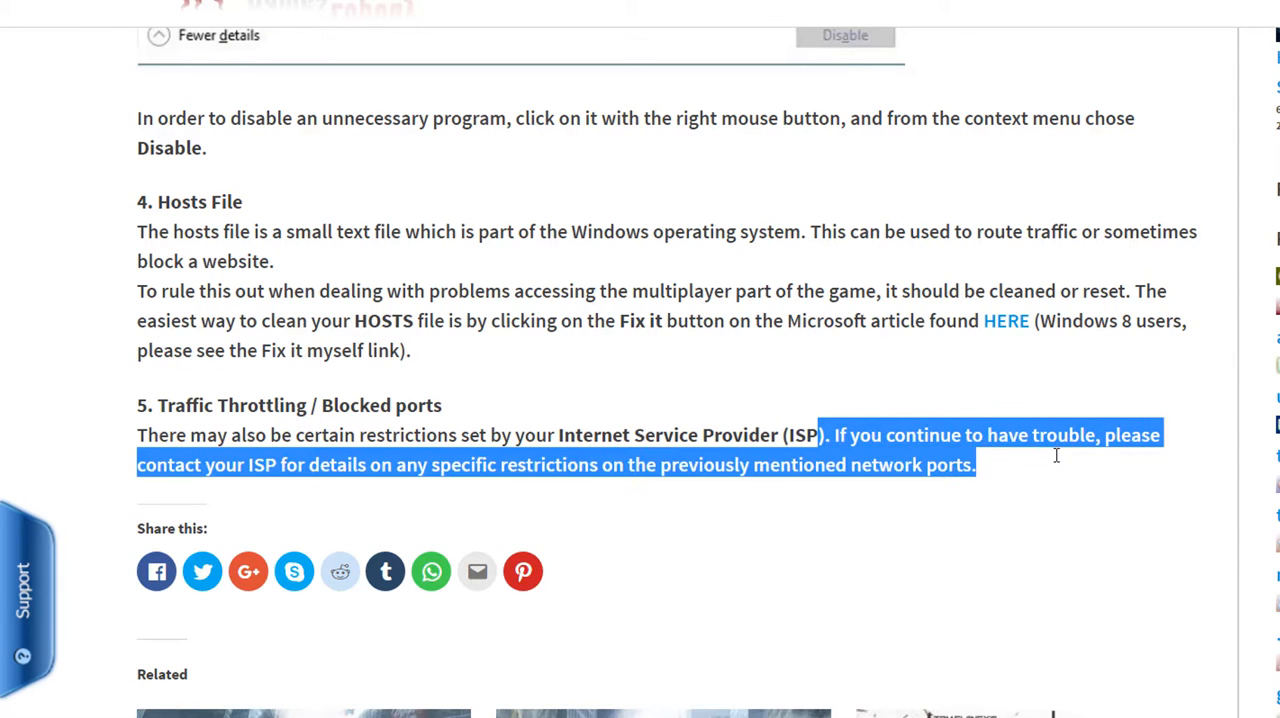
pyautogui.click(290, 464)
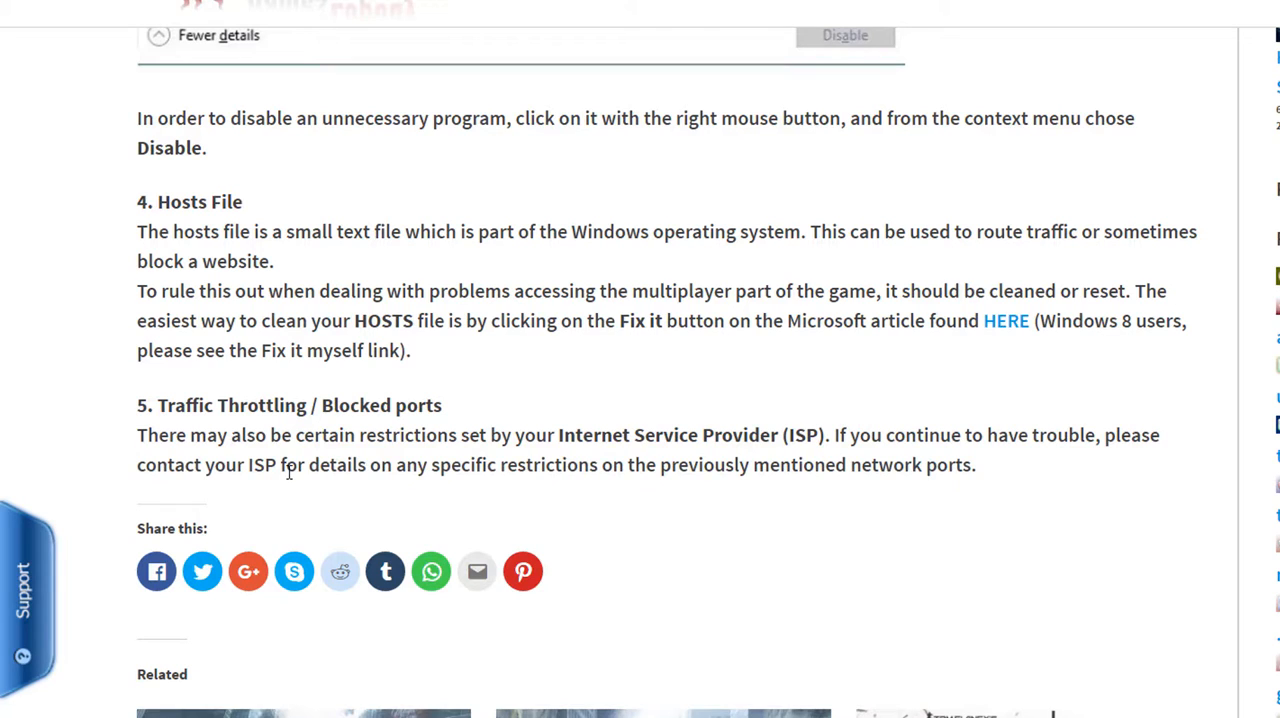
pyautogui.moveTo(284, 464); pyautogui.dragTo(836, 464)
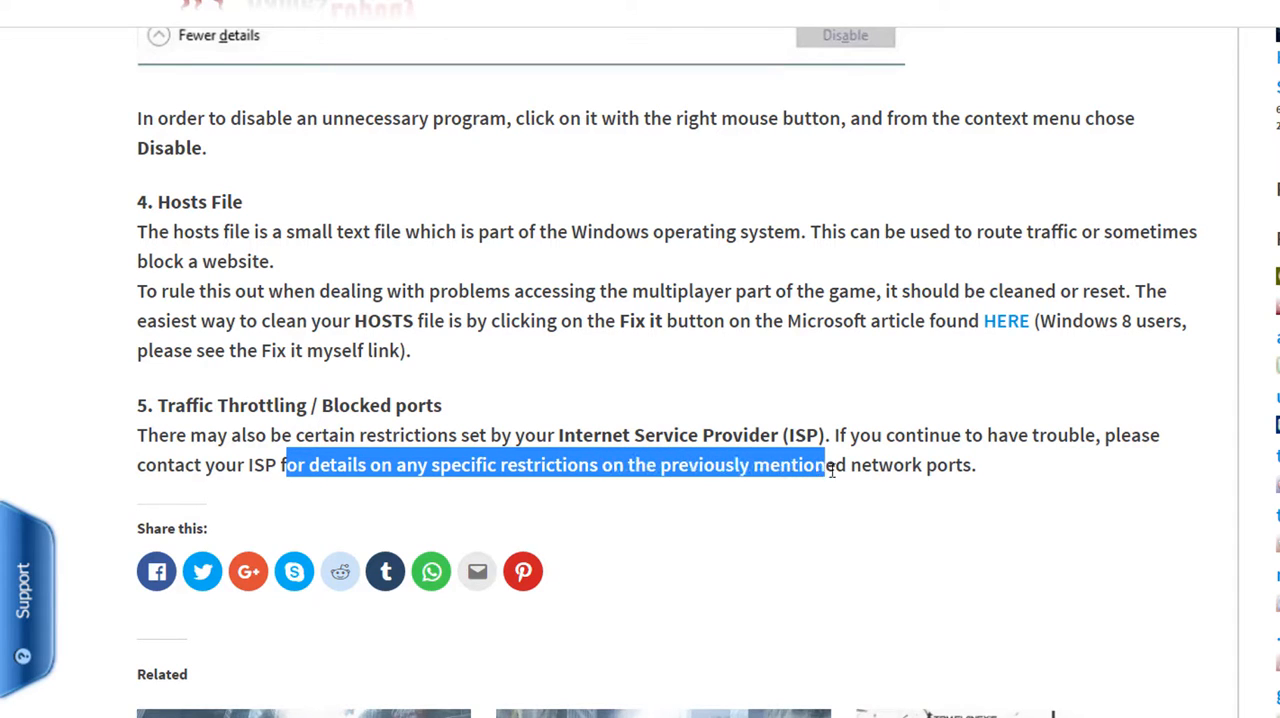
pyautogui.moveTo(836, 464); pyautogui.dragTo(976, 464)
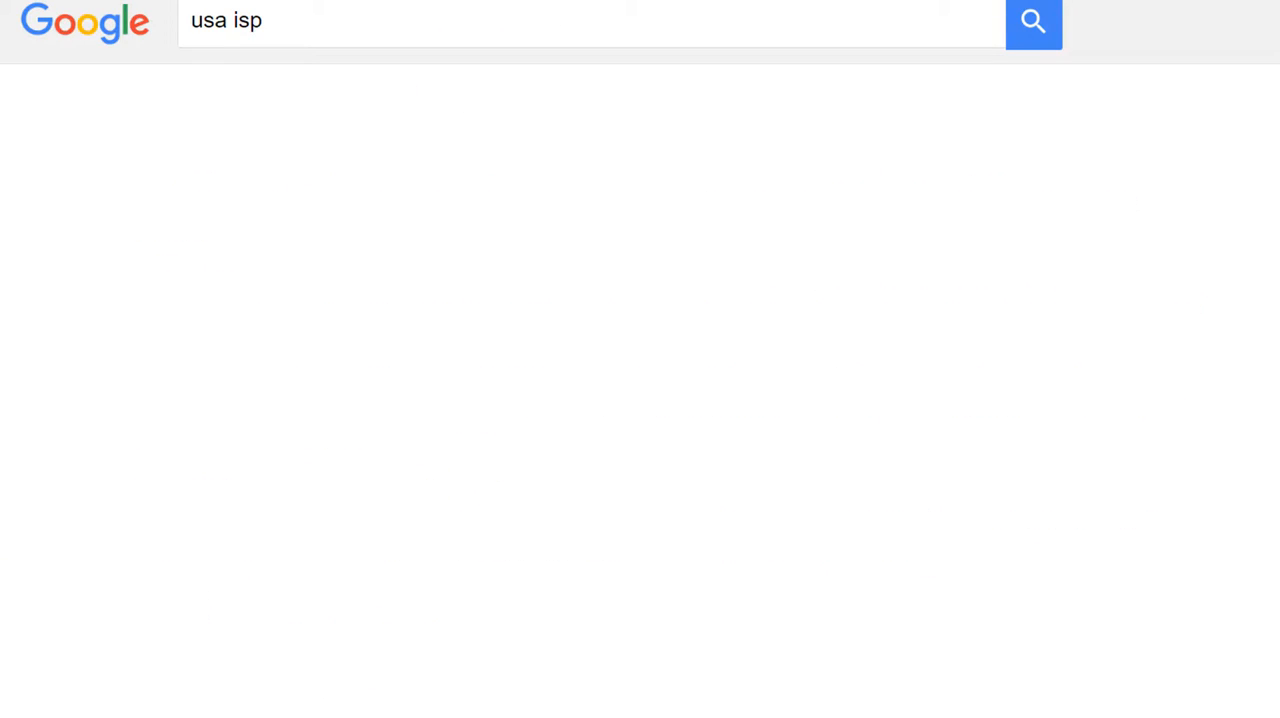
# Step: Run the Google search for 'usa isp' listing providers like Comcast, AT&T and Verizon
pyautogui.click(1032, 22)
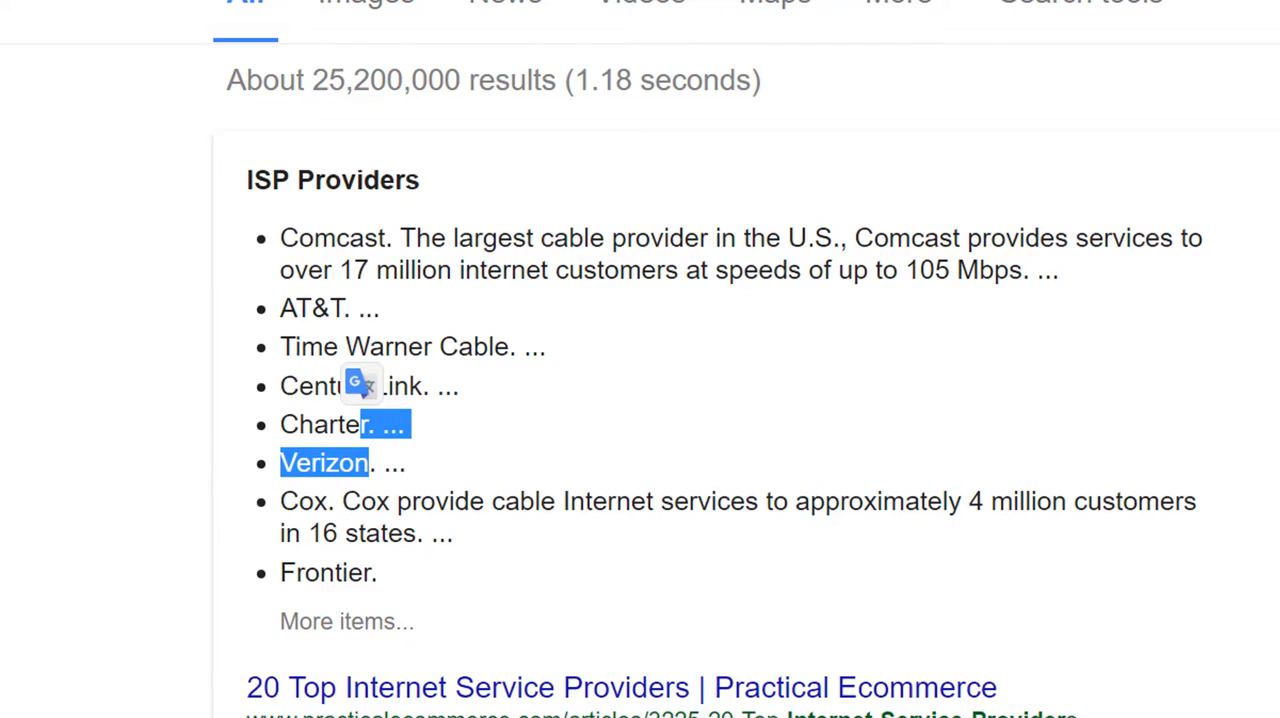
pyautogui.moveTo(404, 560)
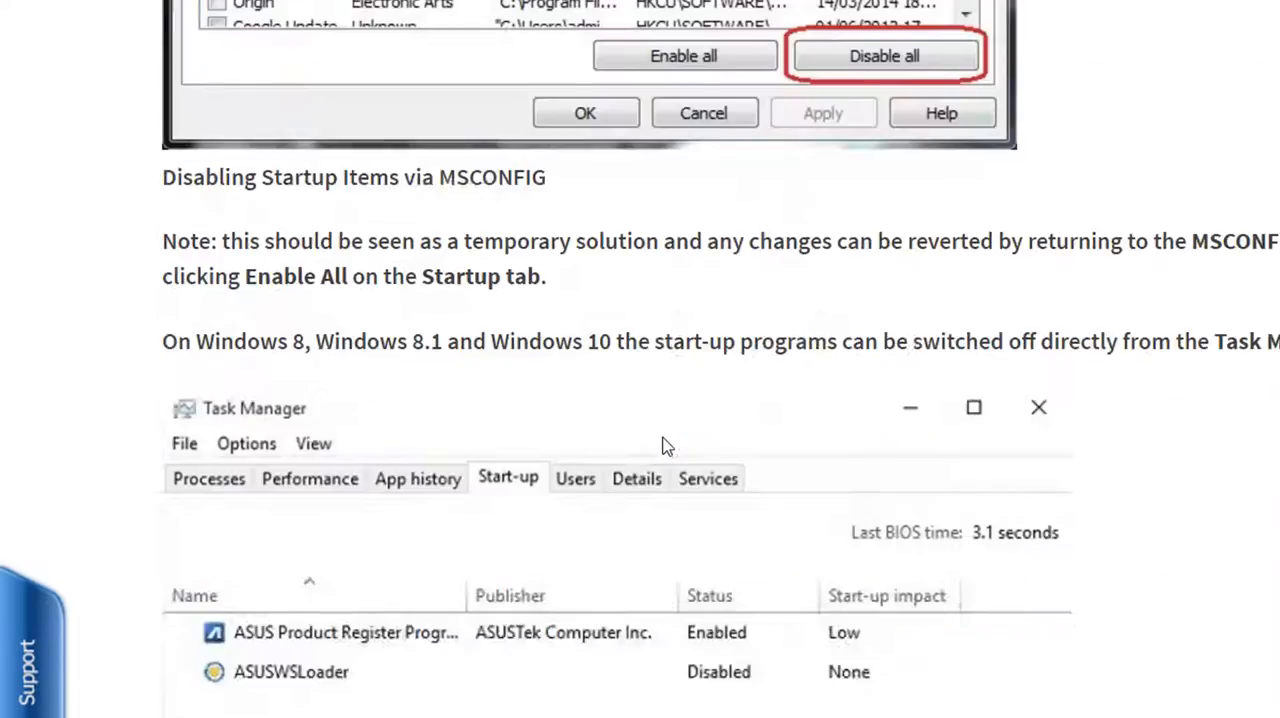
# Step: Scroll the GamesLopedy guide to its header image, rating and first list of fixes
pyautogui.scroll(-3)
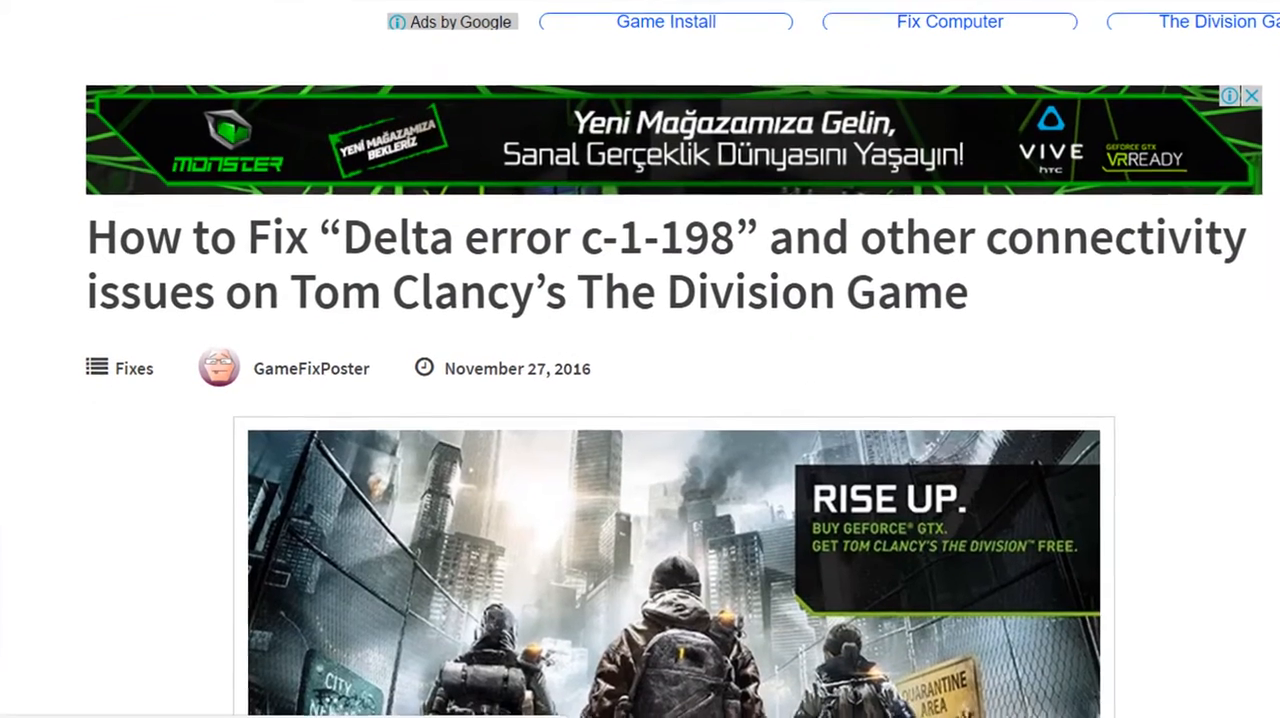
pyautogui.scroll(-3)
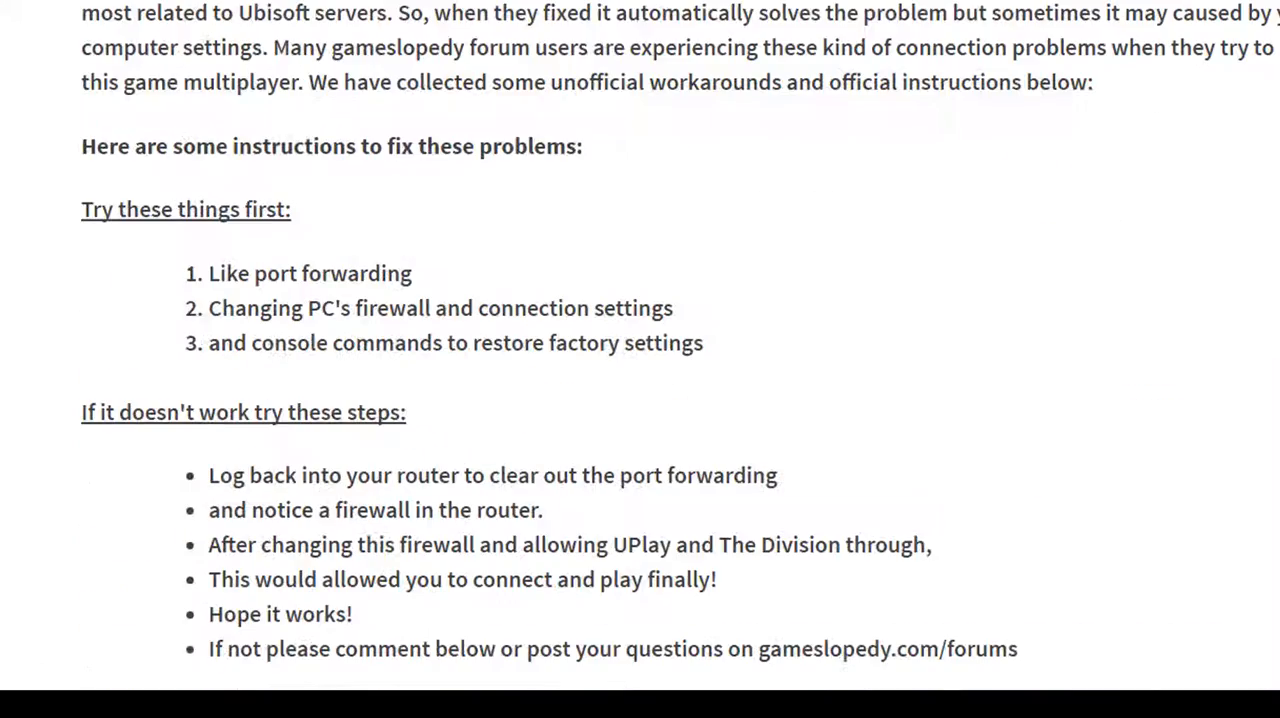
pyautogui.scroll(-3)
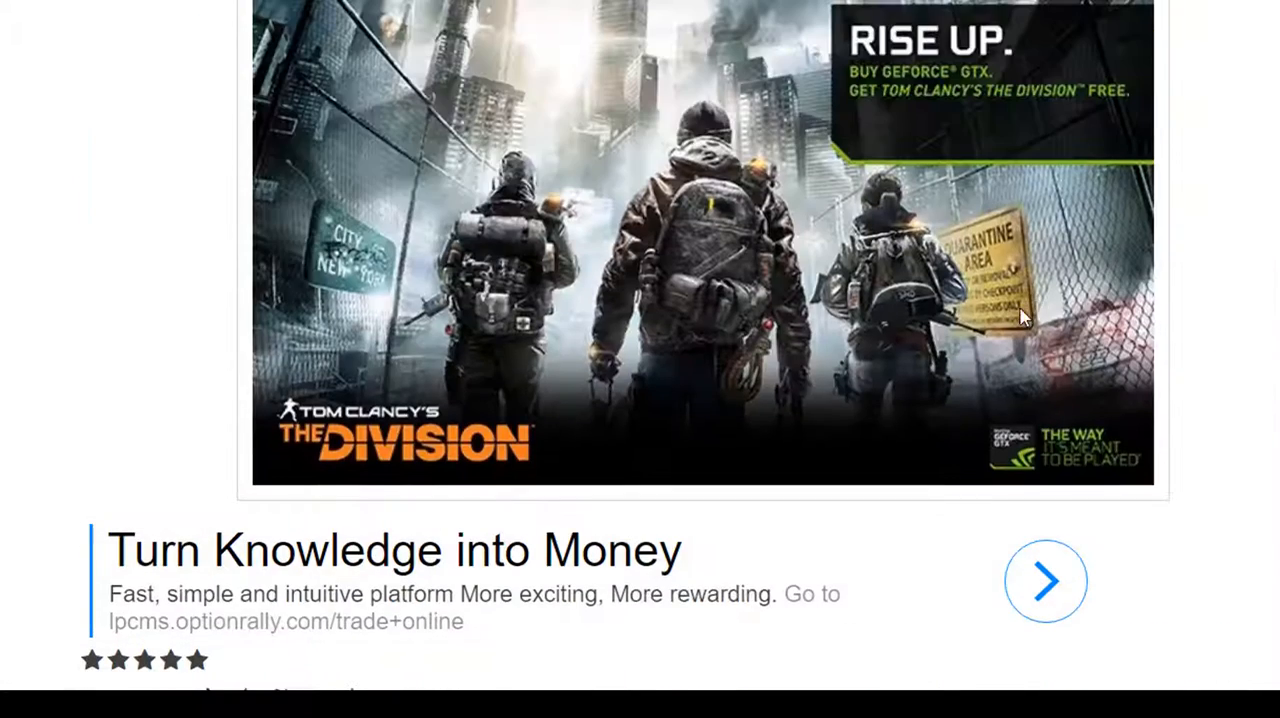
pyautogui.scroll(-3)
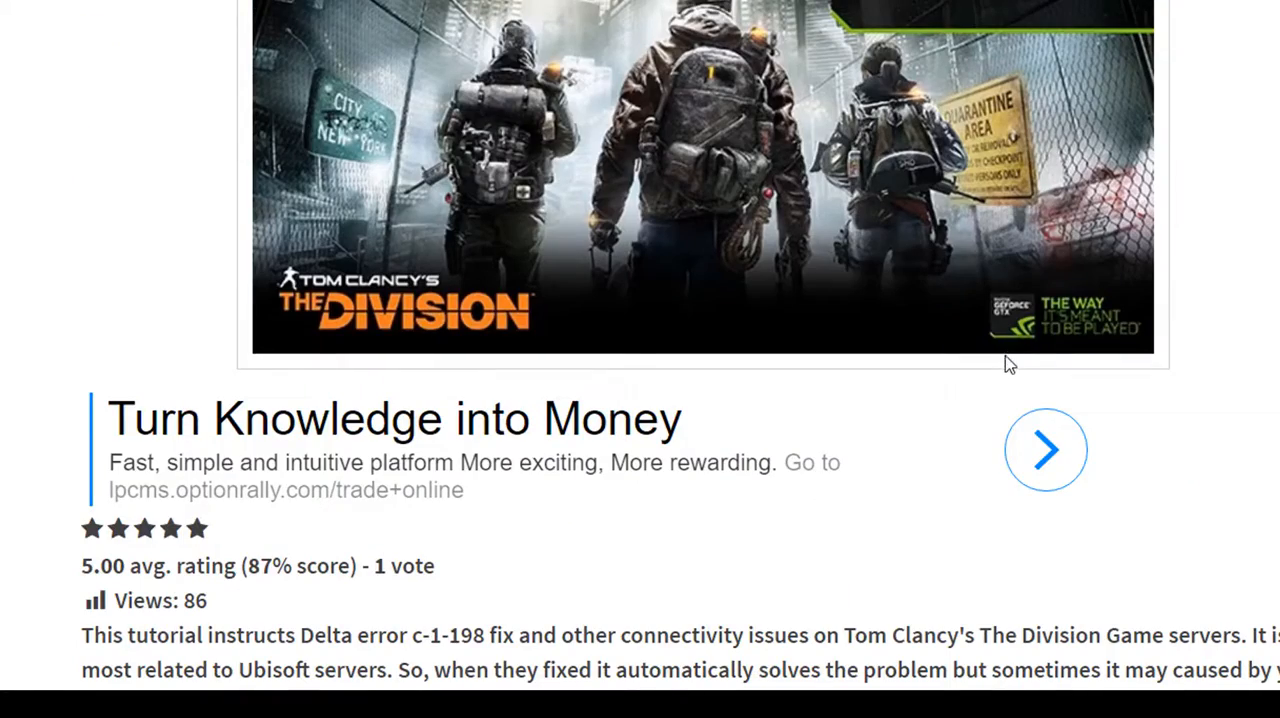
pyautogui.scroll(-3)
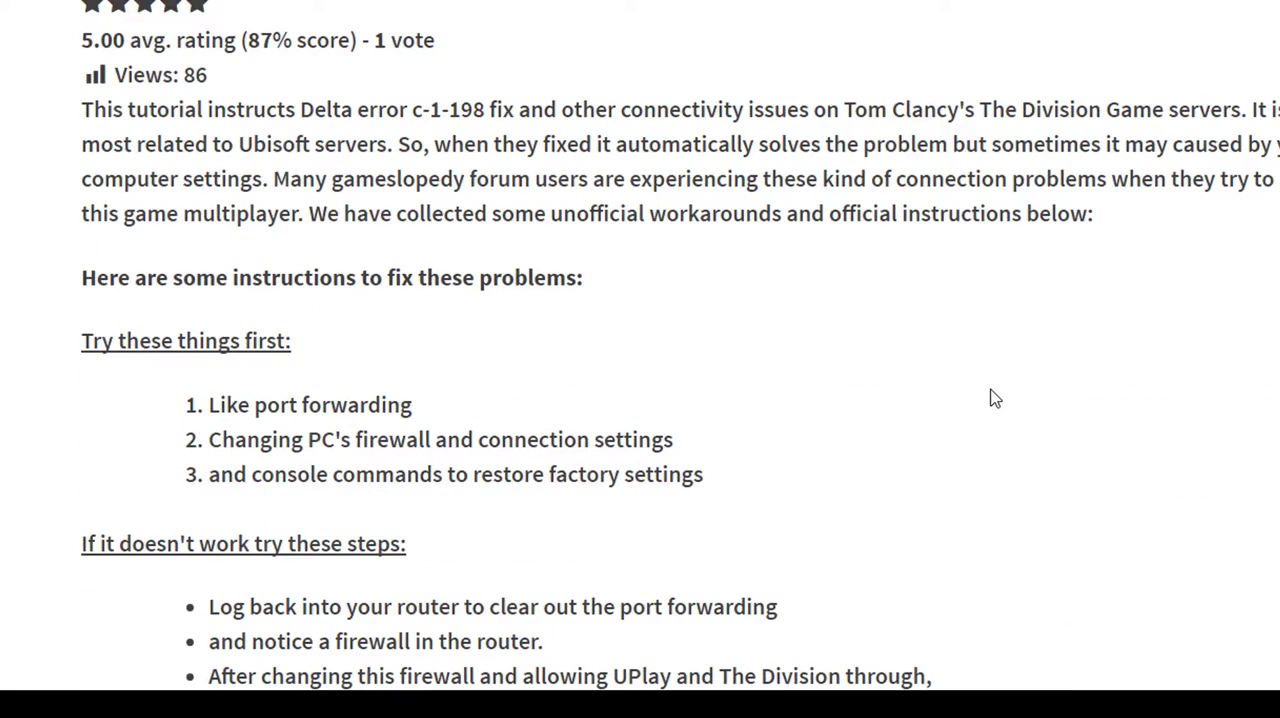